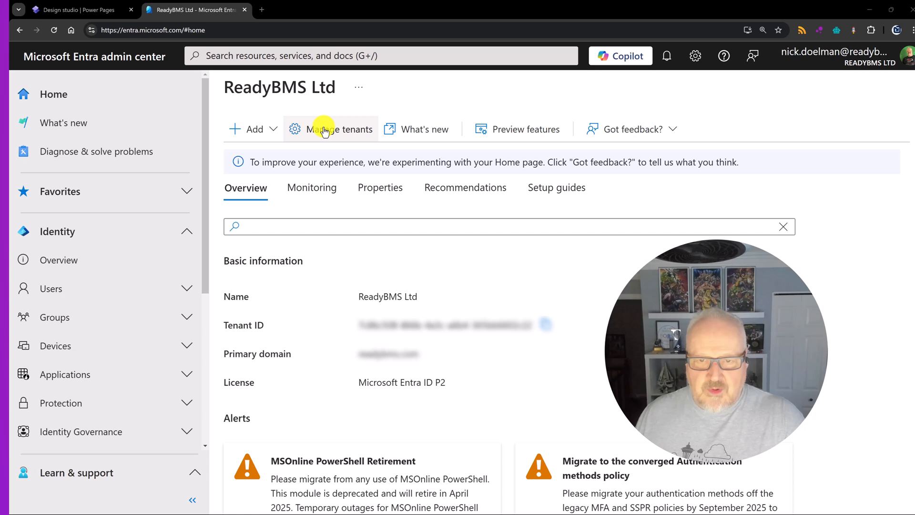
- Show the Manage tenants list for the organisation from the Entra home toolbar
{"action": "left_click", "coordinate": [337, 130]}
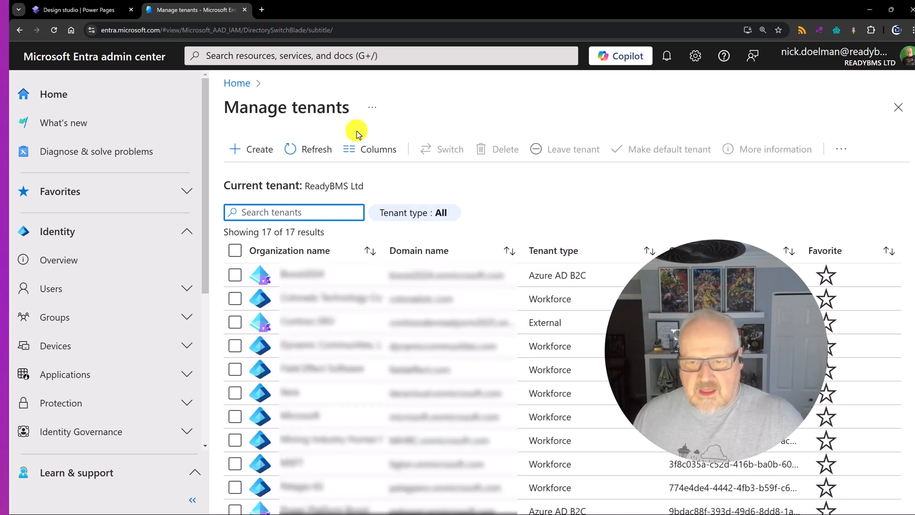
{"action": "mouse_move", "coordinate": [441, 178]}
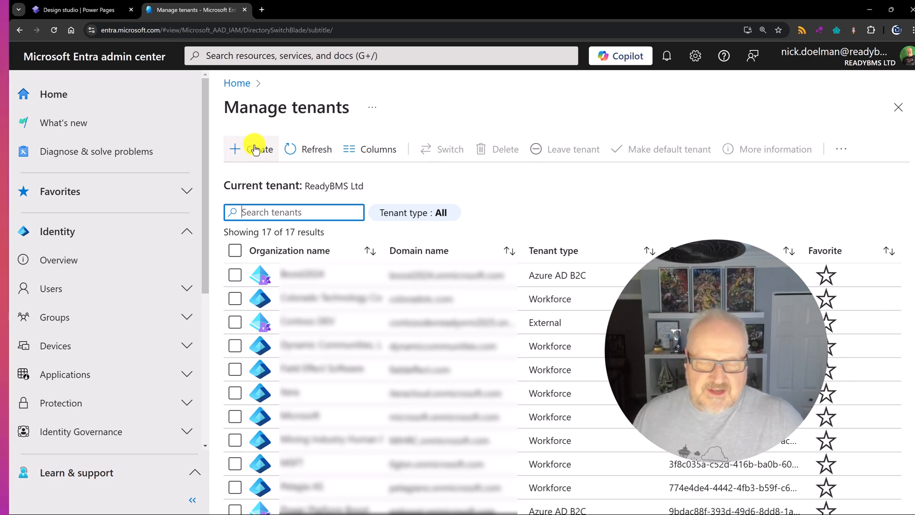
- Start a new tenant with the External configuration and continue to the Basics form
{"action": "left_click", "coordinate": [249, 149]}
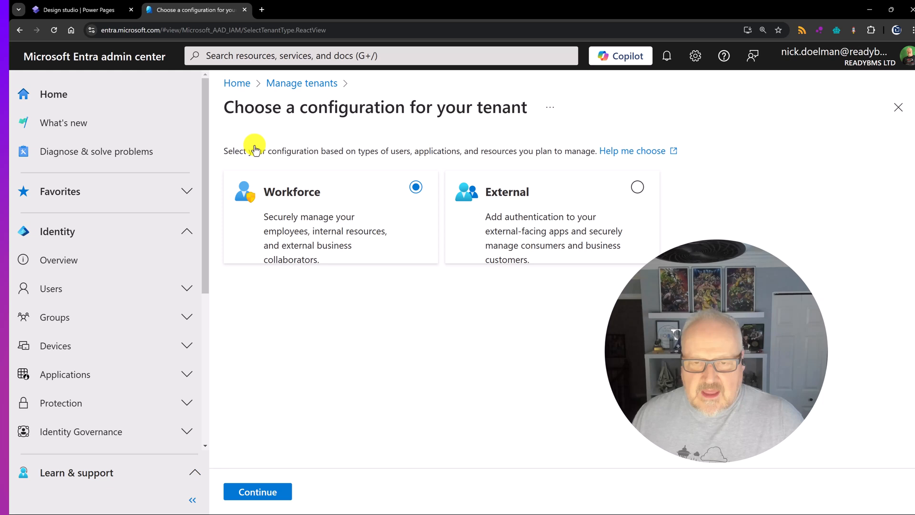
{"action": "mouse_move", "coordinate": [306, 138]}
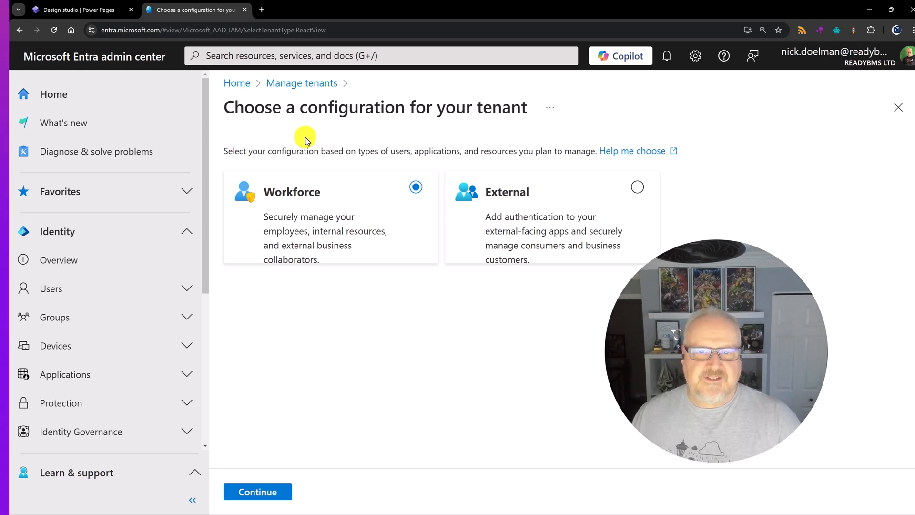
{"action": "mouse_move", "coordinate": [329, 198]}
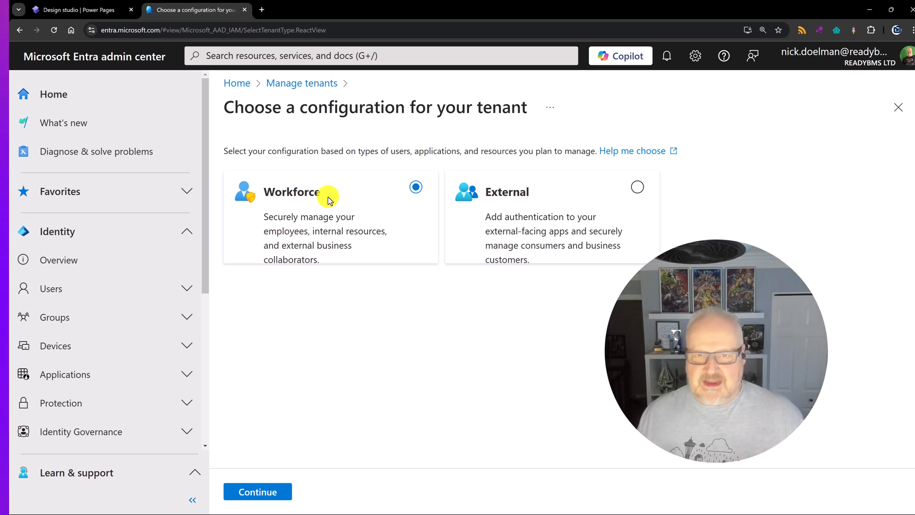
{"action": "mouse_move", "coordinate": [521, 288]}
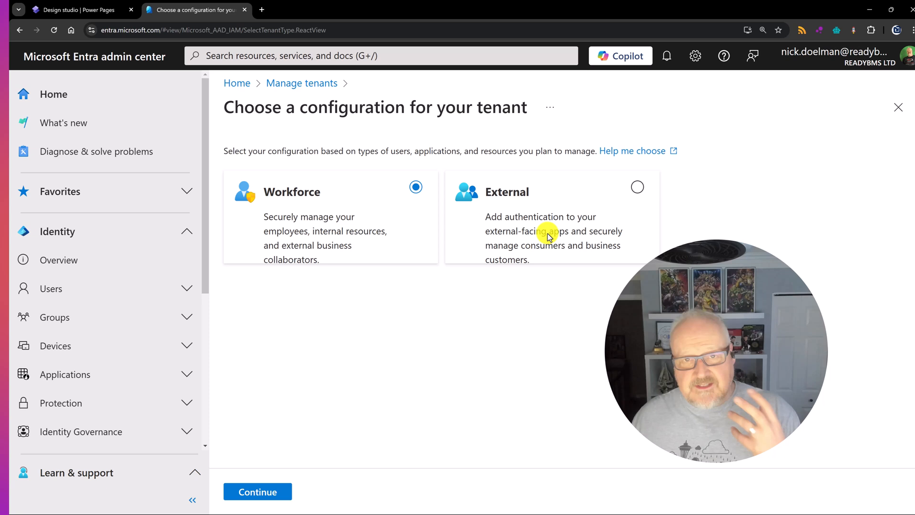
{"action": "left_click", "coordinate": [637, 187]}
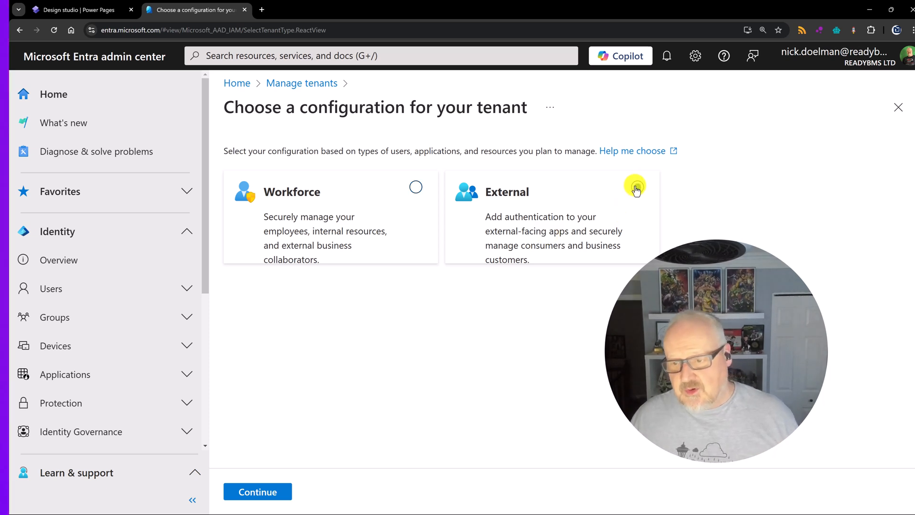
{"action": "left_click", "coordinate": [257, 504]}
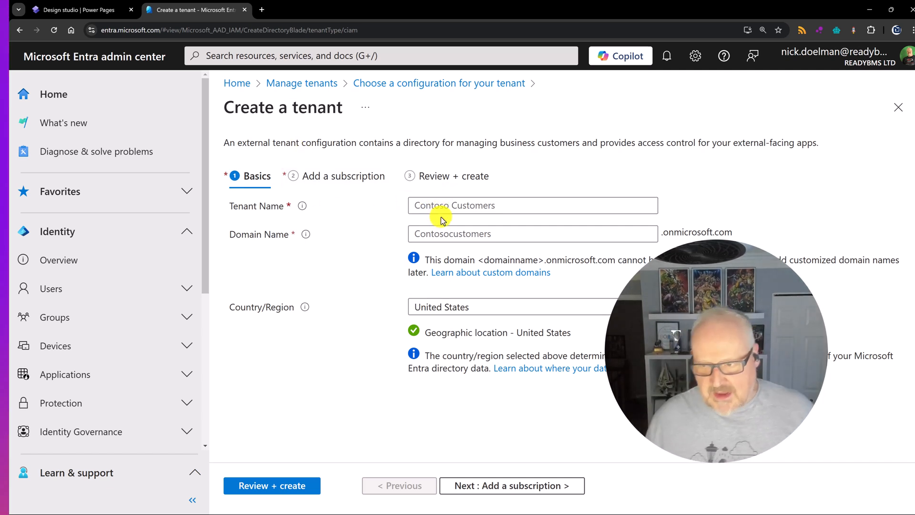
- Name the tenant Contoso Customers and paste contosodemoboost as the domain name
{"action": "left_click", "coordinate": [444, 205]}
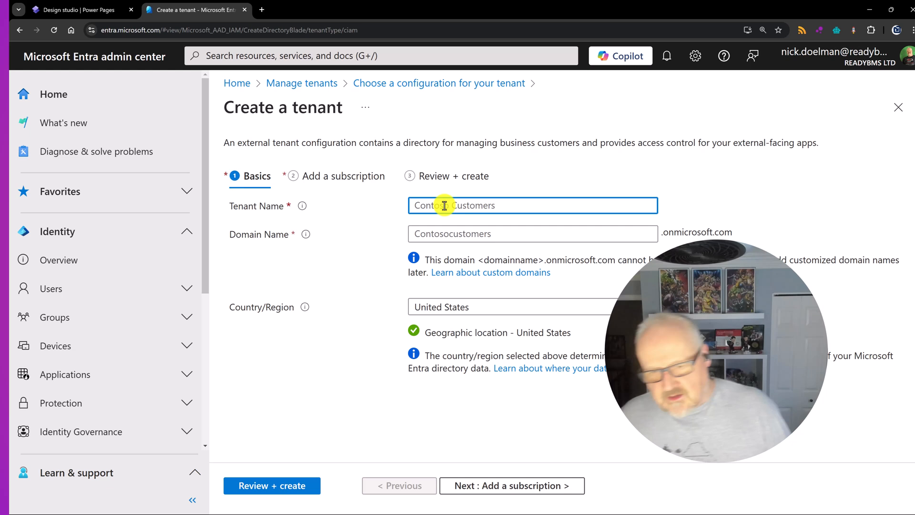
{"action": "type", "text": "Contoso Customers"}
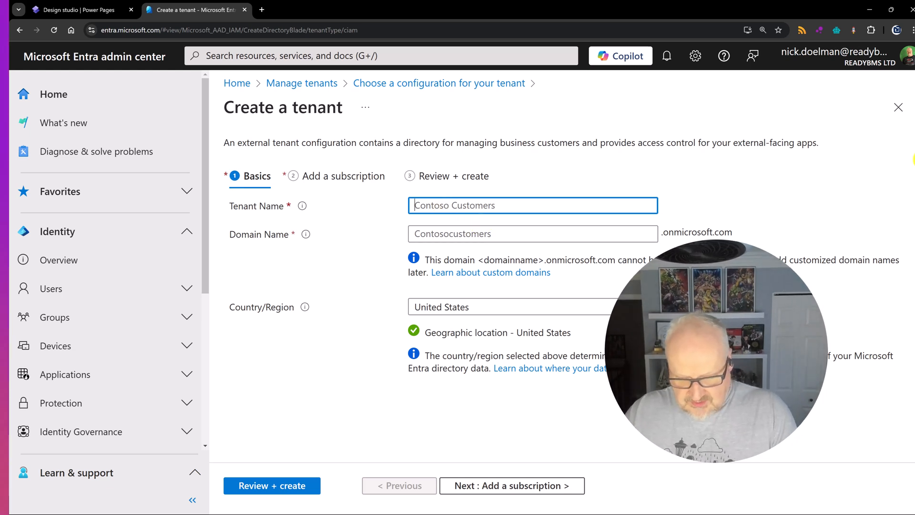
{"action": "type", "text": "c"}
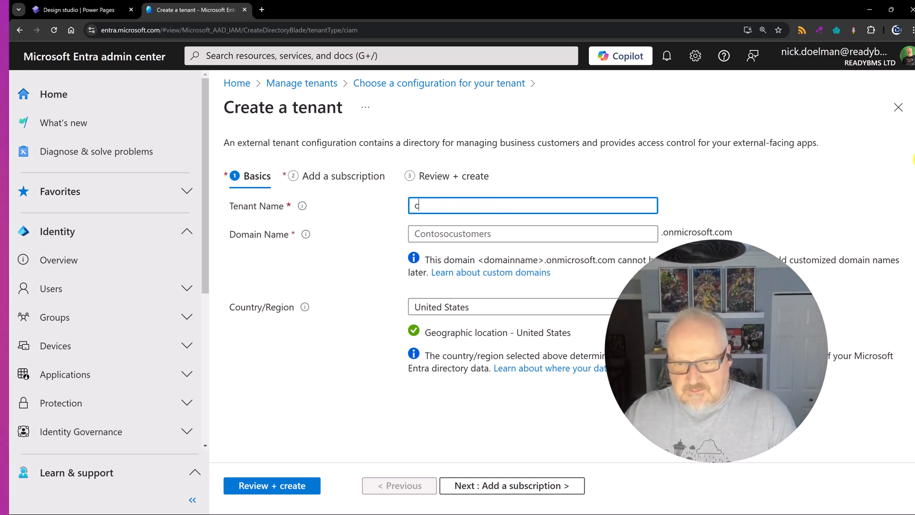
{"action": "right_click", "coordinate": [421, 234]}
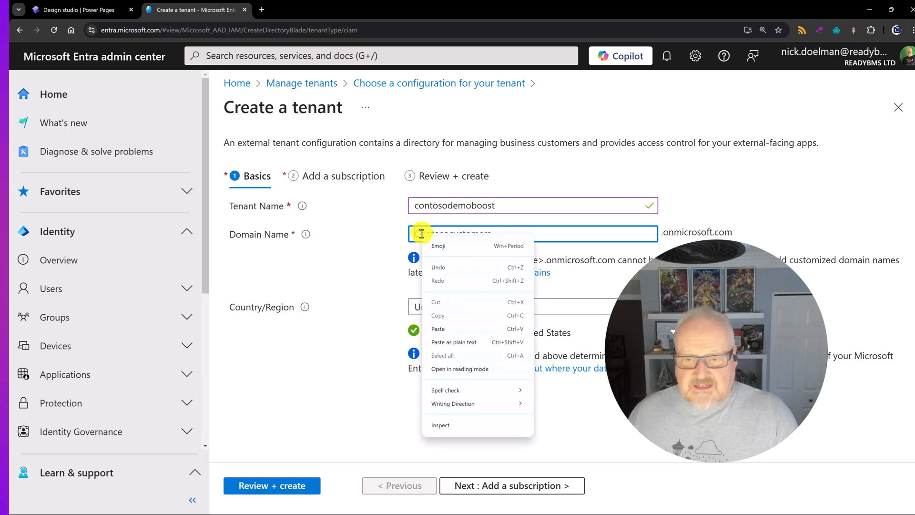
{"action": "left_click", "coordinate": [362, 252]}
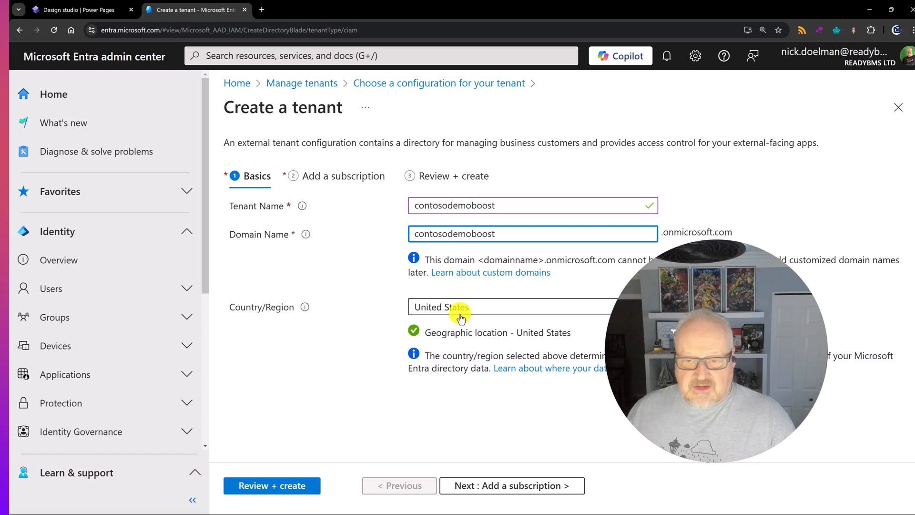
- Set Country/Region to Canada and advance to the Add a subscription step
{"action": "left_click", "coordinate": [533, 234]}
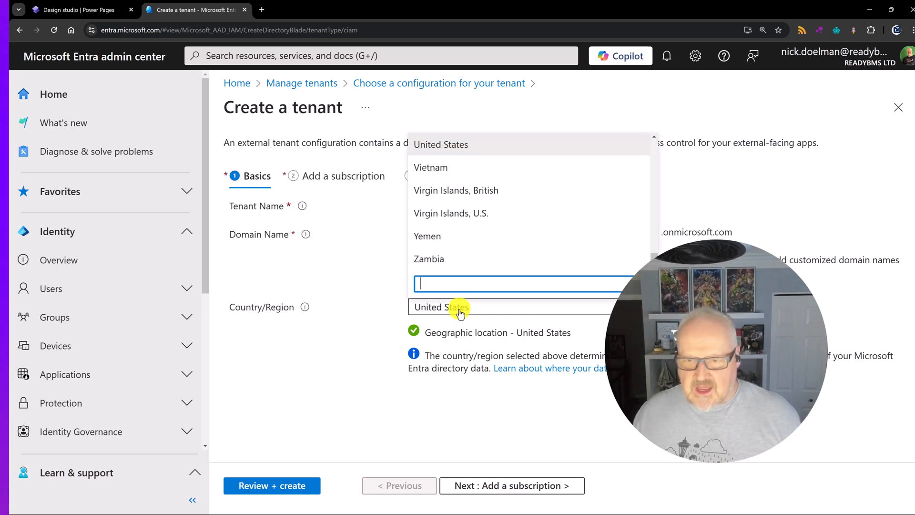
{"action": "type", "text": "c"}
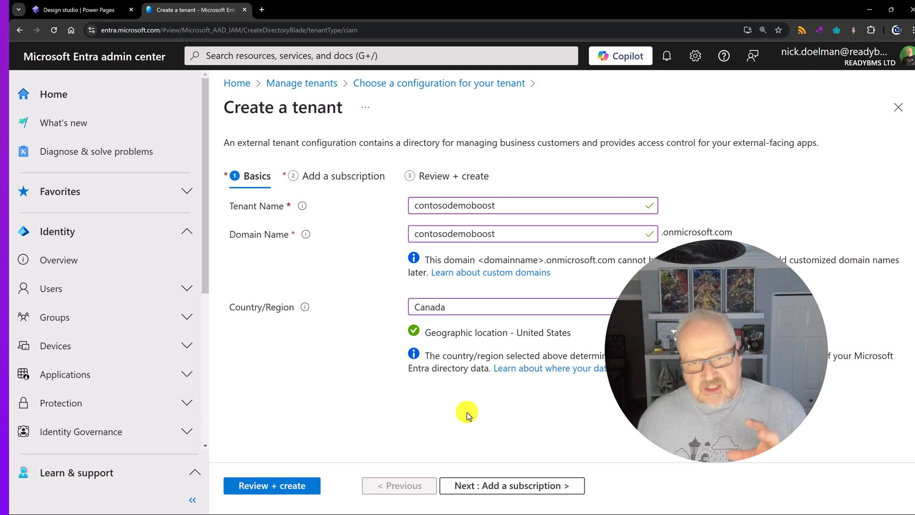
{"action": "left_click", "coordinate": [512, 486]}
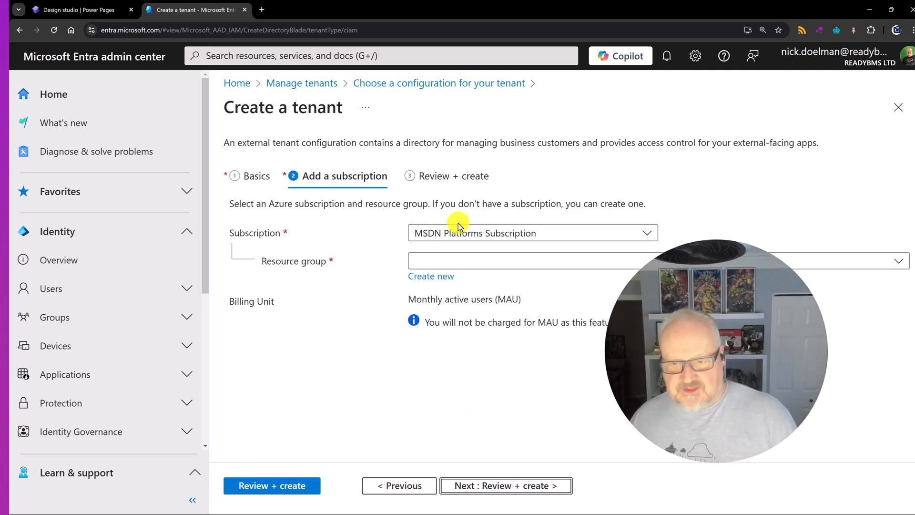
- Keep MSDN Platforms Subscription and create a new resource group named RG_EntraDemo
{"action": "left_click", "coordinate": [533, 233]}
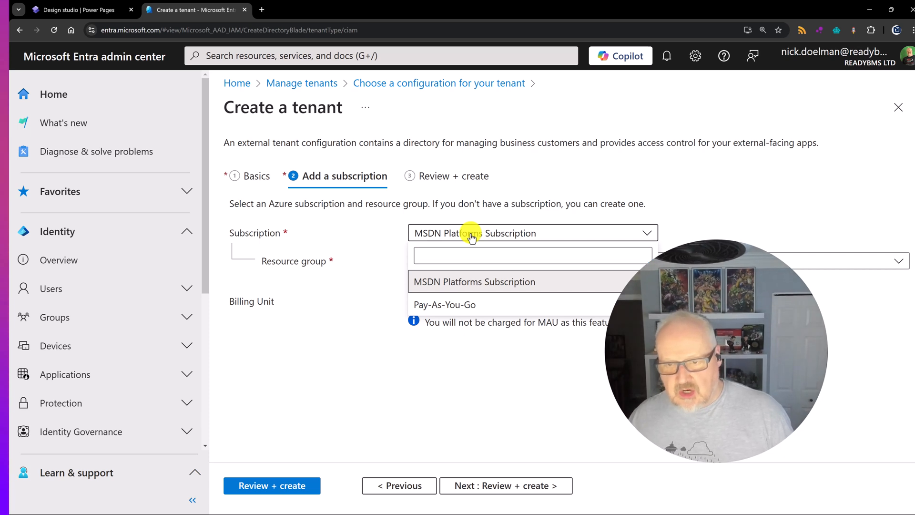
{"action": "left_click", "coordinate": [475, 282]}
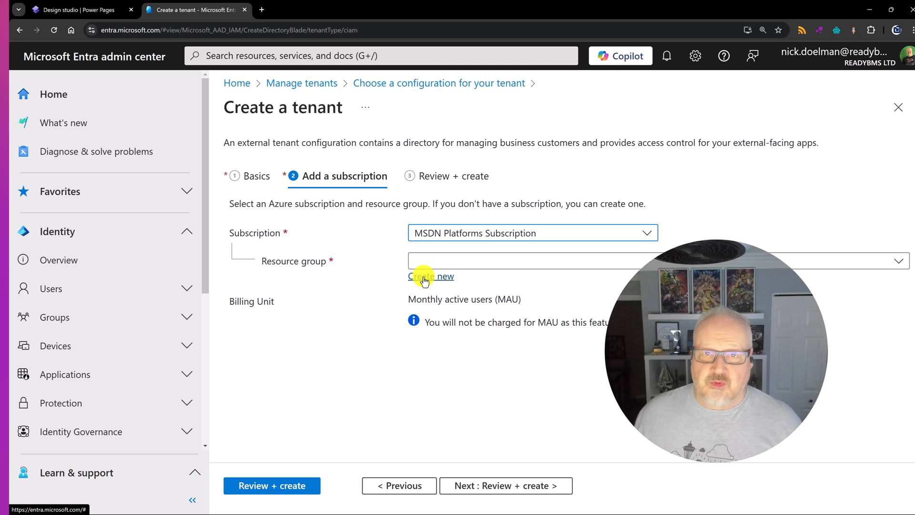
{"action": "left_click", "coordinate": [425, 276]}
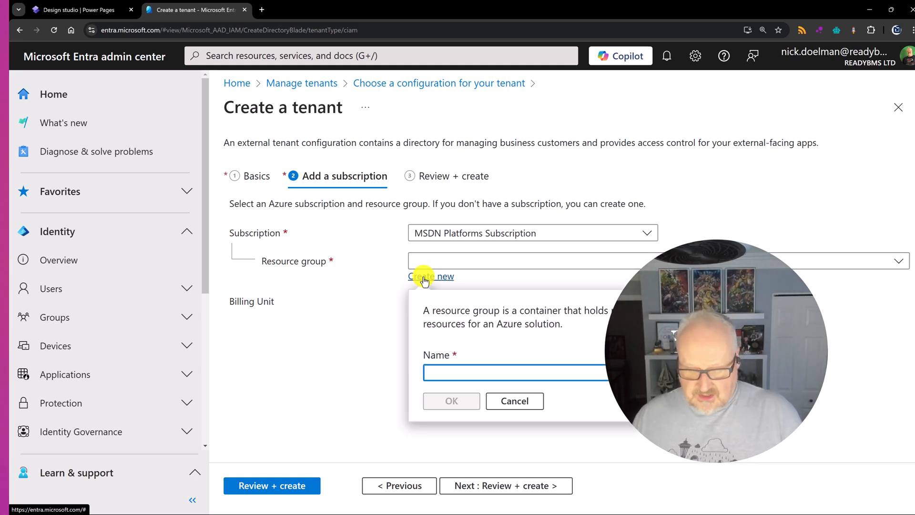
{"action": "type", "text": "RG_EntraDemo"}
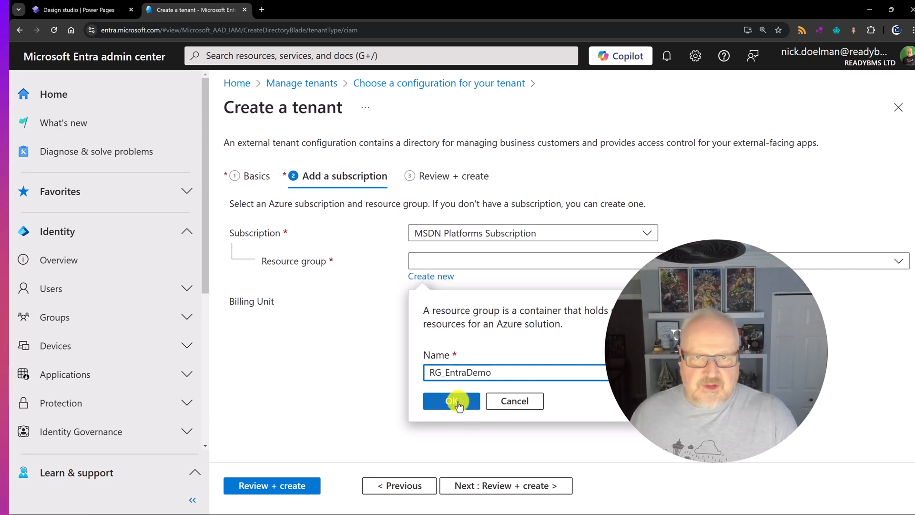
{"action": "left_click", "coordinate": [452, 400]}
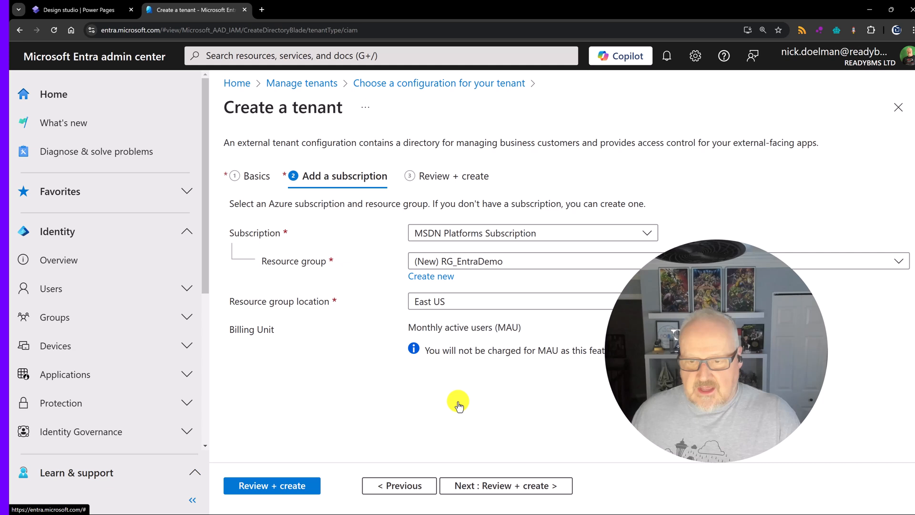
- Set the resource group location to Canada Central
{"action": "left_click", "coordinate": [513, 302]}
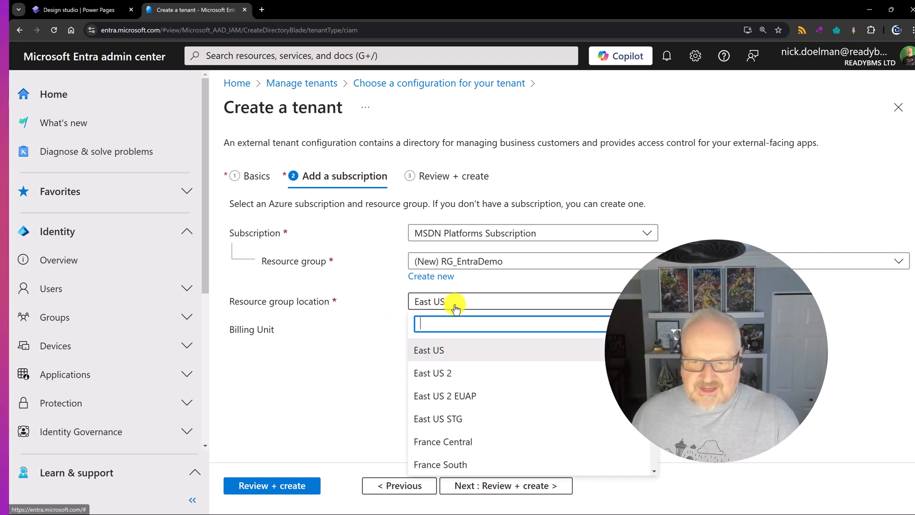
{"action": "type", "text": "can"}
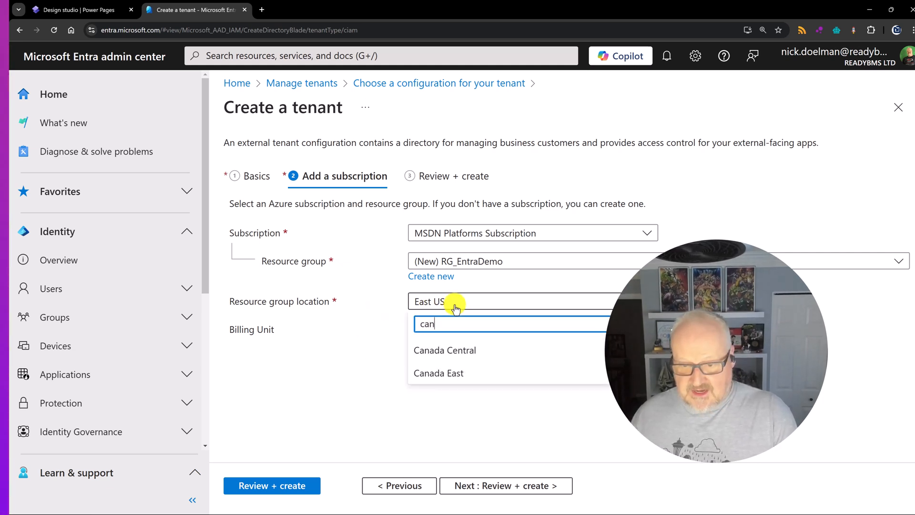
{"action": "left_click", "coordinate": [444, 351]}
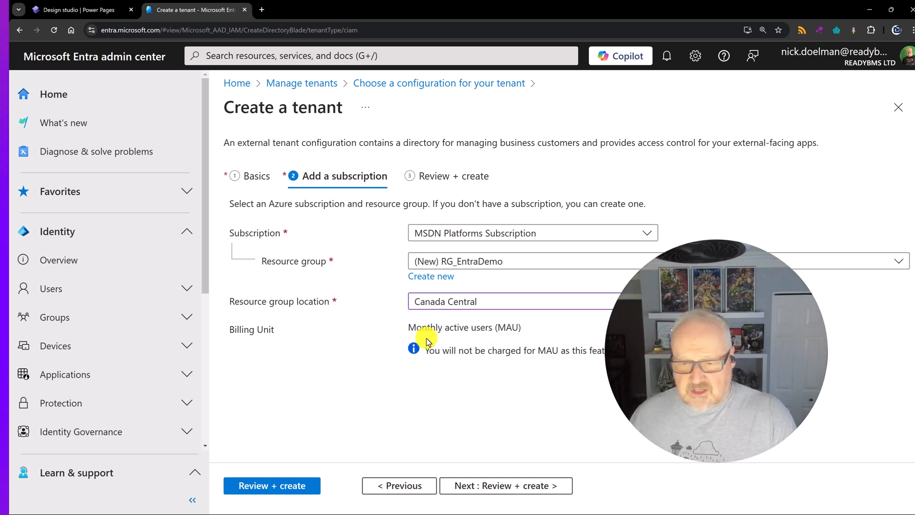
{"action": "mouse_move", "coordinate": [351, 332]}
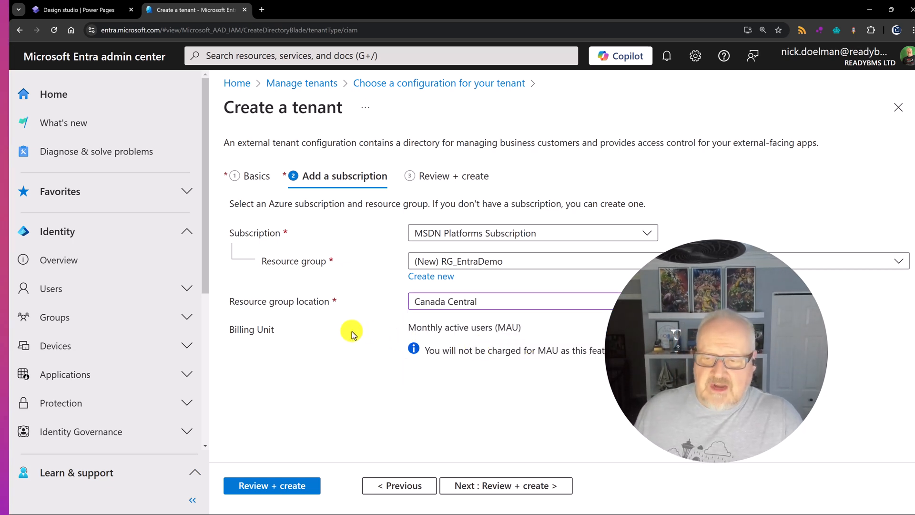
{"action": "mouse_move", "coordinate": [413, 353]}
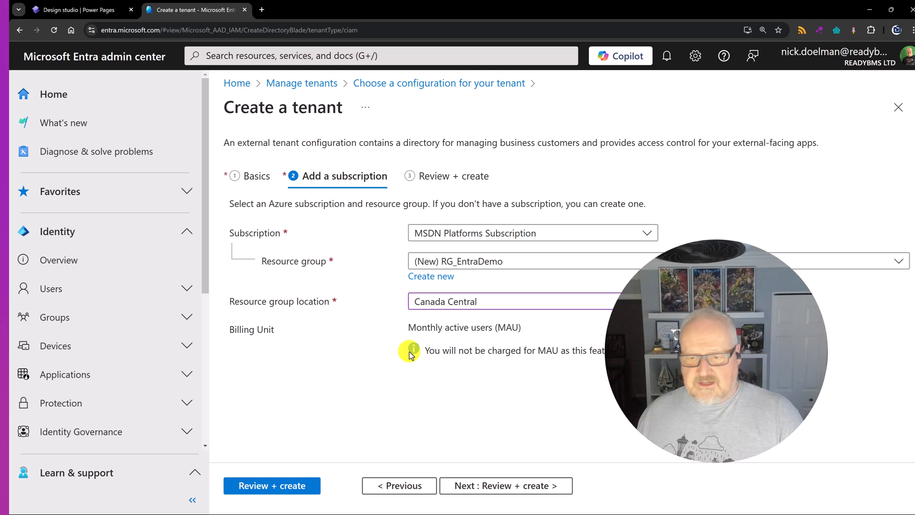
{"action": "mouse_move", "coordinate": [559, 360]}
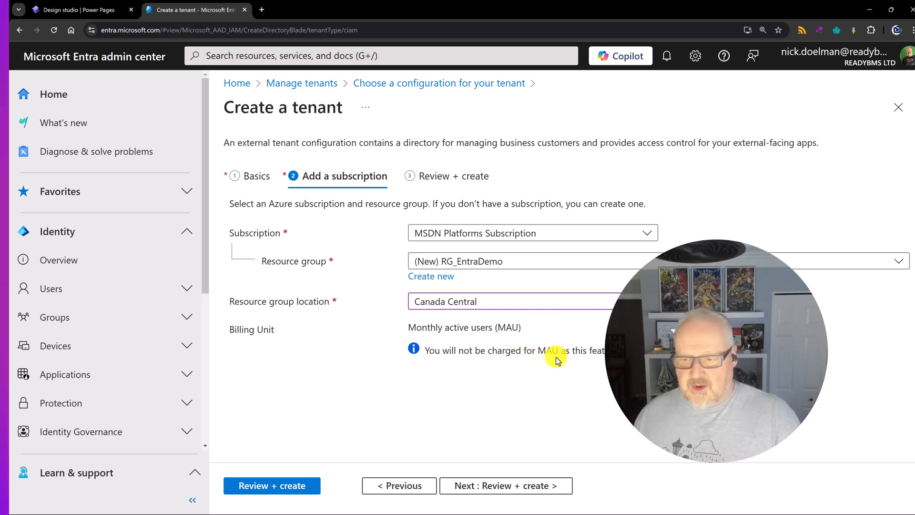
{"action": "mouse_move", "coordinate": [246, 371]}
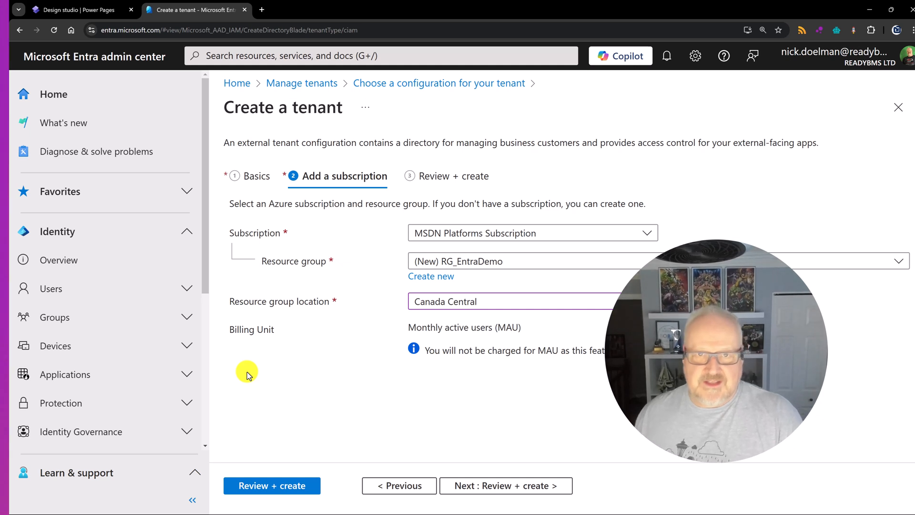
{"action": "mouse_move", "coordinate": [261, 363]}
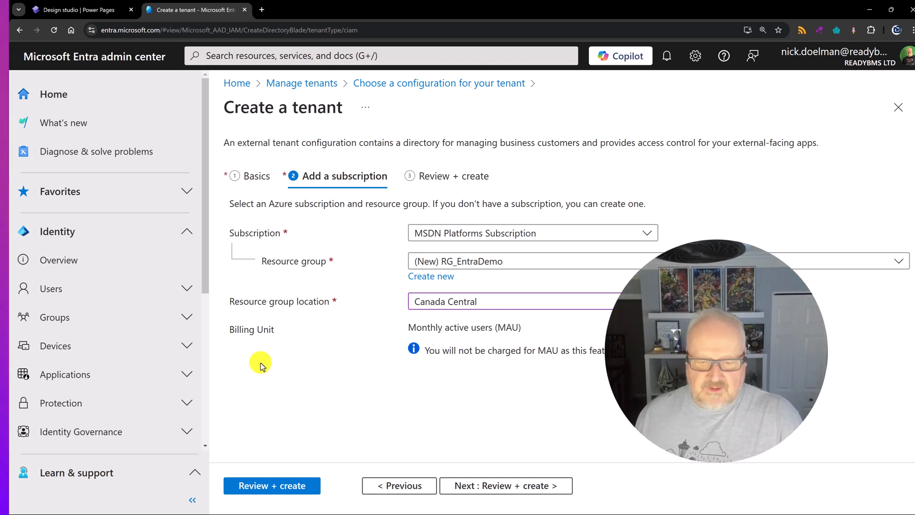
{"action": "mouse_move", "coordinate": [403, 387]}
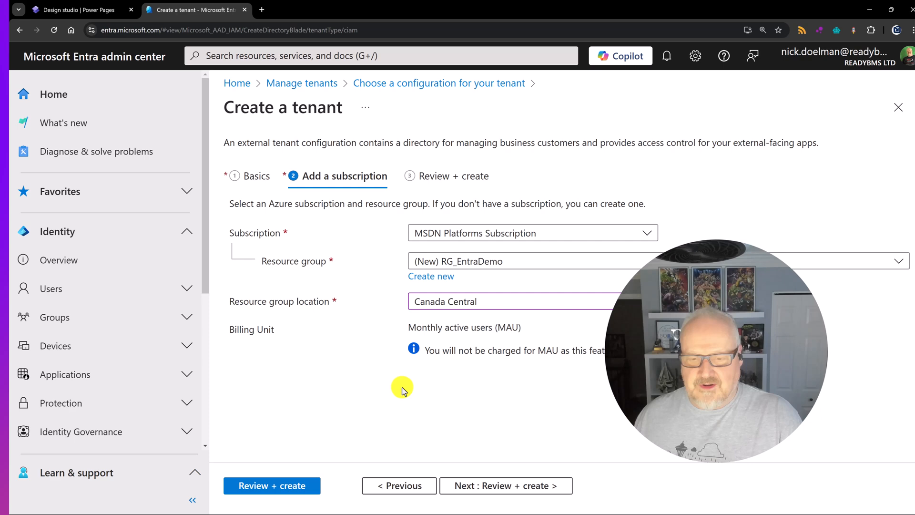
{"action": "mouse_move", "coordinate": [502, 491]}
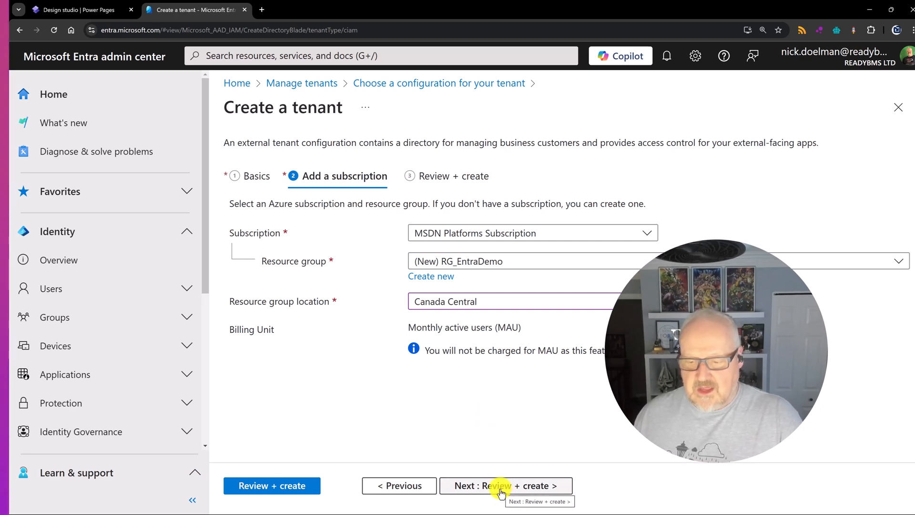
- Review the tenant summary and create the contosodemoboost external tenant
{"action": "left_click", "coordinate": [504, 486]}
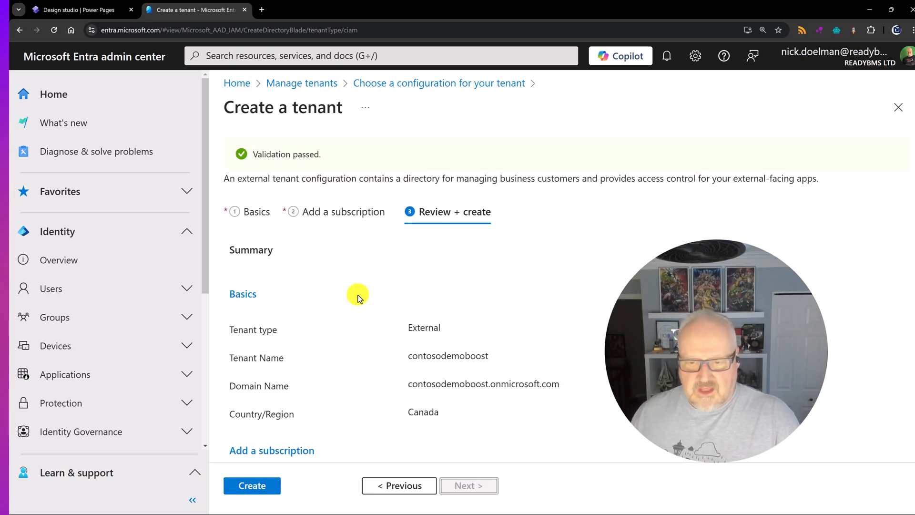
{"action": "scroll", "scroll_direction": "down", "scroll_amount": 3}
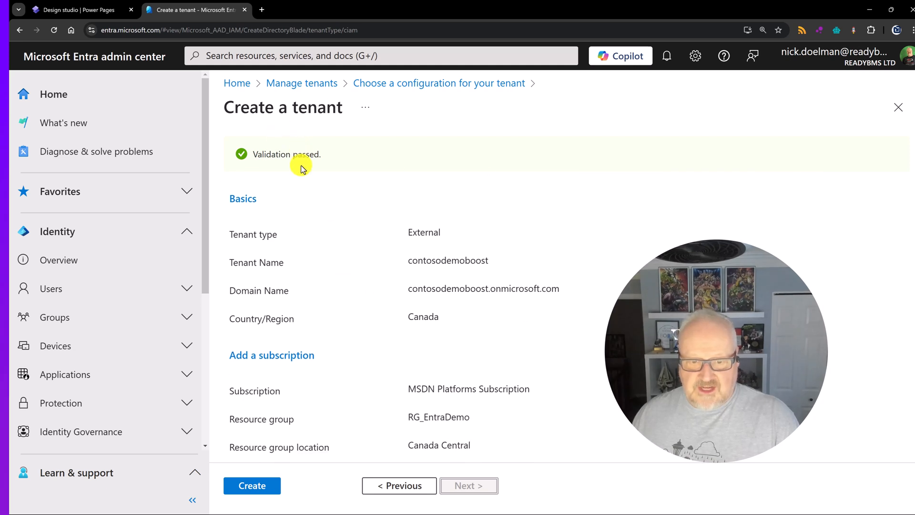
{"action": "scroll", "scroll_direction": "down", "scroll_amount": 3}
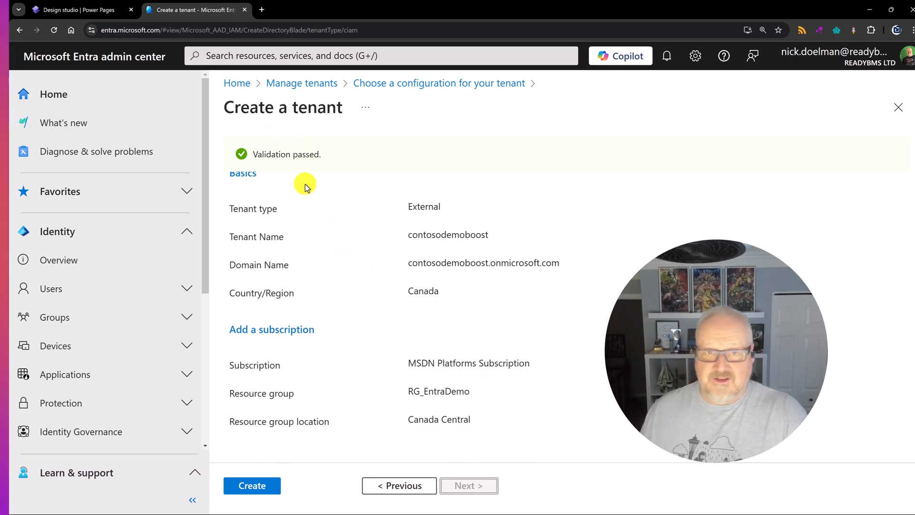
{"action": "left_click", "coordinate": [252, 499]}
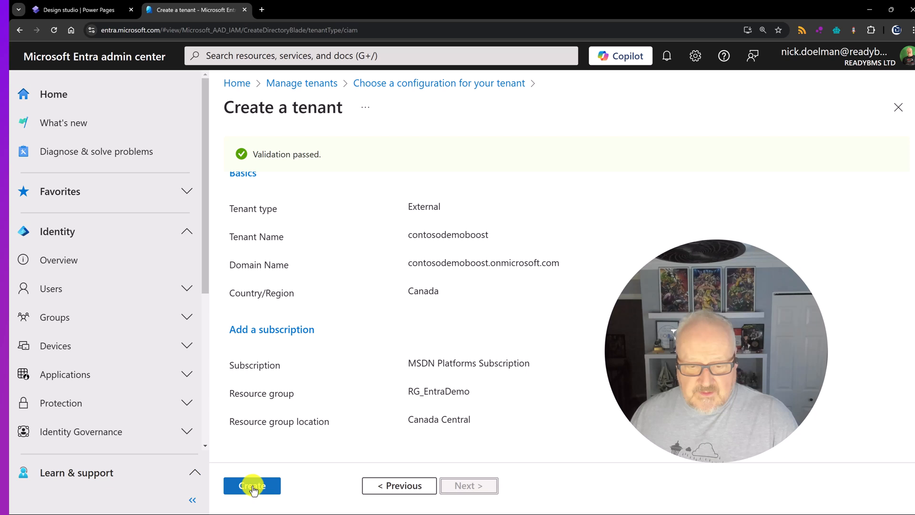
{"action": "left_click", "coordinate": [250, 499]}
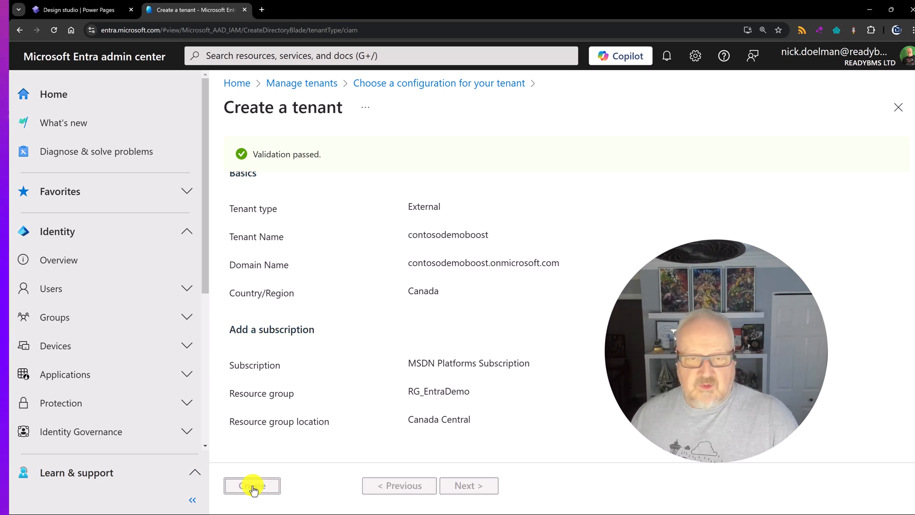
{"action": "left_click", "coordinate": [252, 499]}
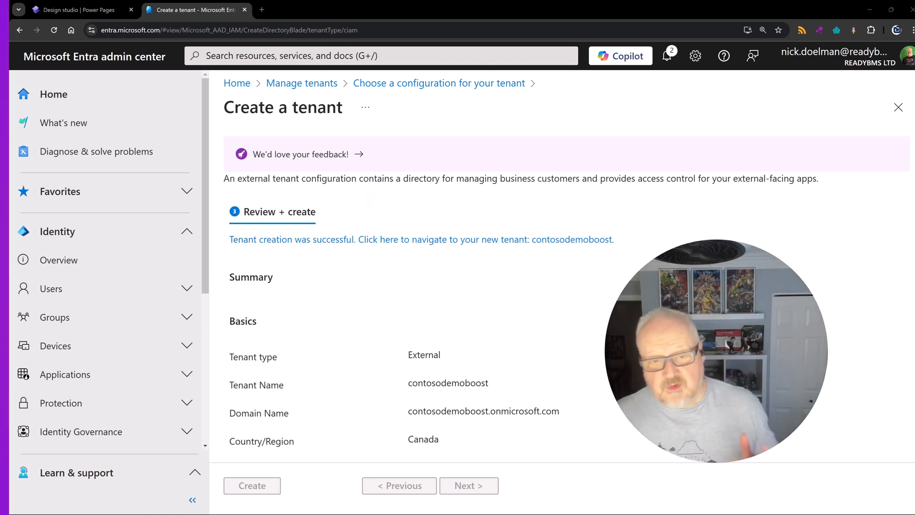
{"action": "mouse_move", "coordinate": [374, 326]}
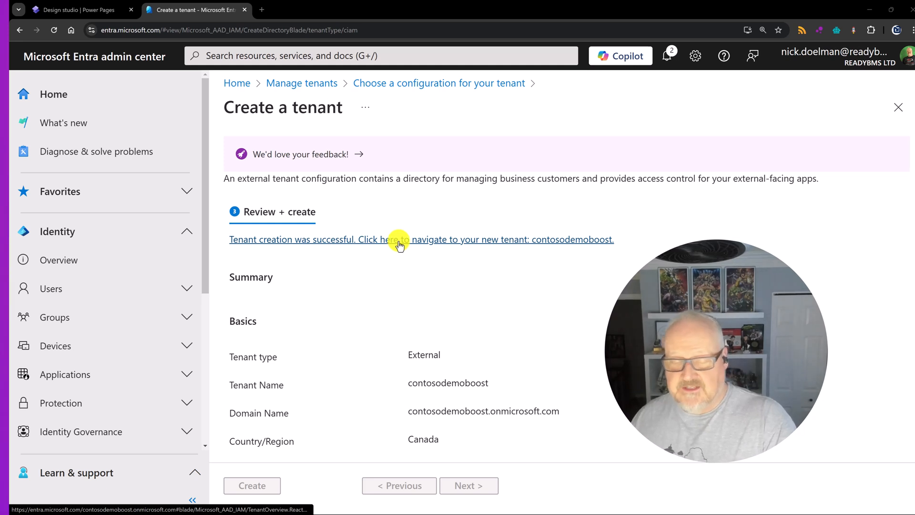
- Follow the 'Tenant creation was successful' link to the new contosodemoboost tenant
{"action": "left_click", "coordinate": [399, 239]}
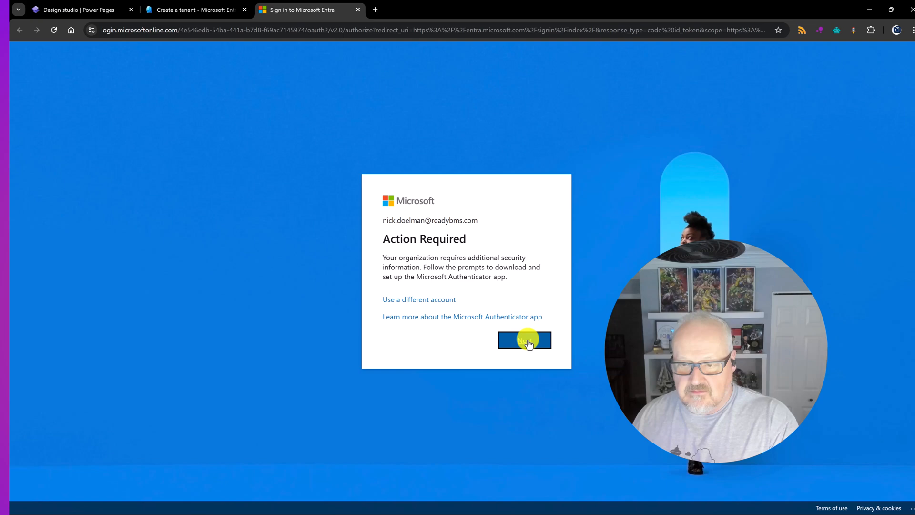
- Confirm the Action Required prompt to reach the contosodemoboost tenant overview
{"action": "left_click", "coordinate": [525, 340]}
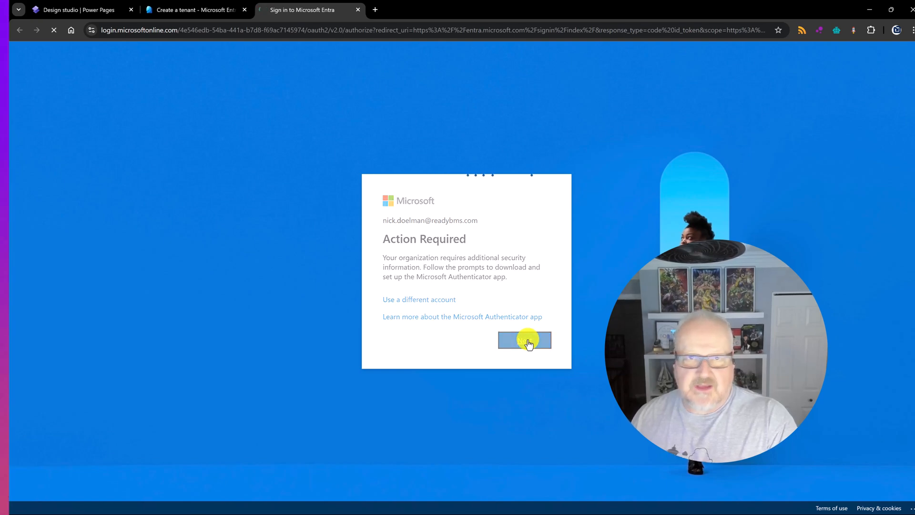
{"action": "left_click", "coordinate": [525, 340]}
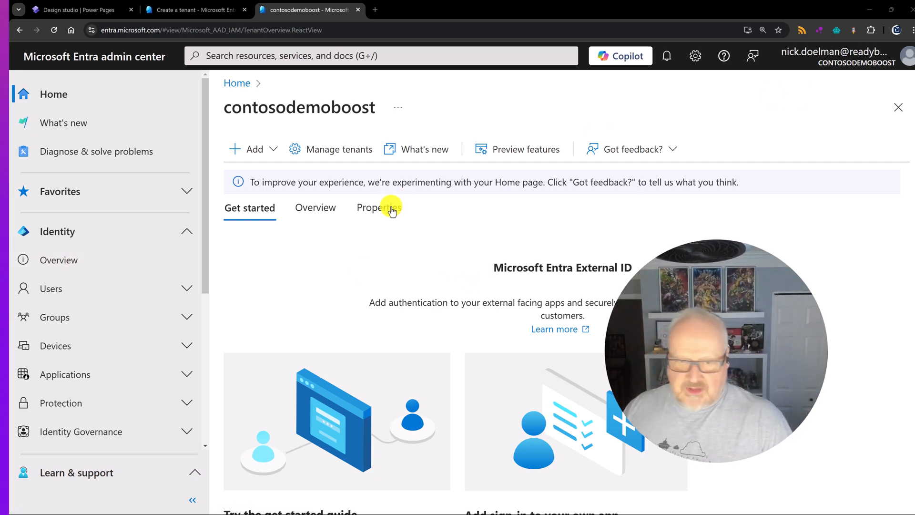
{"action": "mouse_move", "coordinate": [429, 128]}
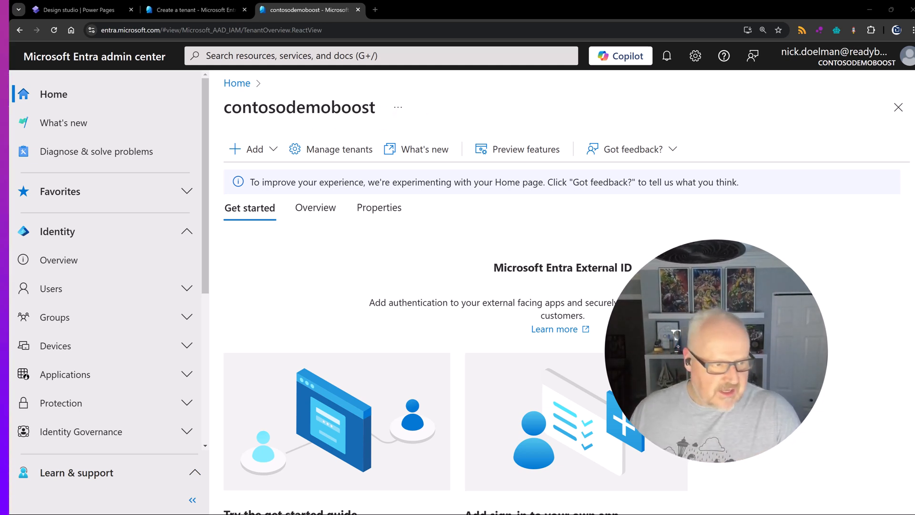
{"action": "mouse_move", "coordinate": [53, 344]}
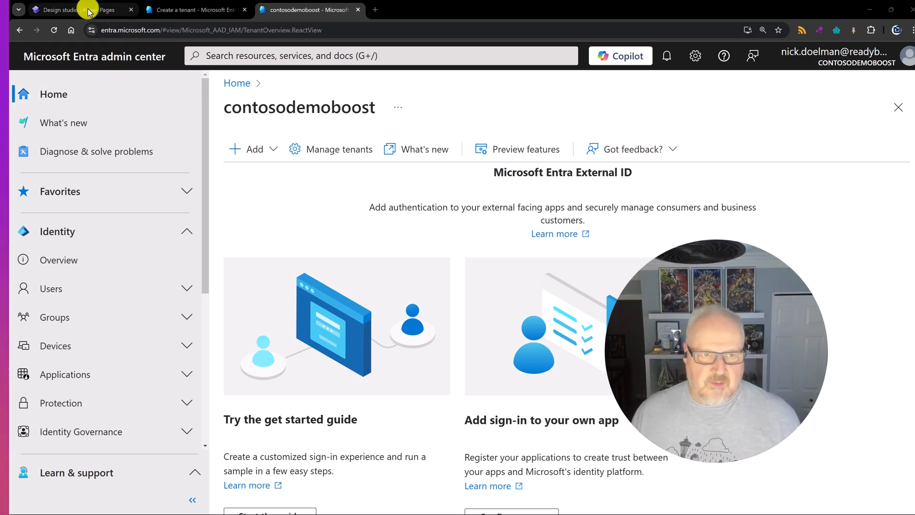
- Switch back to the Design studio browser tab for the ContosoCanada site
{"action": "left_click", "coordinate": [76, 8]}
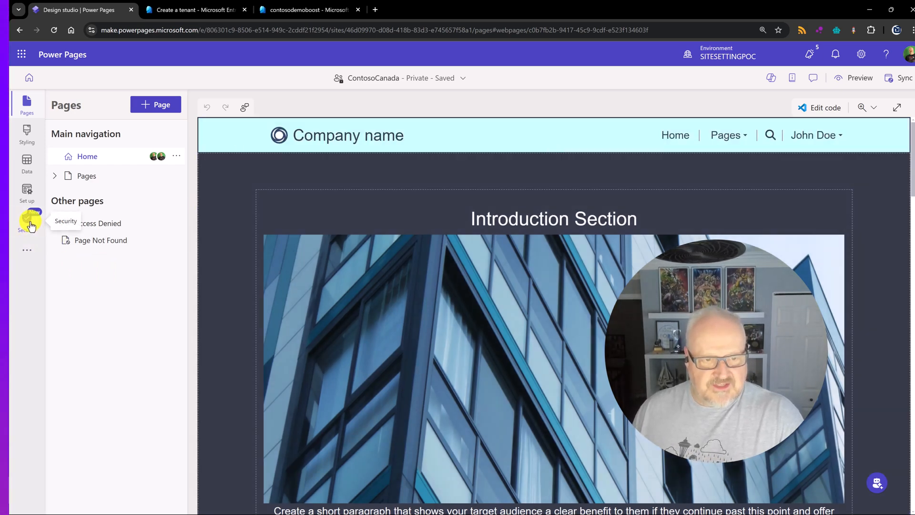
- Show the Identity providers list under Security, with Local sign in and Entra ID enabled
{"action": "left_click", "coordinate": [26, 220]}
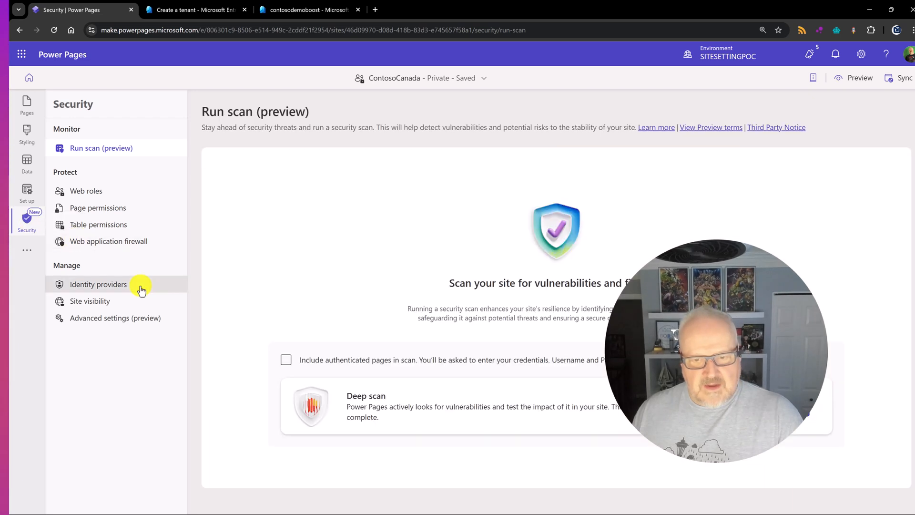
{"action": "left_click", "coordinate": [99, 284]}
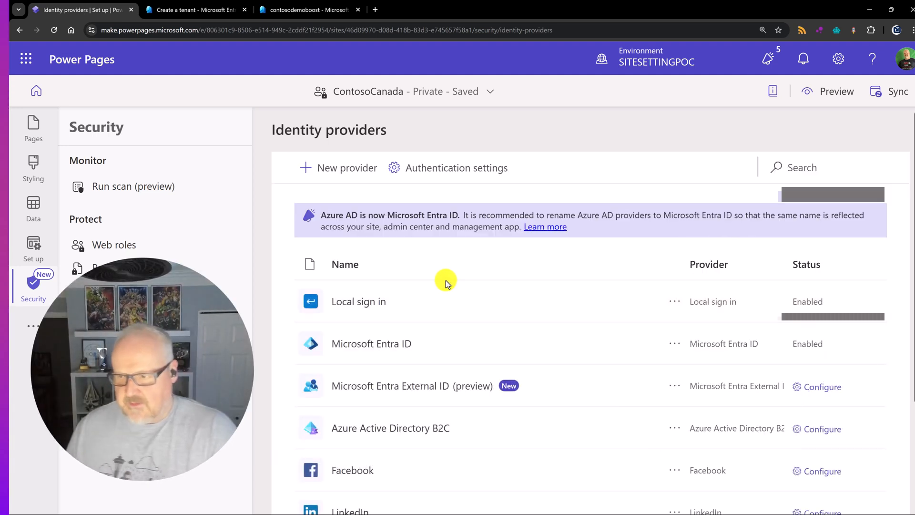
{"action": "scroll", "scroll_direction": "down", "scroll_amount": 3}
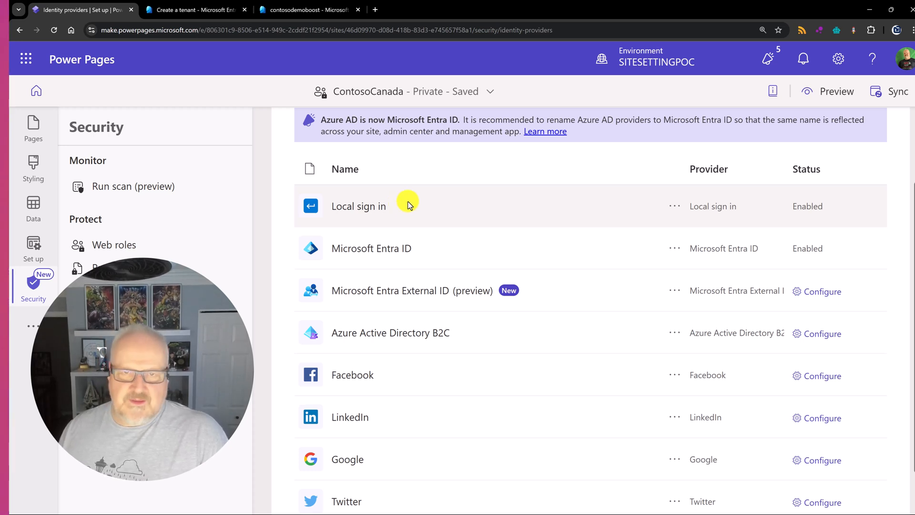
{"action": "mouse_move", "coordinate": [387, 207]}
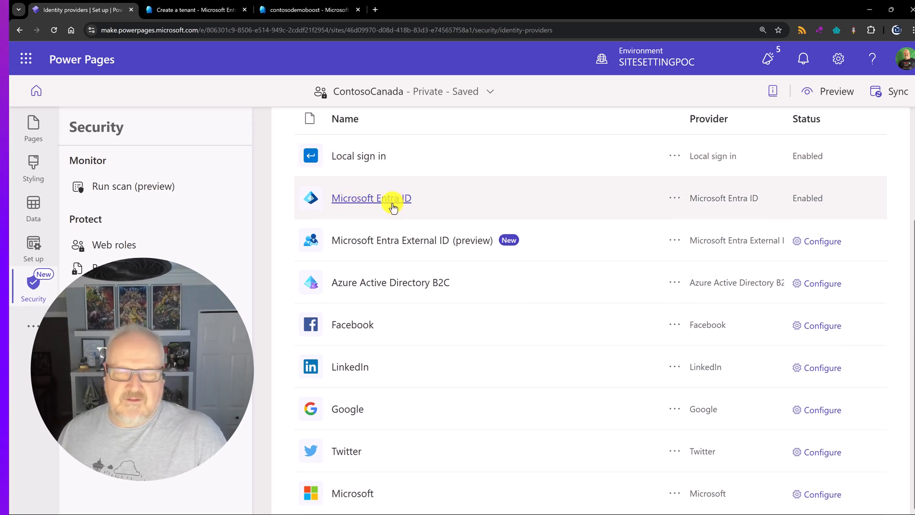
{"action": "mouse_move", "coordinate": [358, 237]}
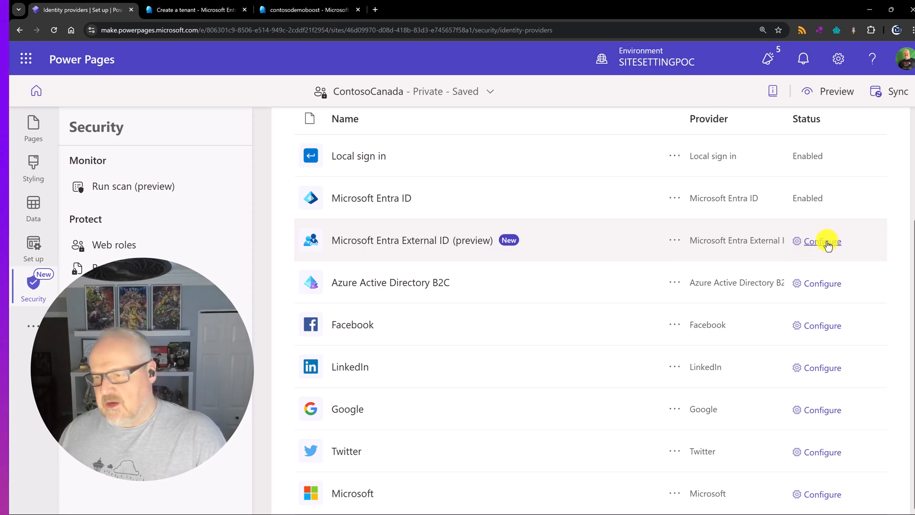
- Configure Microsoft Entra External ID (preview), starting the OpenID Connect wizard
{"action": "left_click", "coordinate": [822, 241]}
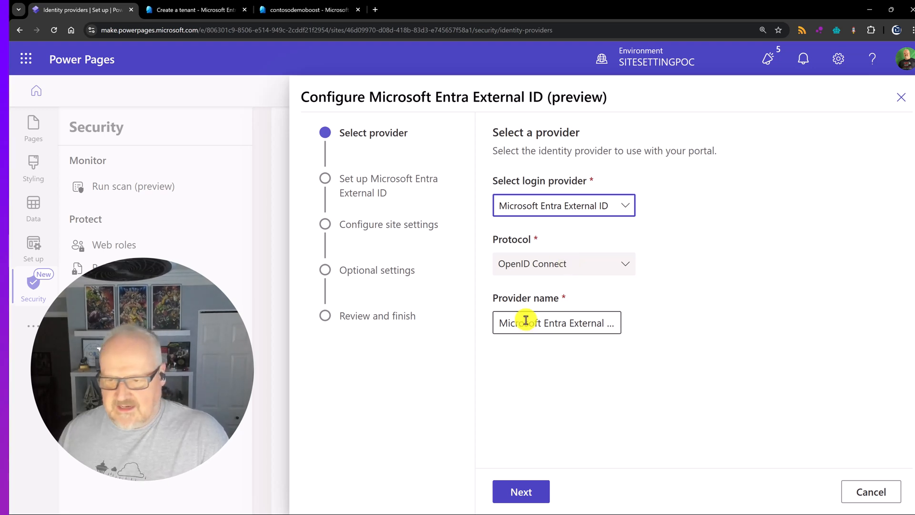
{"action": "mouse_move", "coordinate": [541, 325]}
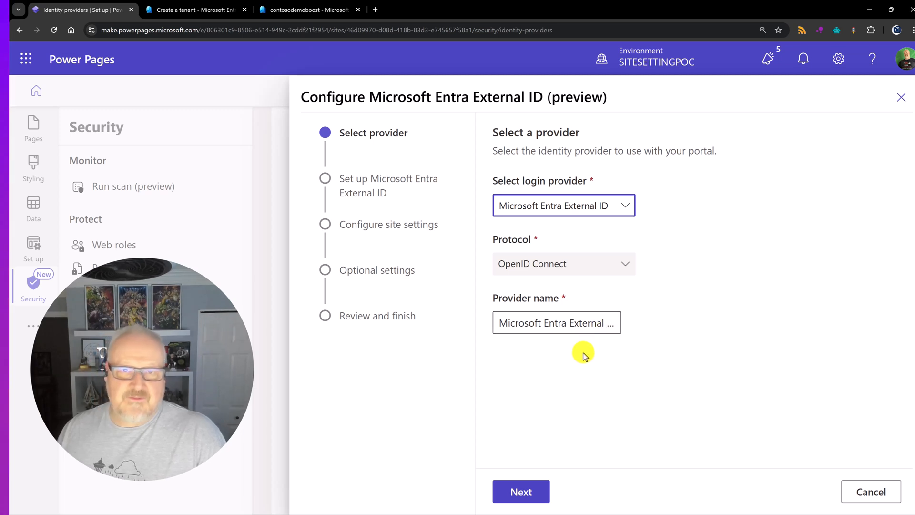
{"action": "mouse_move", "coordinate": [584, 365]}
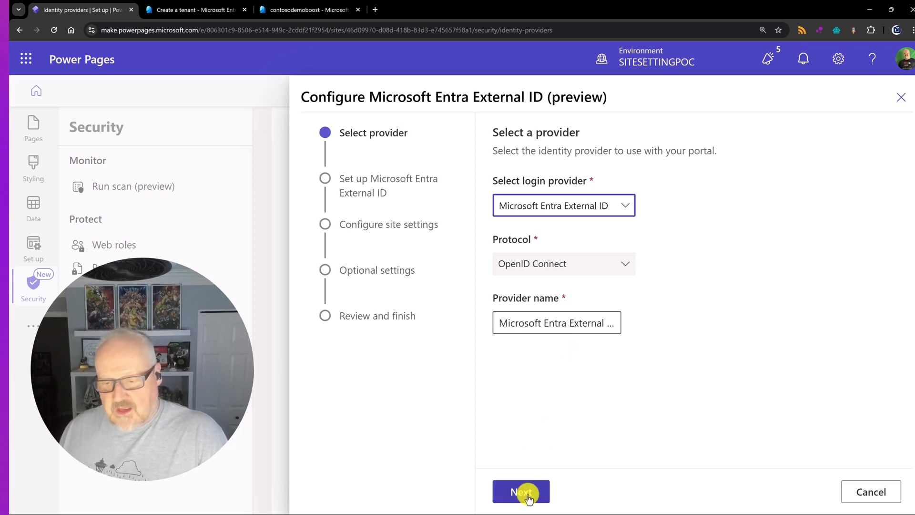
- Advance the wizard to the Set up Microsoft Entra External ID step with its reply URL
{"action": "left_click", "coordinate": [521, 492]}
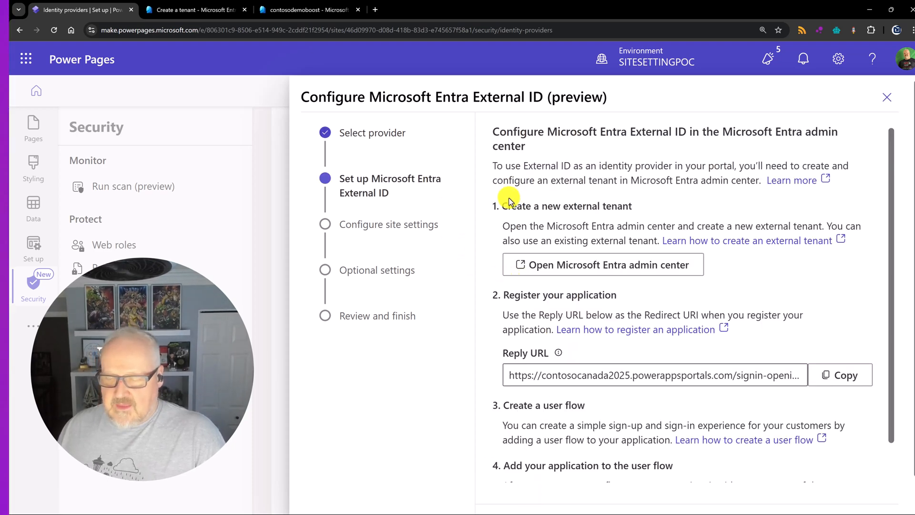
{"action": "mouse_move", "coordinate": [620, 210]}
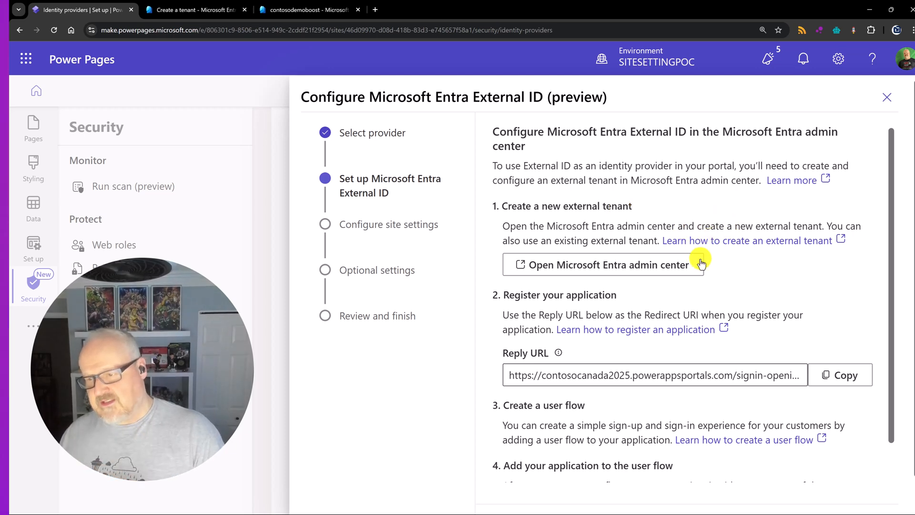
{"action": "mouse_move", "coordinate": [752, 255]}
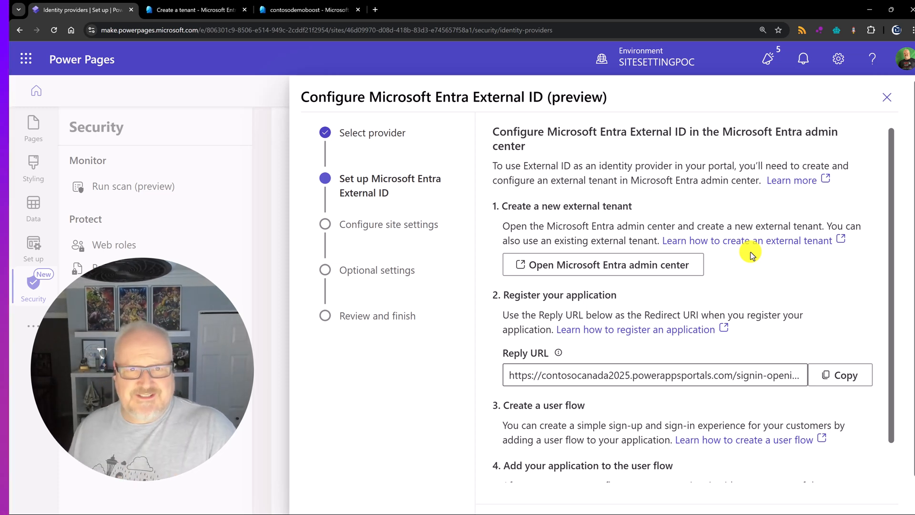
{"action": "mouse_move", "coordinate": [608, 298]}
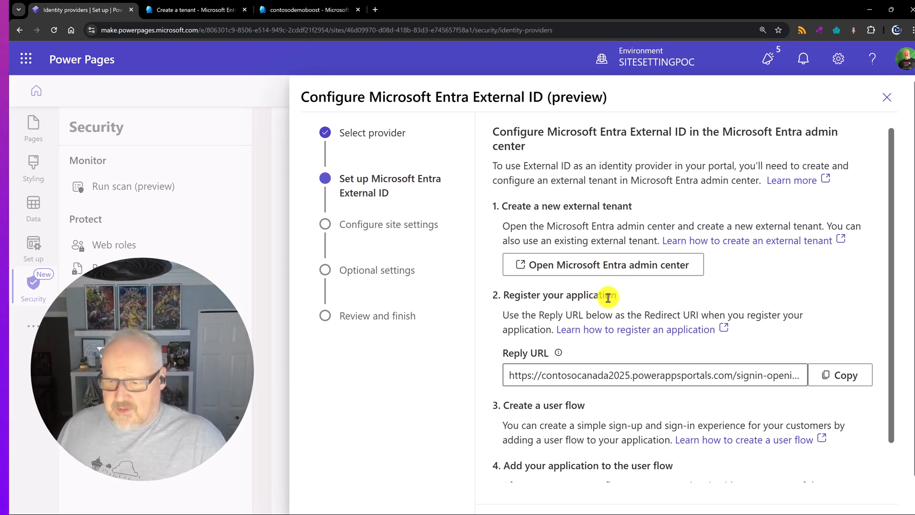
{"action": "mouse_move", "coordinate": [603, 361]}
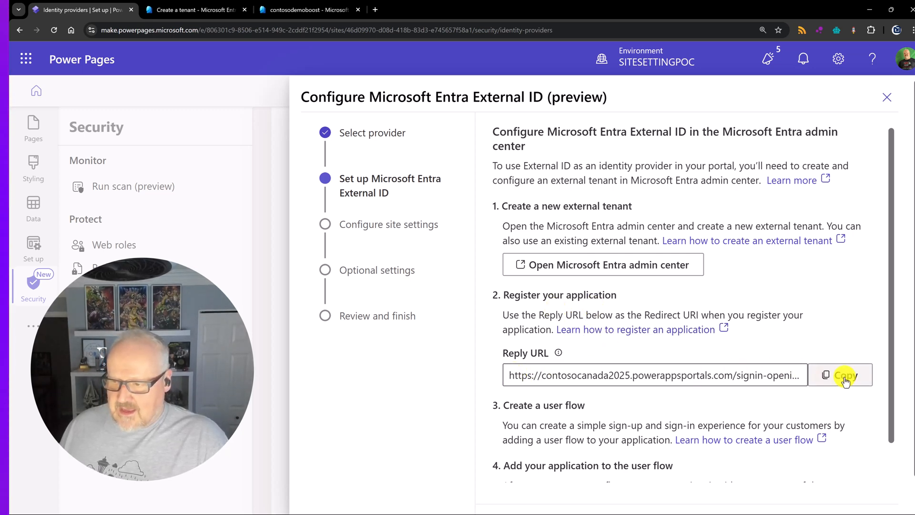
{"action": "mouse_move", "coordinate": [716, 305]}
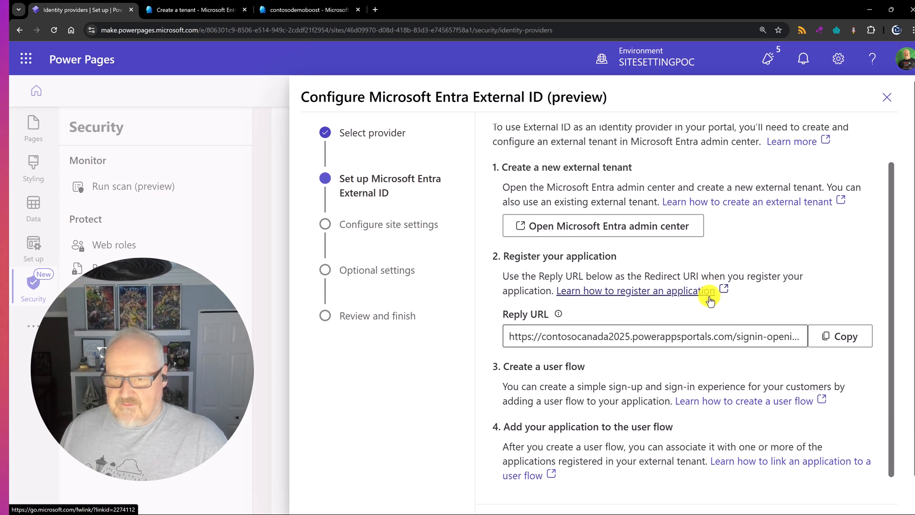
{"action": "mouse_move", "coordinate": [703, 310]}
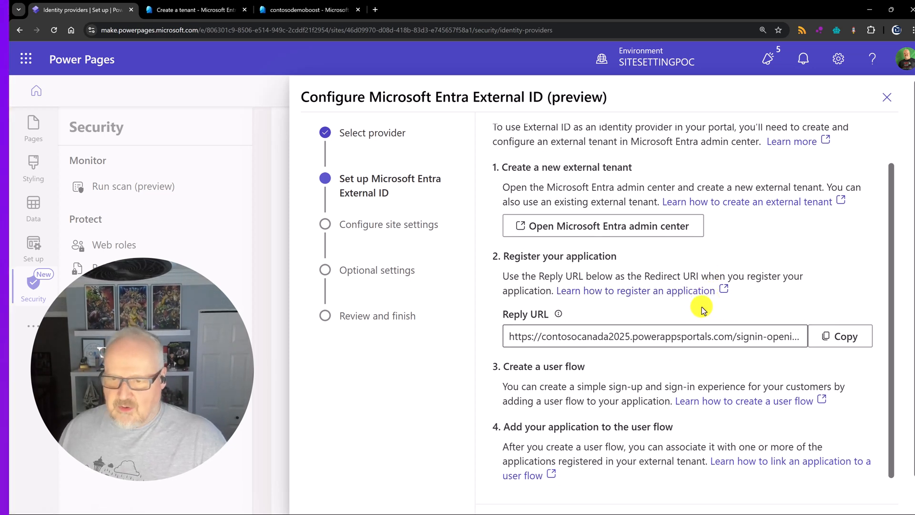
{"action": "mouse_move", "coordinate": [709, 319]}
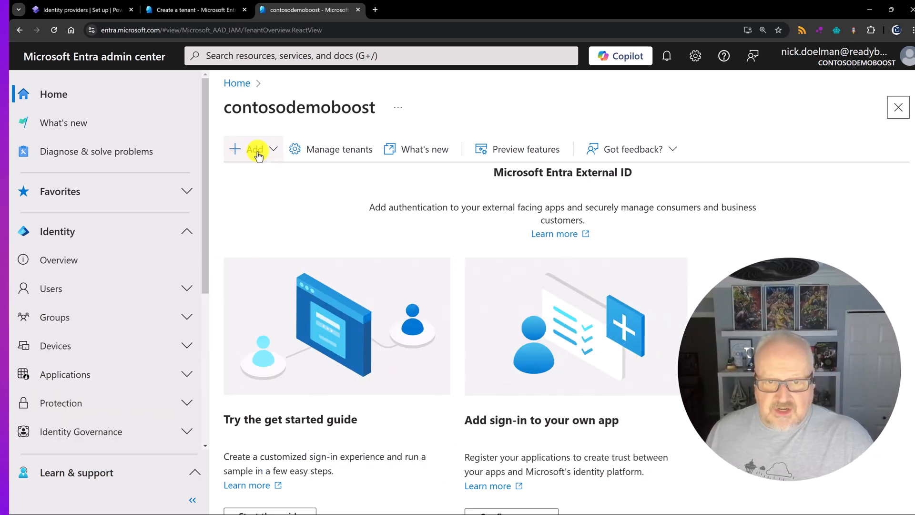
- Begin a new app registration named ContosoBOOST2025, limited to accounts in this organizational directory only
{"action": "left_click", "coordinate": [254, 149]}
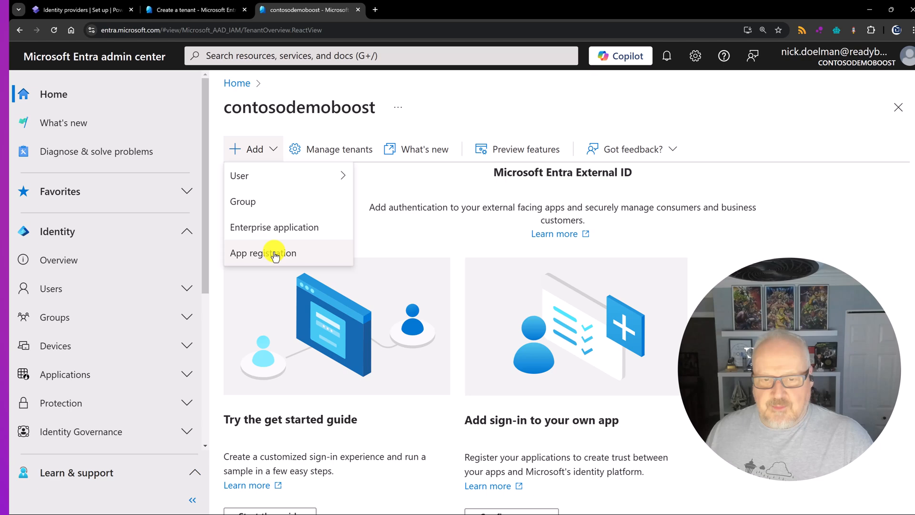
{"action": "left_click", "coordinate": [263, 254]}
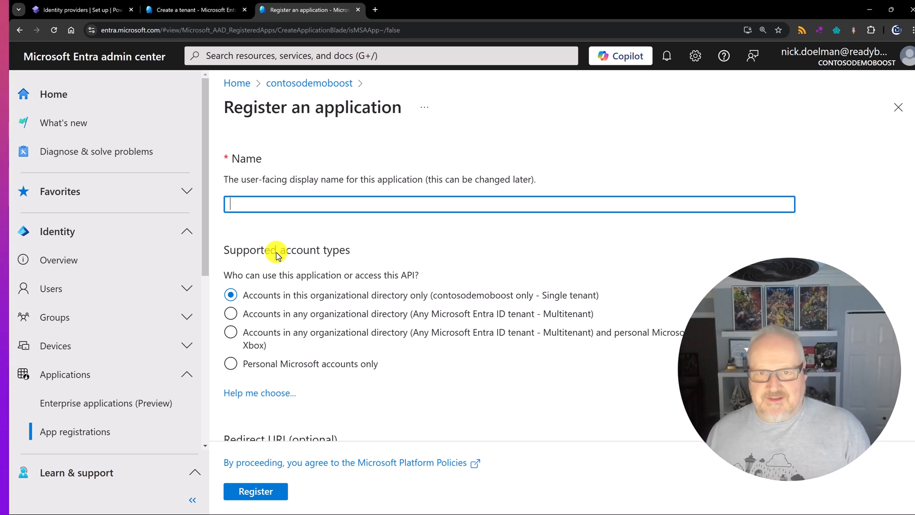
{"action": "mouse_move", "coordinate": [351, 186]}
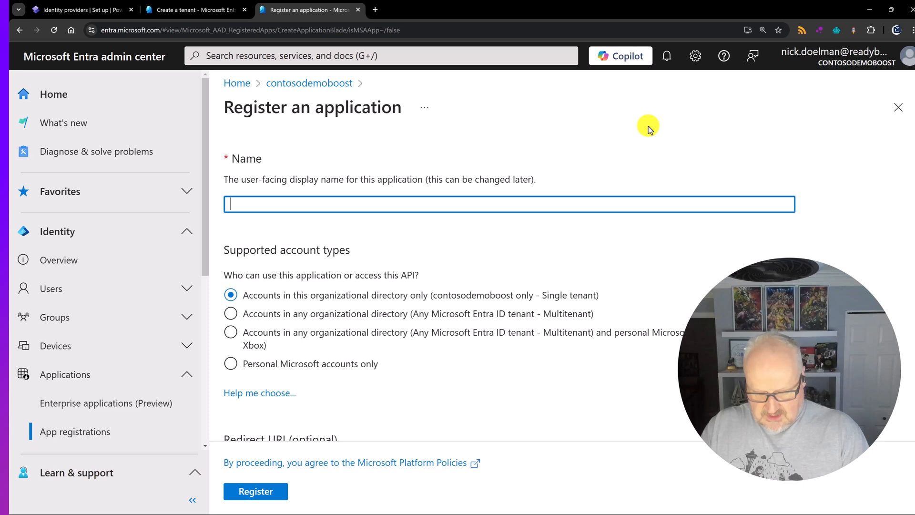
{"action": "type", "text": "ContosoBOOST2025"}
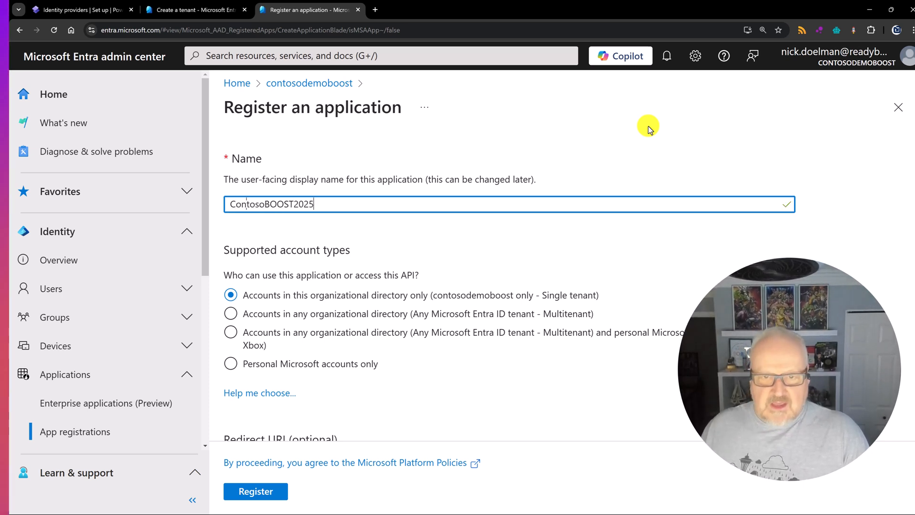
{"action": "mouse_move", "coordinate": [341, 225]}
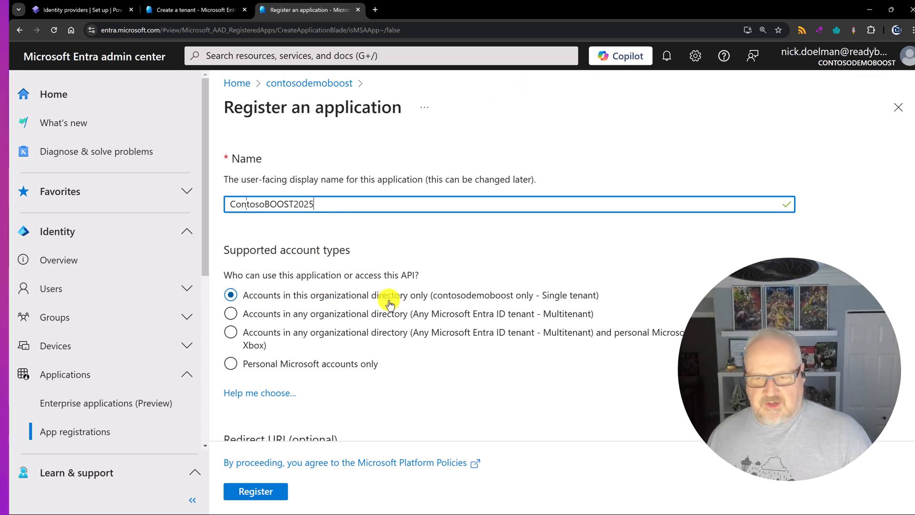
{"action": "left_click", "coordinate": [229, 332]}
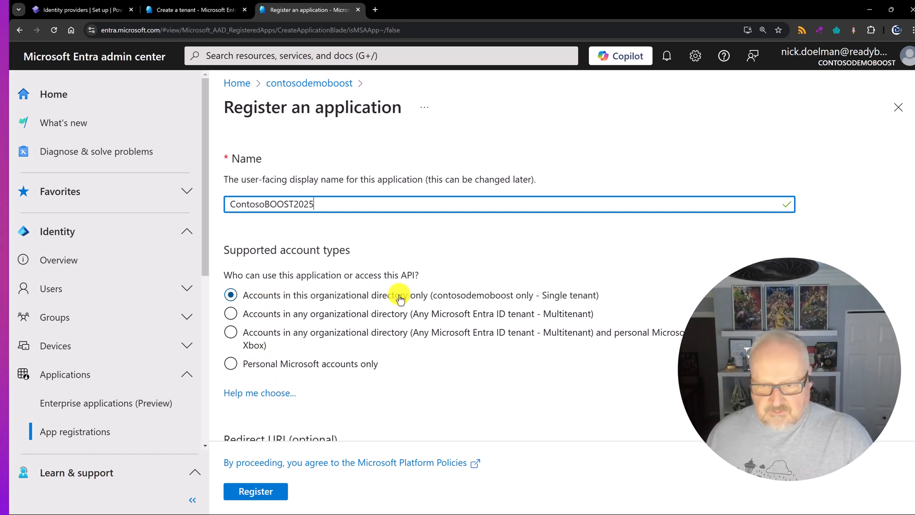
{"action": "scroll", "scroll_direction": "down", "scroll_amount": 3}
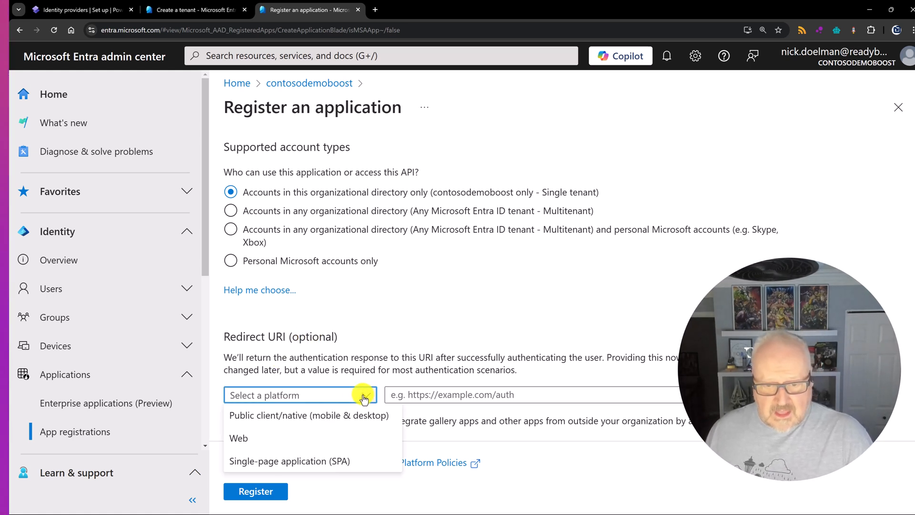
- Register ContosoBOOST2025 as a Web app with the pasted signin-openid_1 redirect URI
{"action": "left_click", "coordinate": [239, 438]}
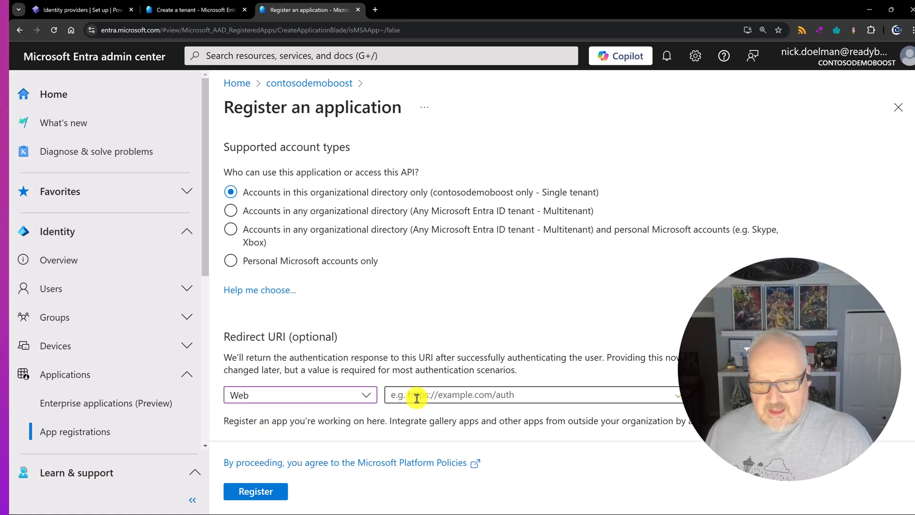
{"action": "left_click", "coordinate": [416, 395]}
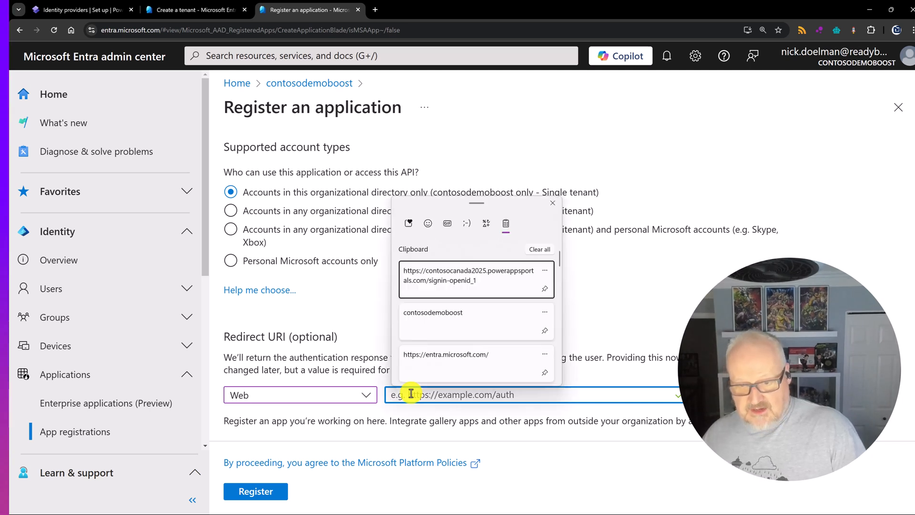
{"action": "left_click", "coordinate": [468, 276]}
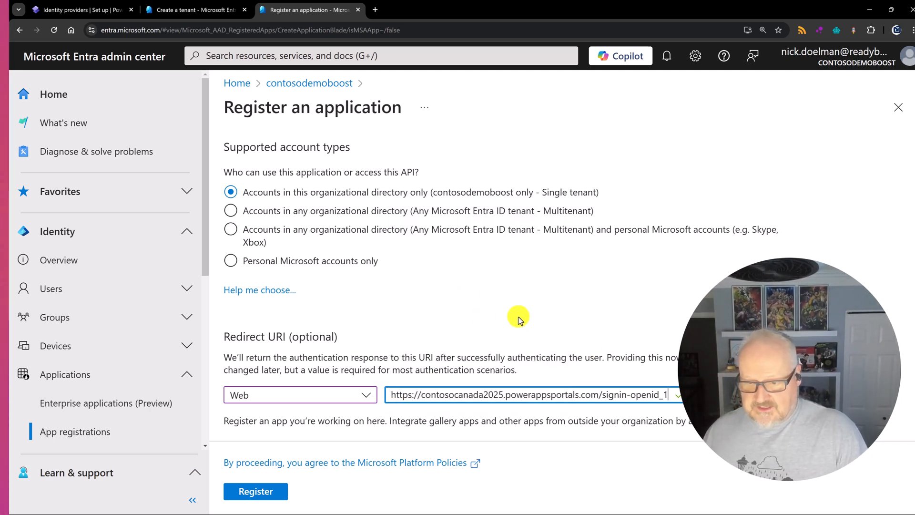
{"action": "mouse_move", "coordinate": [260, 472]}
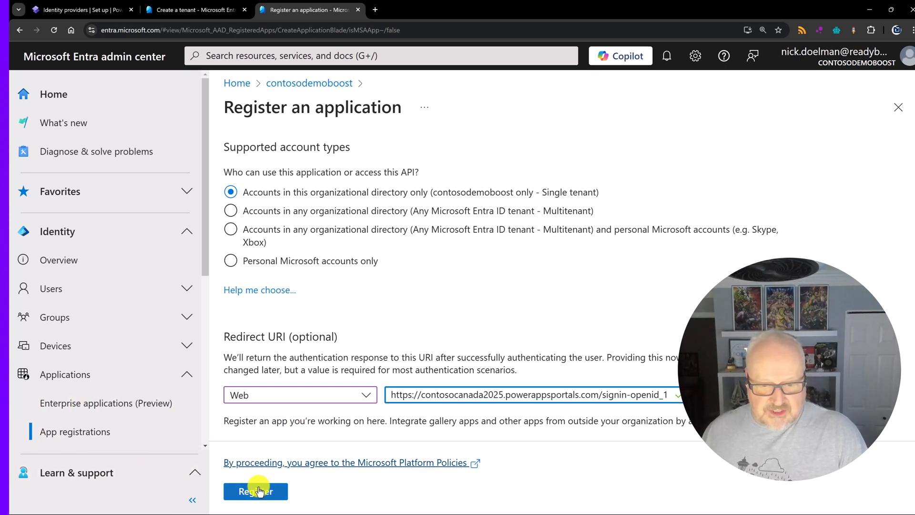
{"action": "left_click", "coordinate": [255, 491]}
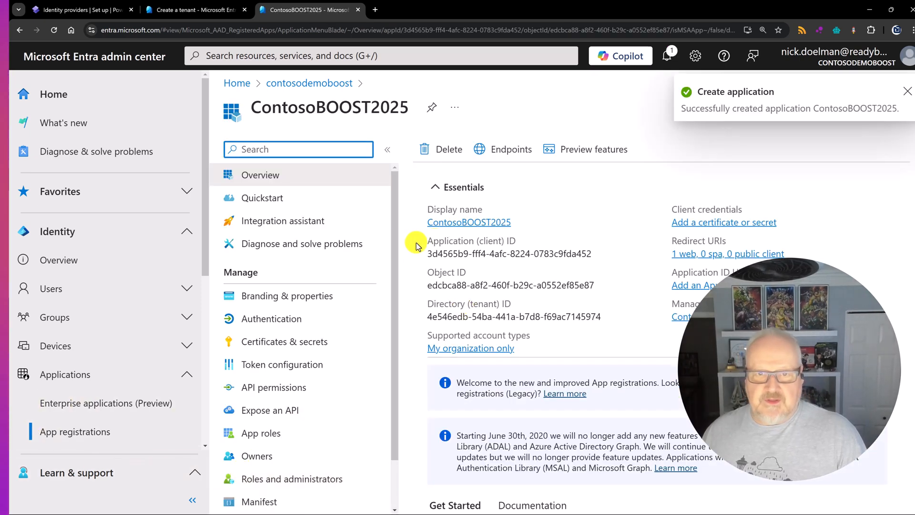
- In Authentication, enable Access tokens and ID tokens under Implicit grant and hybrid flows
{"action": "left_click", "coordinate": [908, 91]}
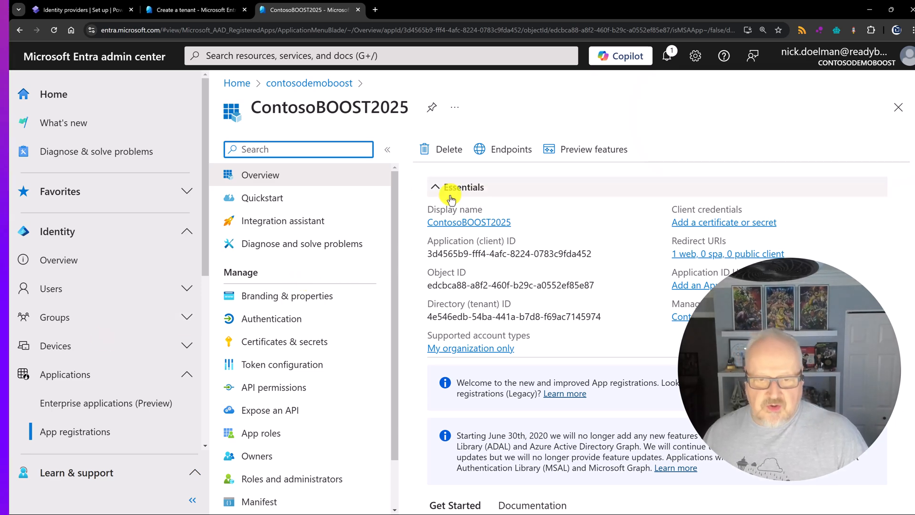
{"action": "left_click", "coordinate": [271, 319]}
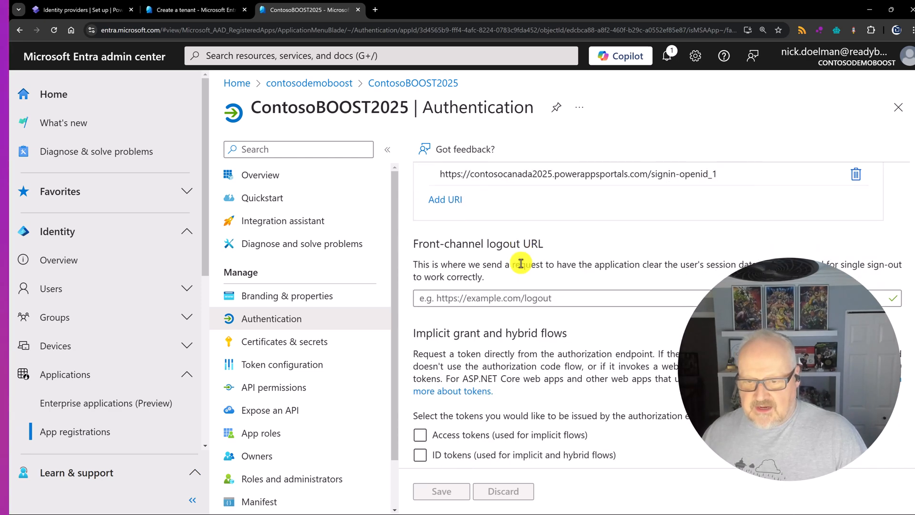
{"action": "scroll", "scroll_direction": "down", "scroll_amount": 3}
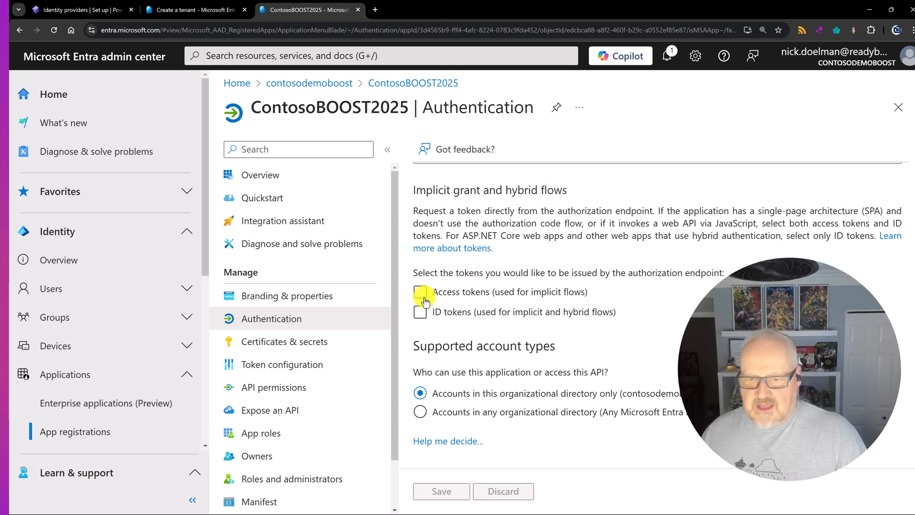
{"action": "left_click", "coordinate": [420, 291]}
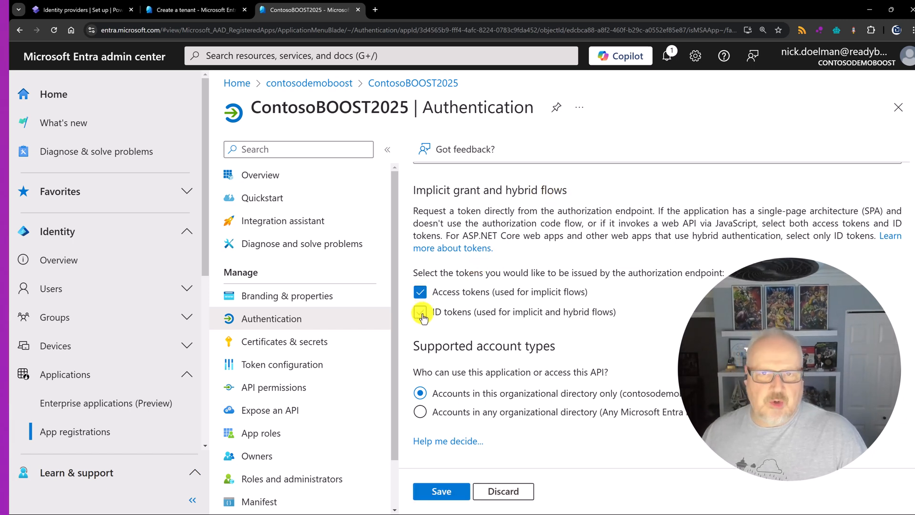
{"action": "left_click", "coordinate": [420, 312]}
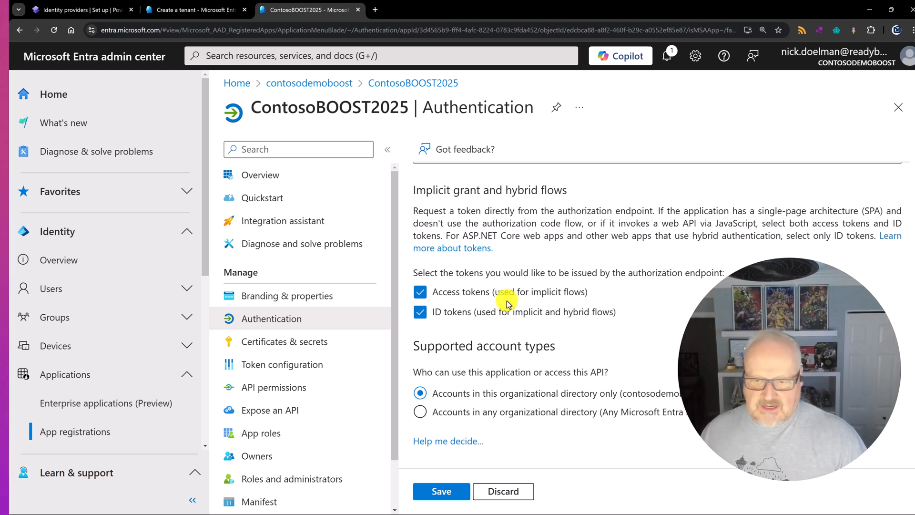
{"action": "scroll", "scroll_direction": "down", "scroll_amount": 3}
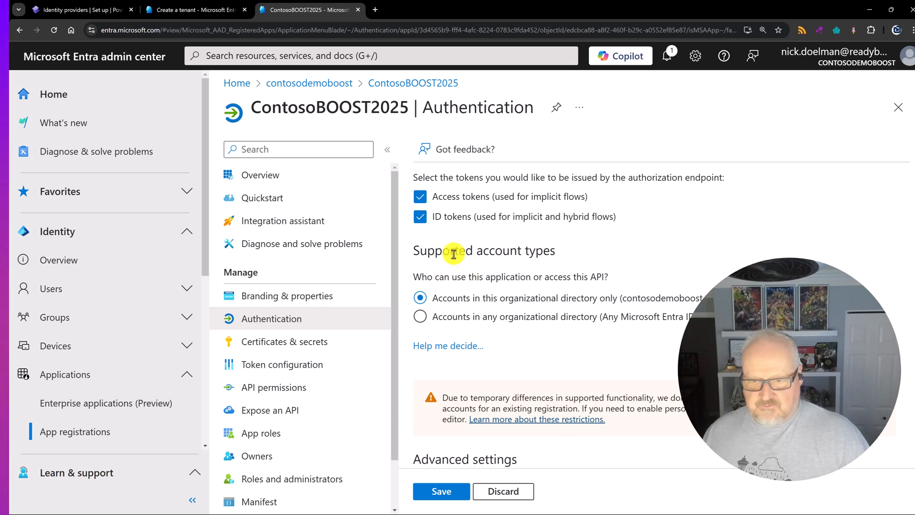
{"action": "scroll", "scroll_direction": "down", "scroll_amount": 3}
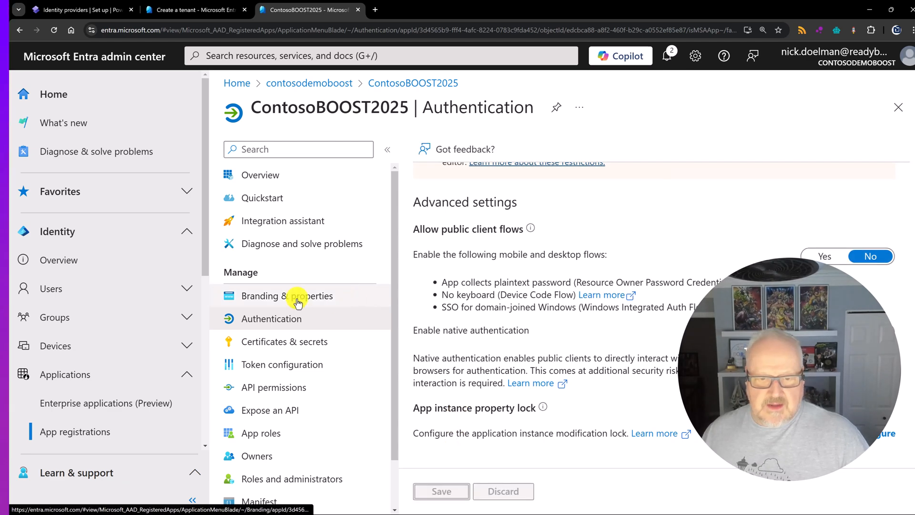
{"action": "mouse_move", "coordinate": [312, 391]}
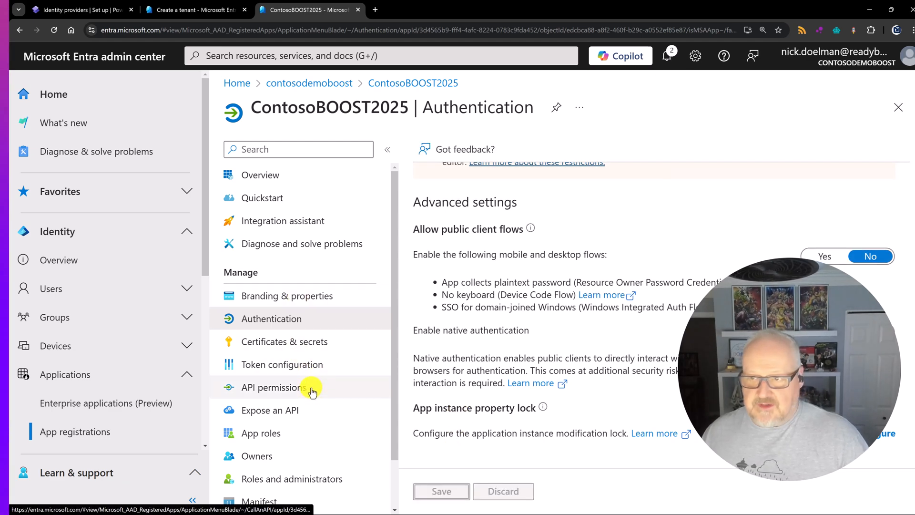
- In API permissions, grant admin consent for contosodemoboost and confirm
{"action": "left_click", "coordinate": [277, 387]}
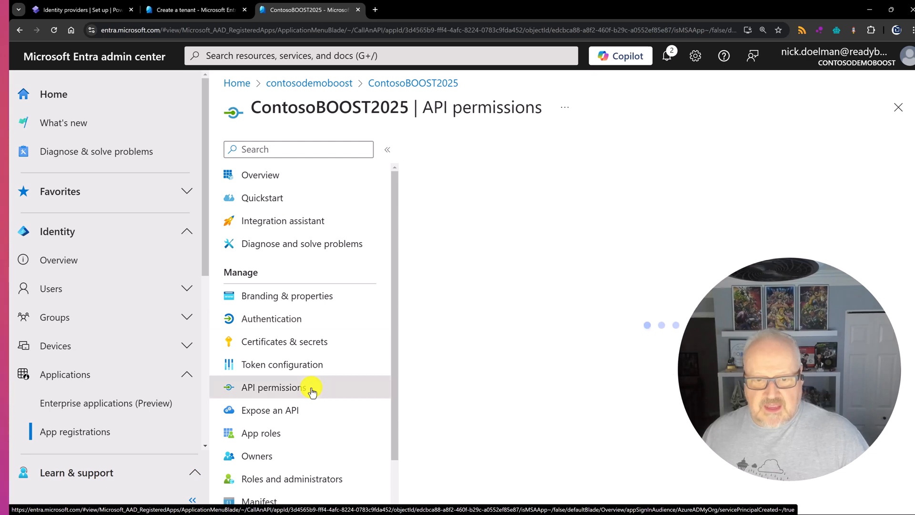
{"action": "left_click", "coordinate": [273, 388]}
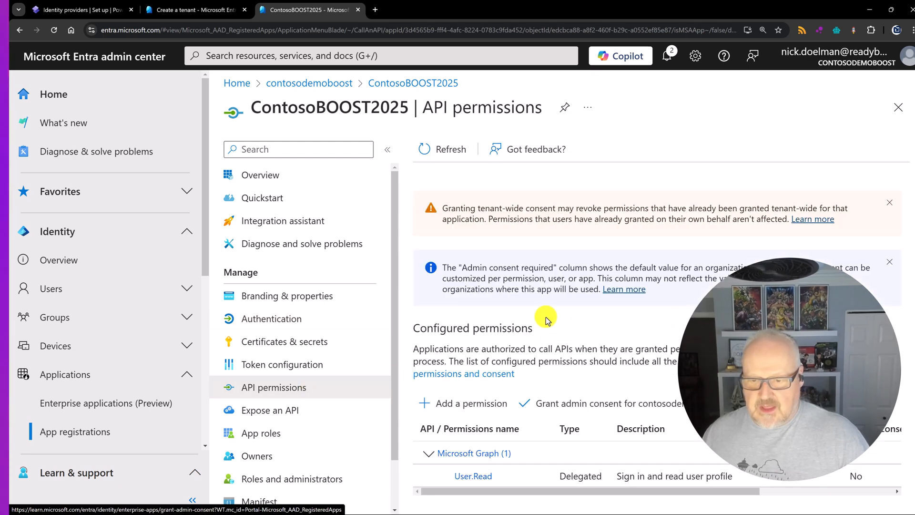
{"action": "scroll", "scroll_direction": "down", "scroll_amount": 3}
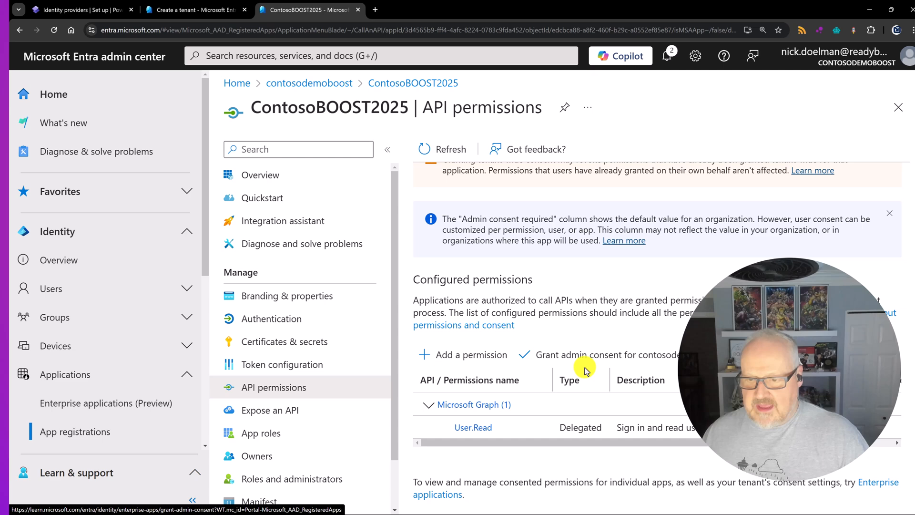
{"action": "mouse_move", "coordinate": [583, 357]}
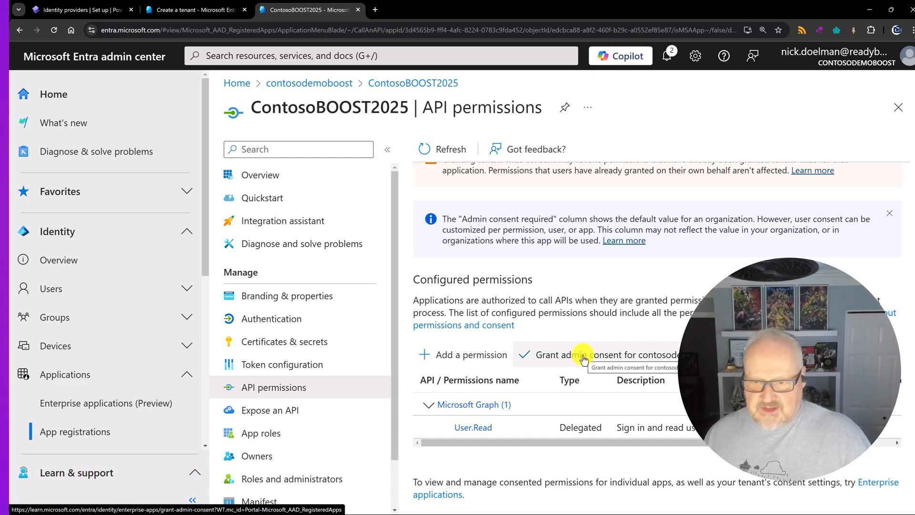
{"action": "left_click", "coordinate": [590, 354]}
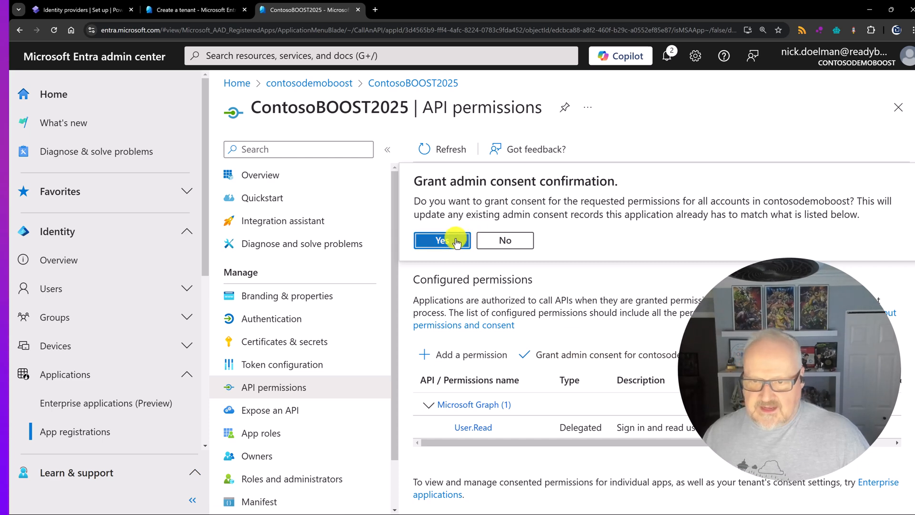
{"action": "left_click", "coordinate": [442, 240]}
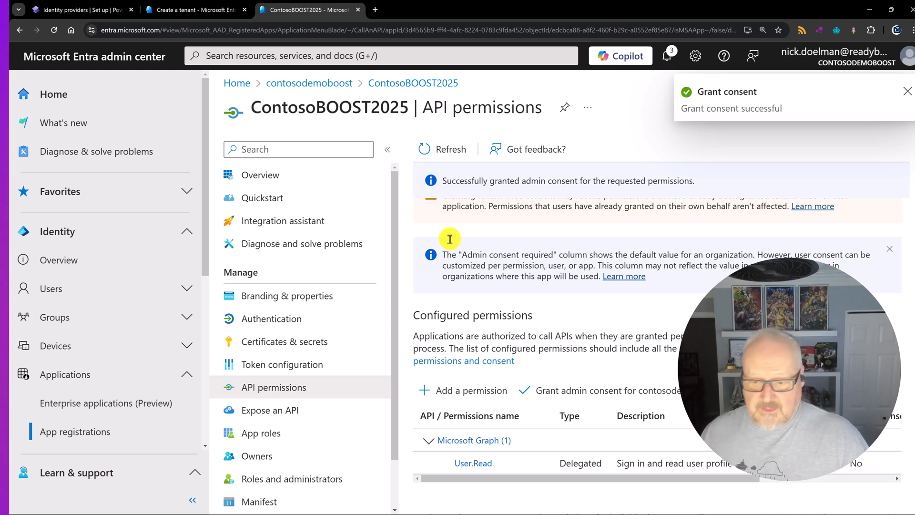
{"action": "left_click", "coordinate": [908, 90]}
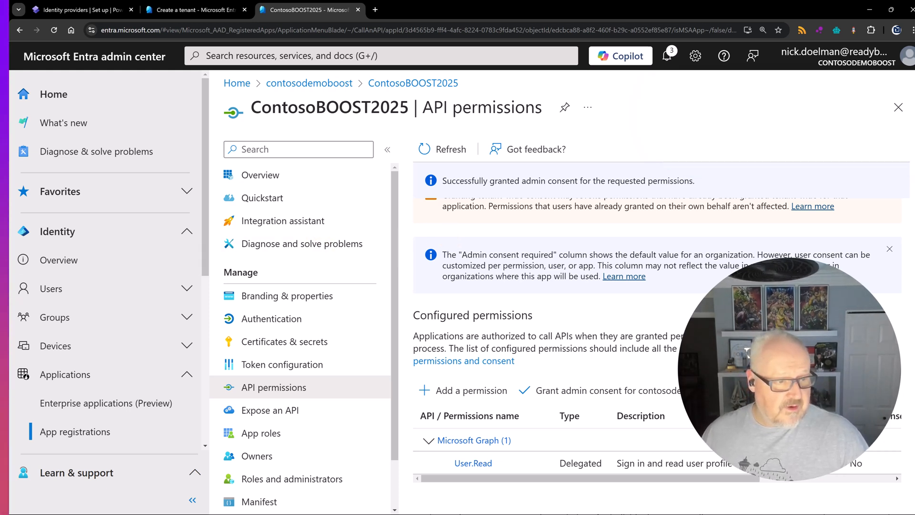
{"action": "mouse_move", "coordinate": [303, 225]}
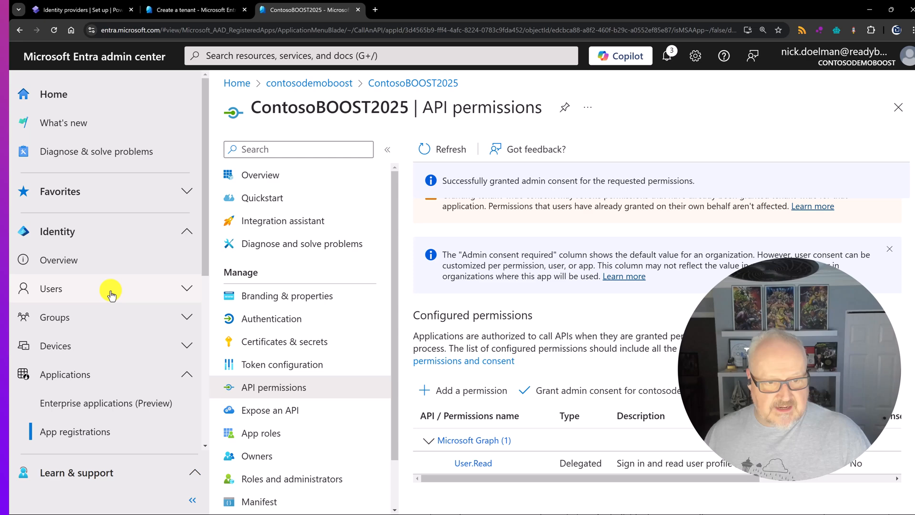
- Go to the External Identities User flows list
{"action": "scroll", "scroll_direction": "down", "scroll_amount": 3}
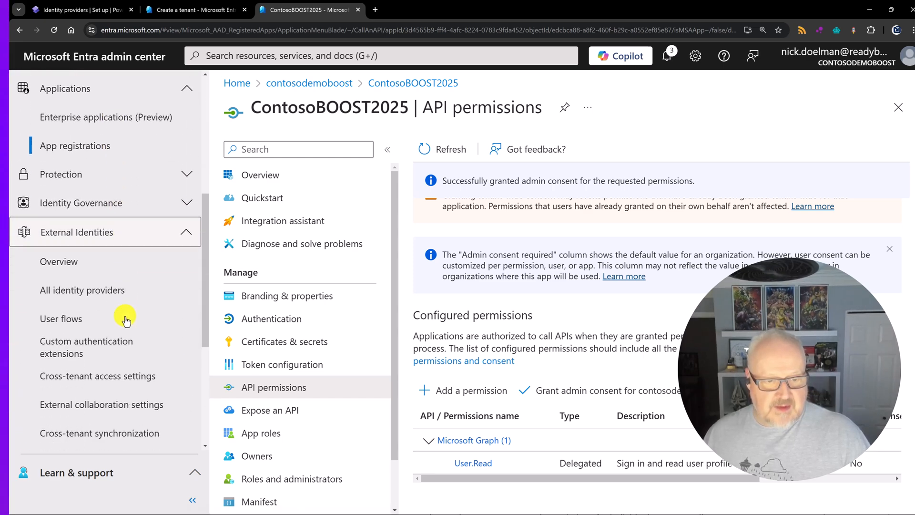
{"action": "left_click", "coordinate": [61, 319]}
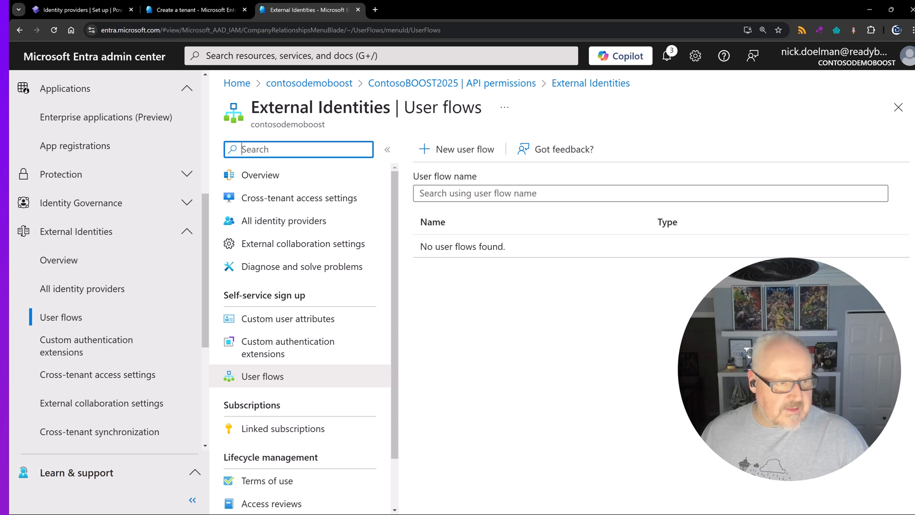
{"action": "mouse_move", "coordinate": [431, 261]}
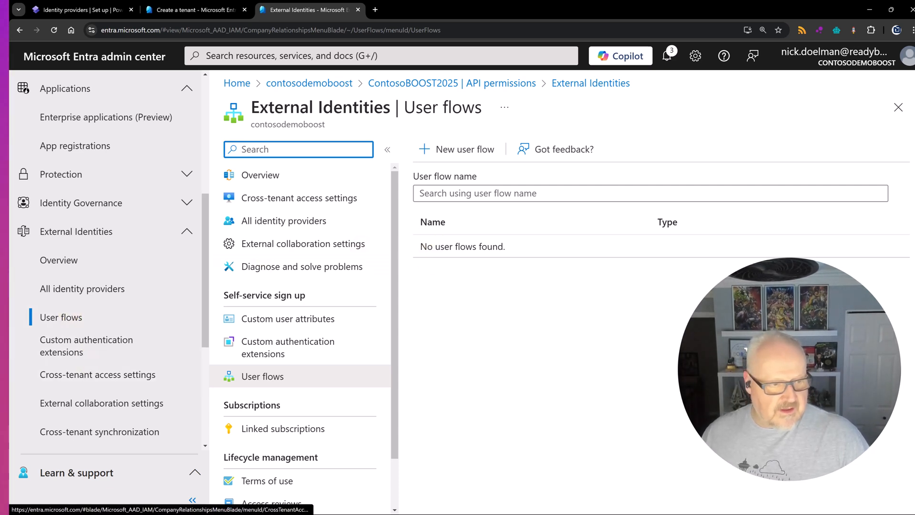
{"action": "mouse_move", "coordinate": [109, 407]}
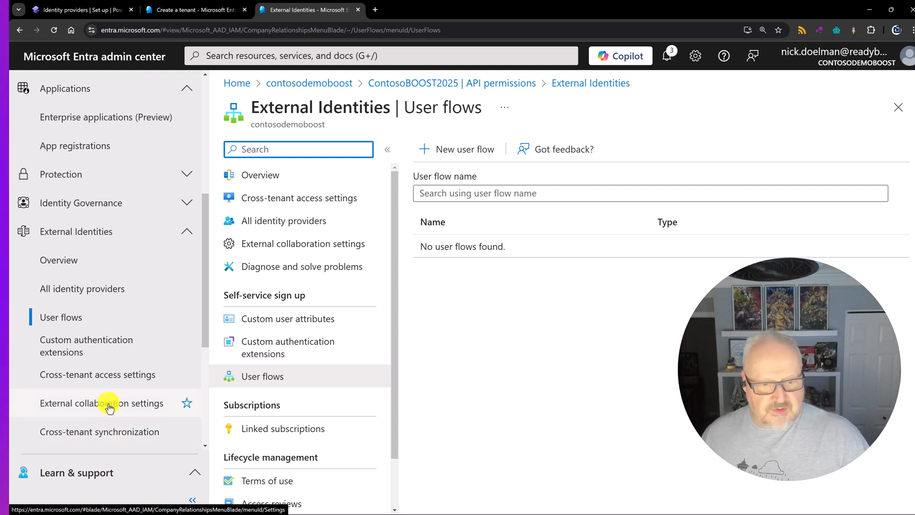
- View External collaboration settings, then return to the User flows area
{"action": "left_click", "coordinate": [109, 403]}
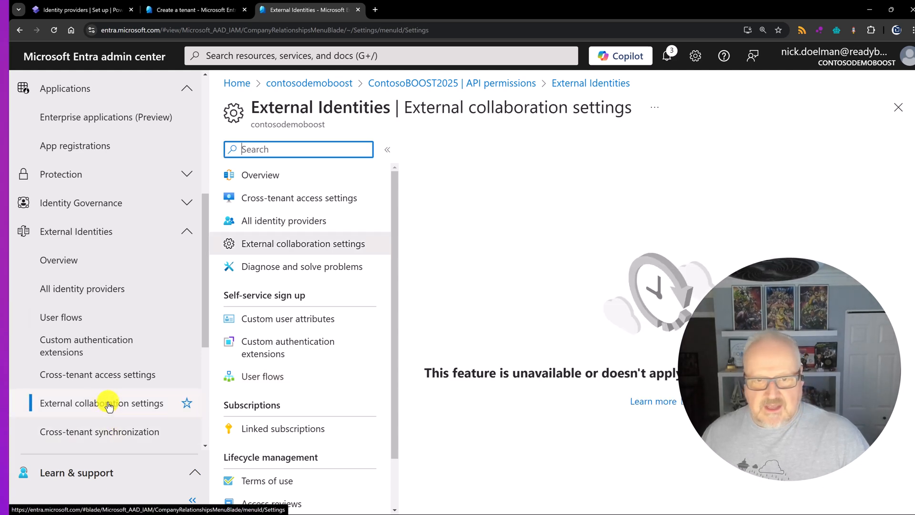
{"action": "mouse_move", "coordinate": [183, 154]}
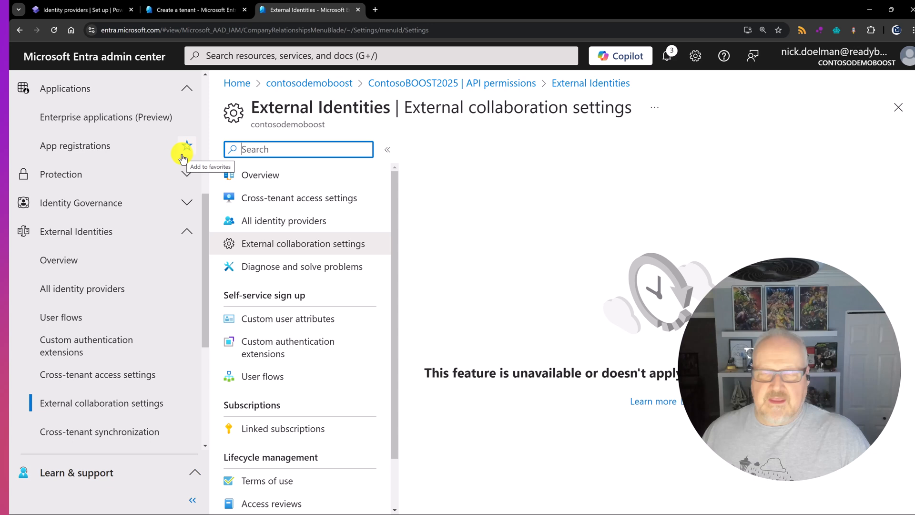
{"action": "mouse_move", "coordinate": [257, 224]}
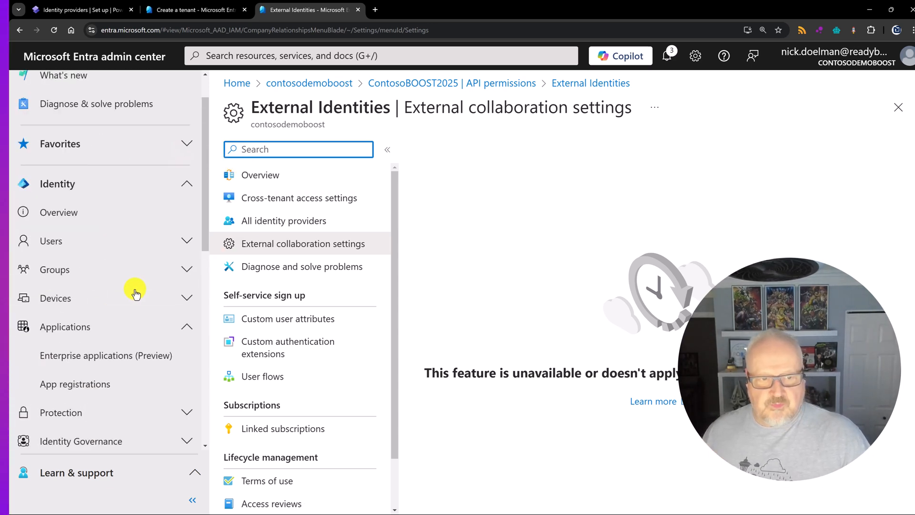
{"action": "mouse_move", "coordinate": [75, 384]}
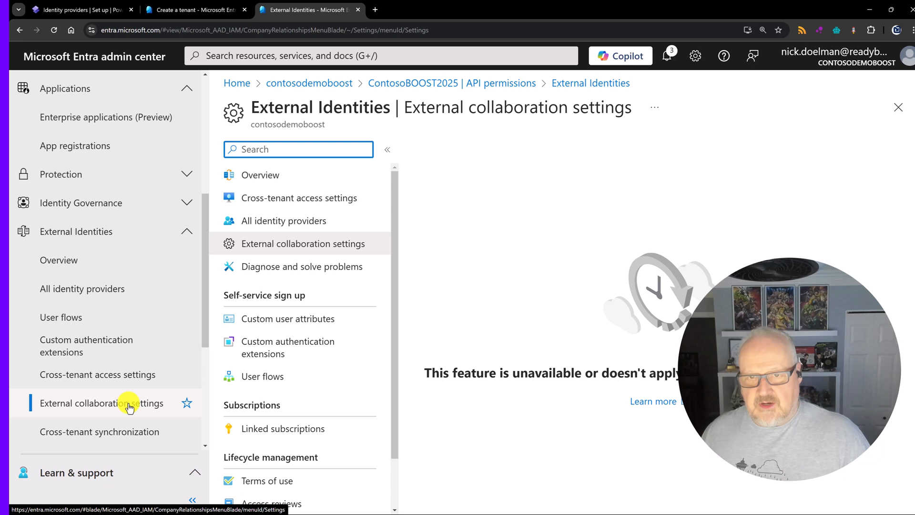
{"action": "mouse_move", "coordinate": [129, 407]}
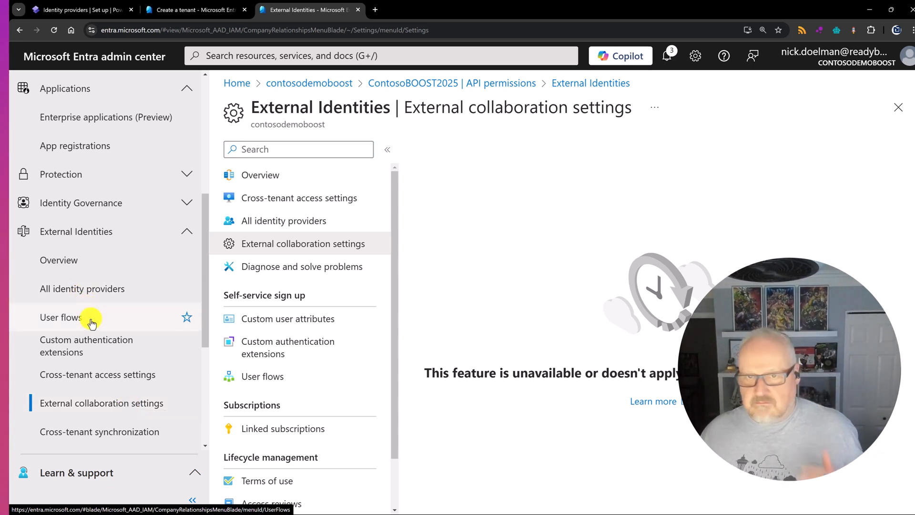
{"action": "left_click", "coordinate": [61, 317]}
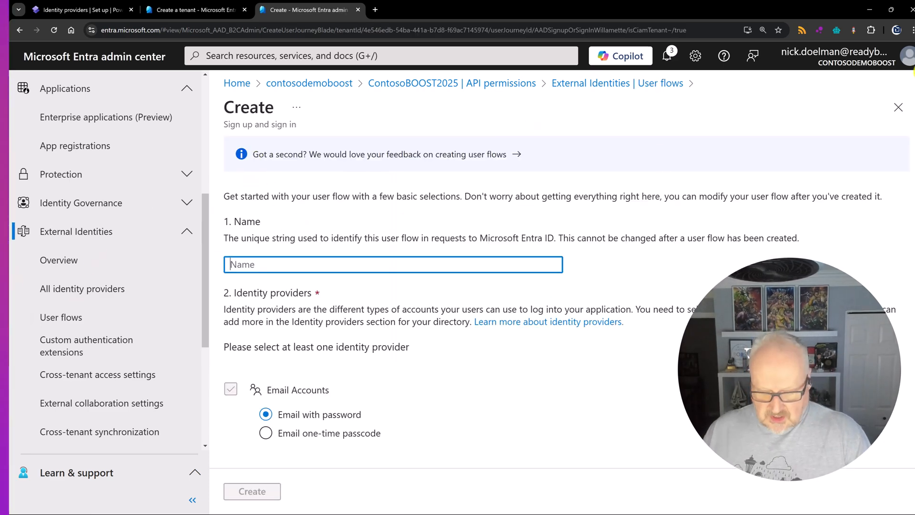
- Name the flow power-pages-contoso-boost-userflow and choose Email one-time passcode sign-in
{"action": "type", "text": "power-pag"}
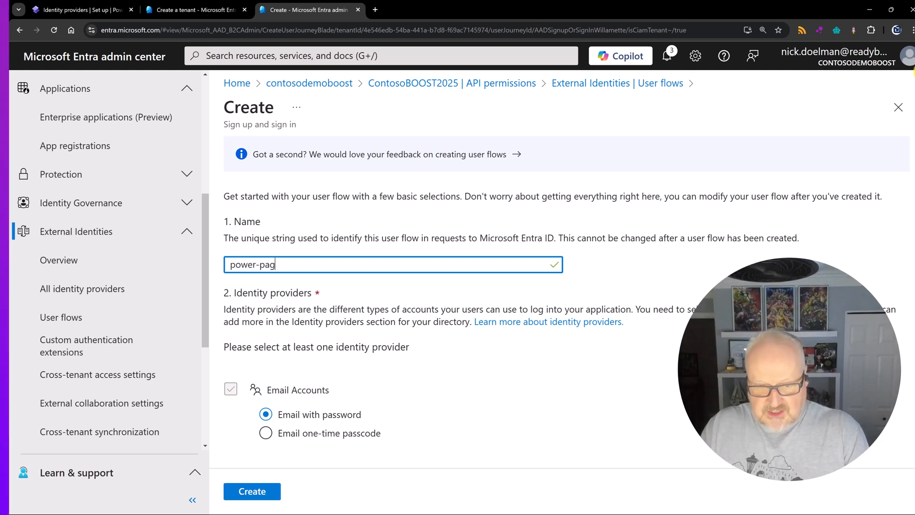
{"action": "type", "text": "es-contoso-boost-userflow"}
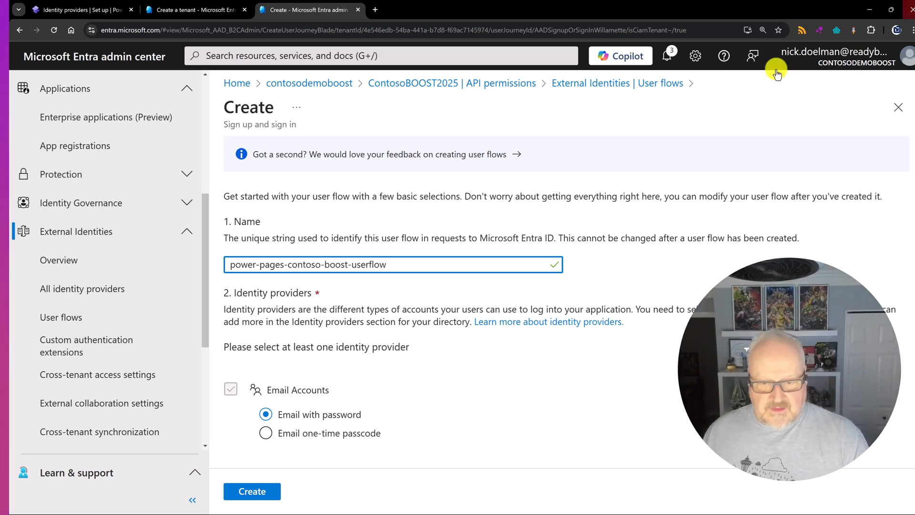
{"action": "scroll", "scroll_direction": "down", "scroll_amount": 3}
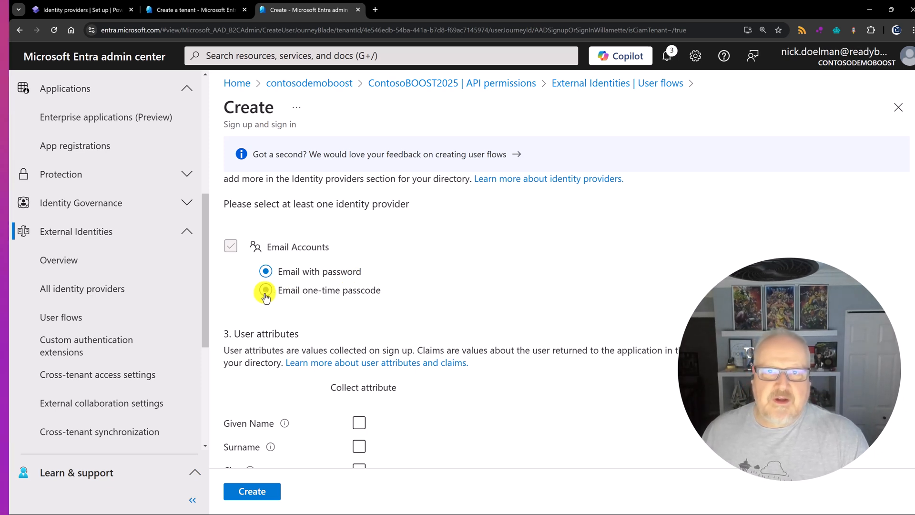
{"action": "left_click", "coordinate": [265, 290]}
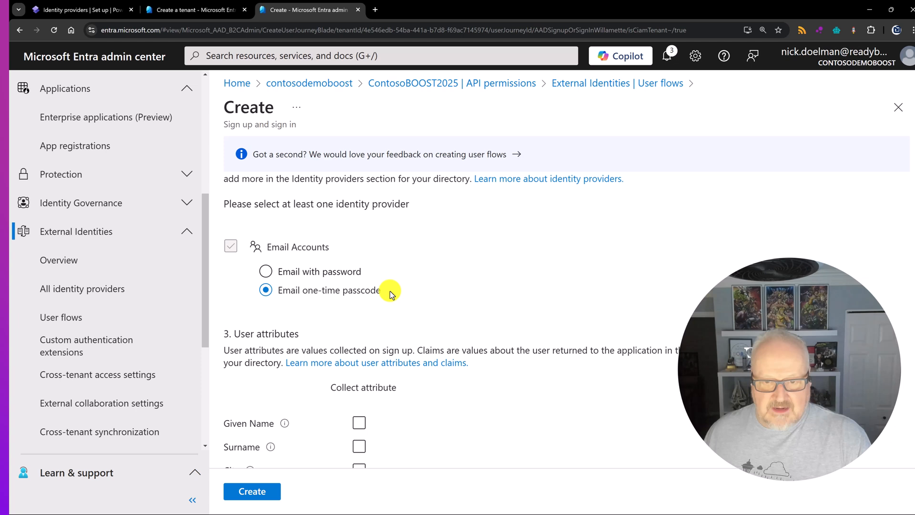
{"action": "scroll", "scroll_direction": "down", "scroll_amount": 3}
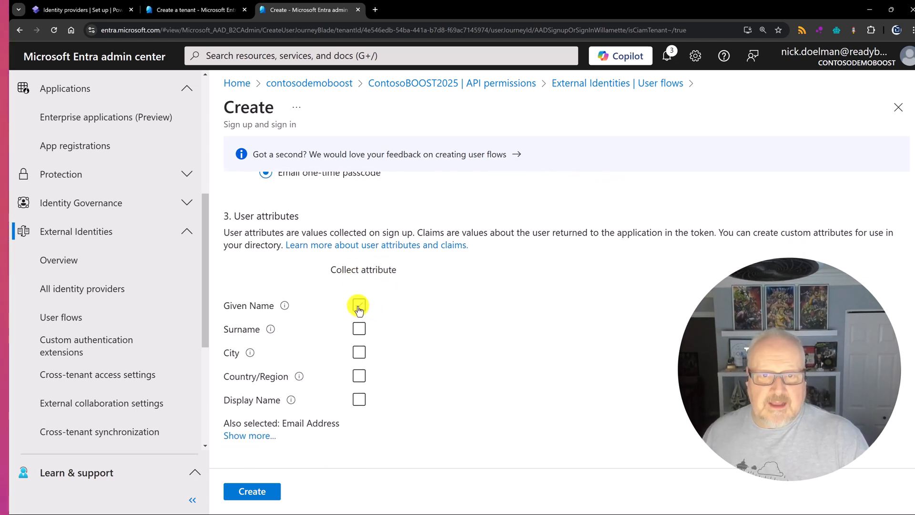
- Collect Given Name and Surname at sign-up, create the user flow and open it
{"action": "left_click", "coordinate": [359, 305]}
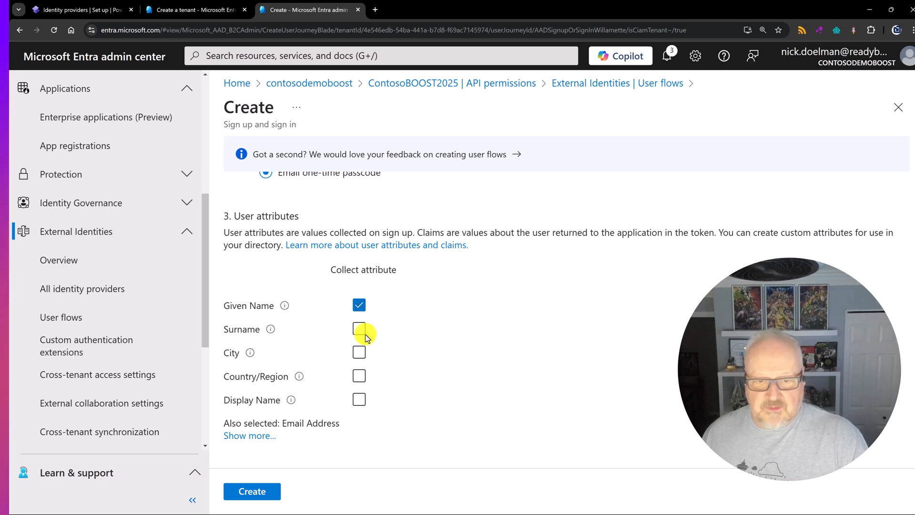
{"action": "left_click", "coordinate": [358, 329]}
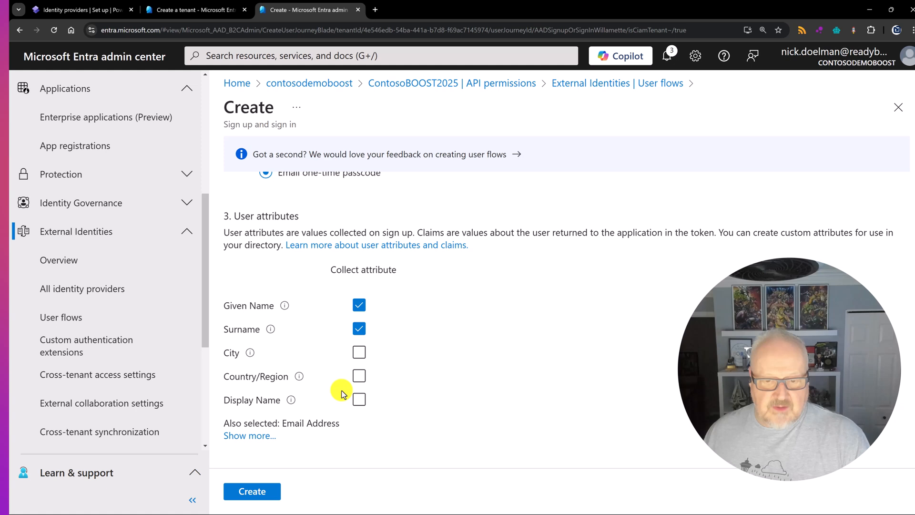
{"action": "left_click", "coordinate": [250, 436]}
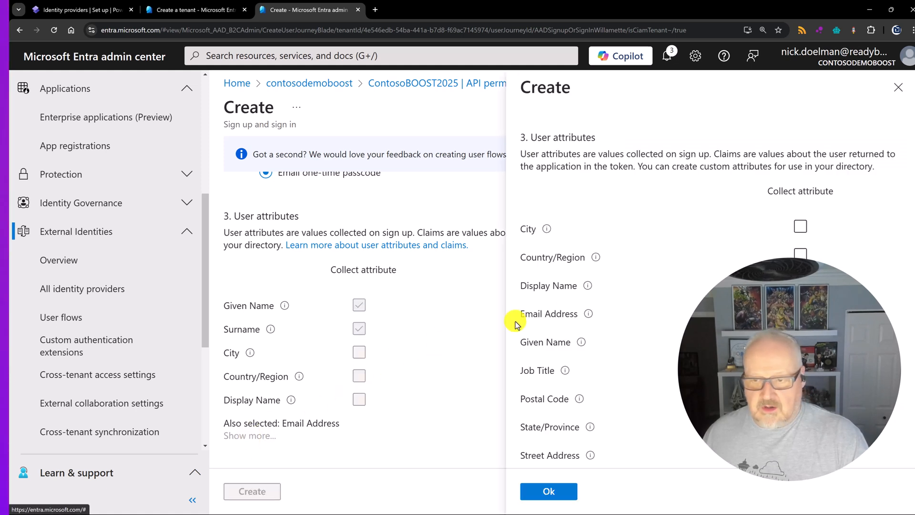
{"action": "scroll", "scroll_direction": "down", "scroll_amount": 3}
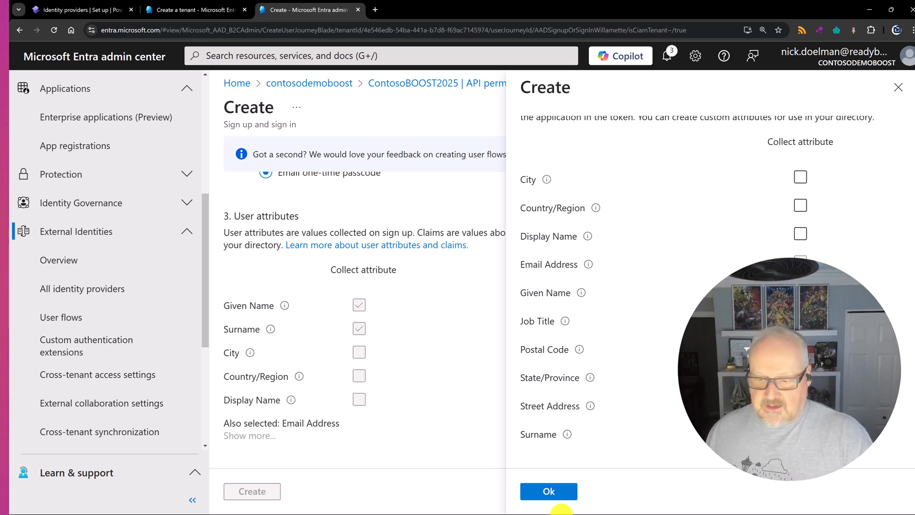
{"action": "left_click", "coordinate": [550, 491]}
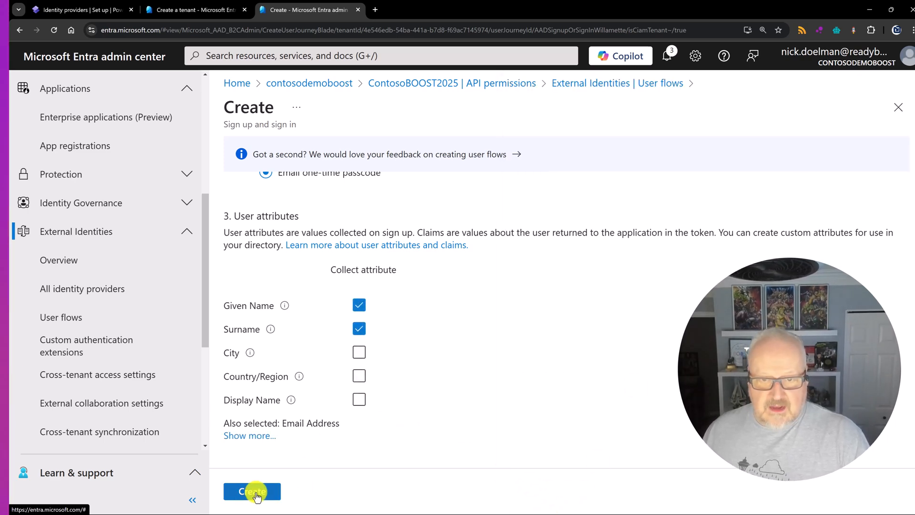
{"action": "left_click", "coordinate": [252, 492]}
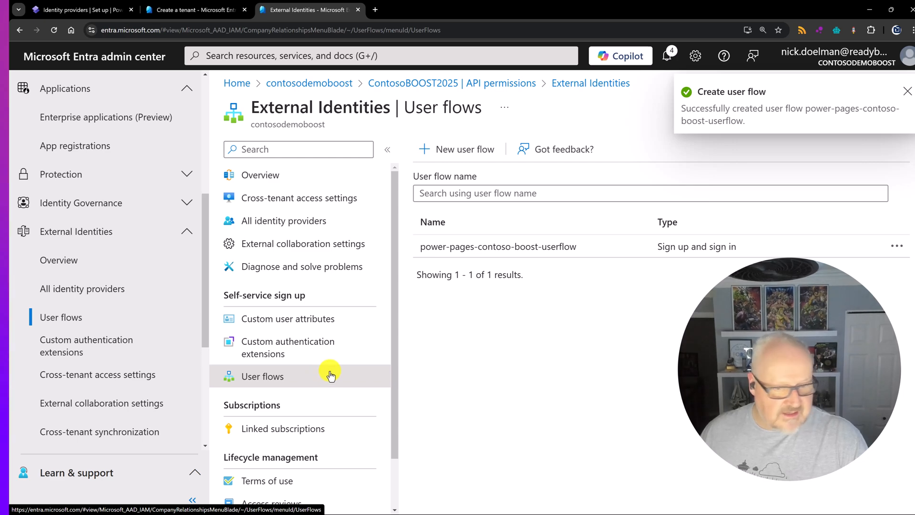
{"action": "left_click", "coordinate": [498, 246]}
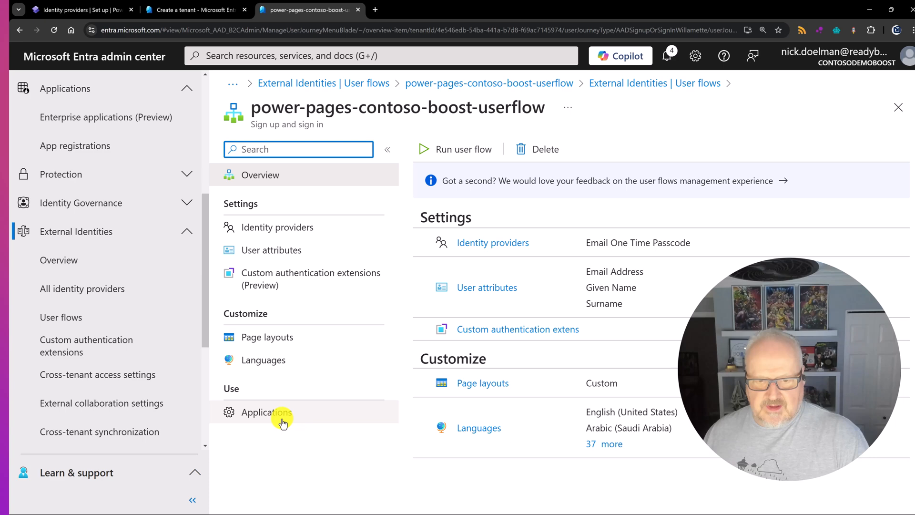
- Add ContosoBOOST2025 to the user flow's Applications, then go to App registrations
{"action": "left_click", "coordinate": [266, 412]}
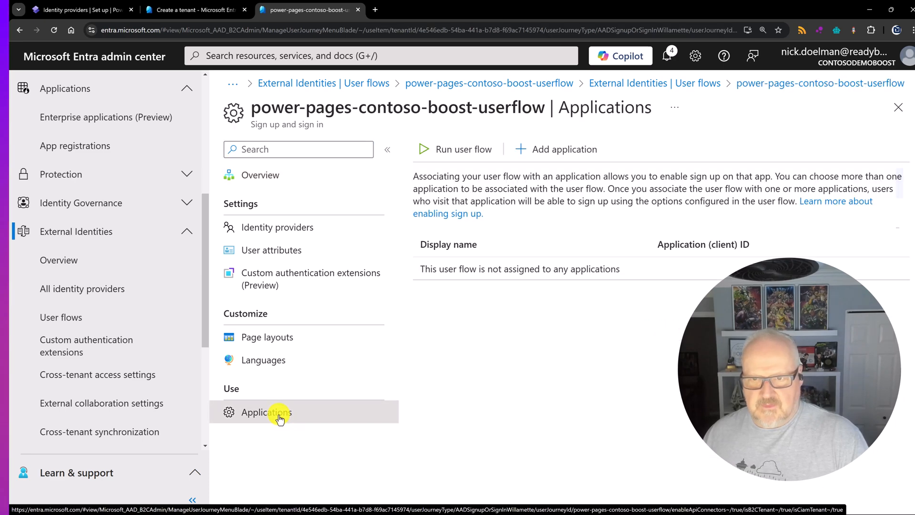
{"action": "mouse_move", "coordinate": [570, 149]}
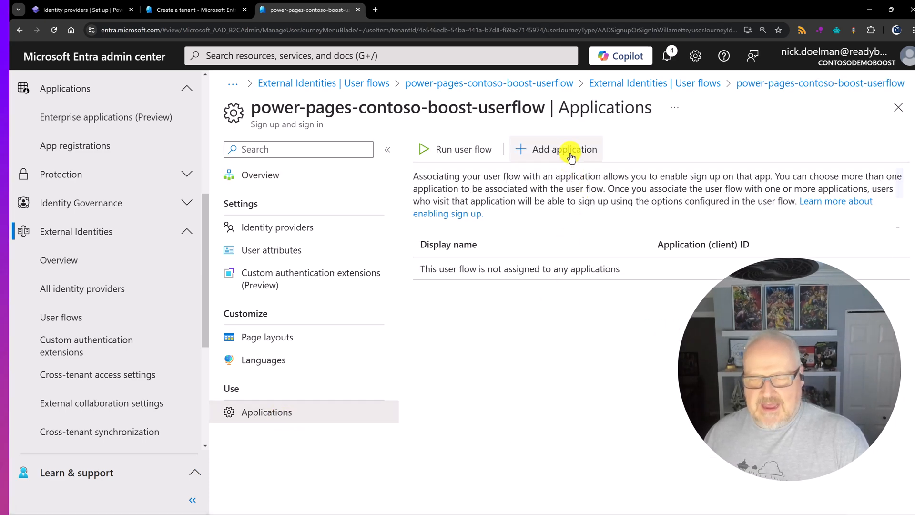
{"action": "left_click", "coordinate": [562, 149]}
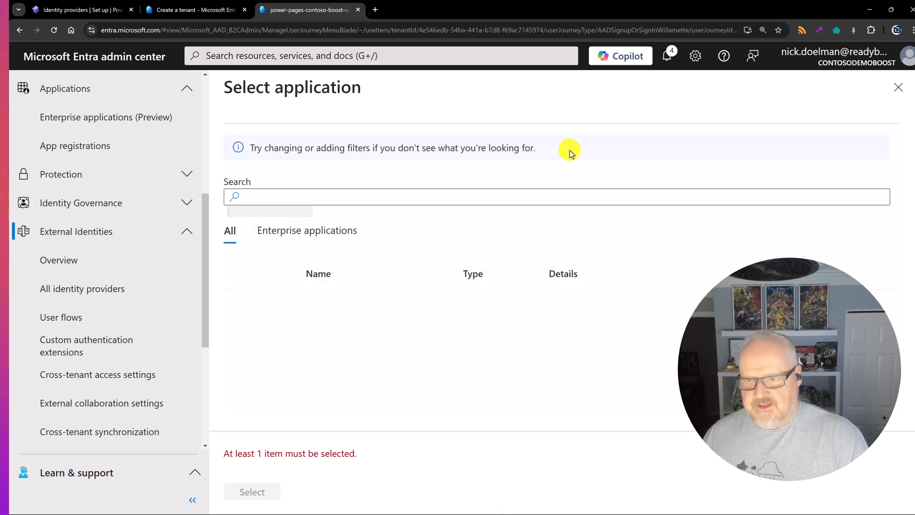
{"action": "left_click", "coordinate": [335, 197]}
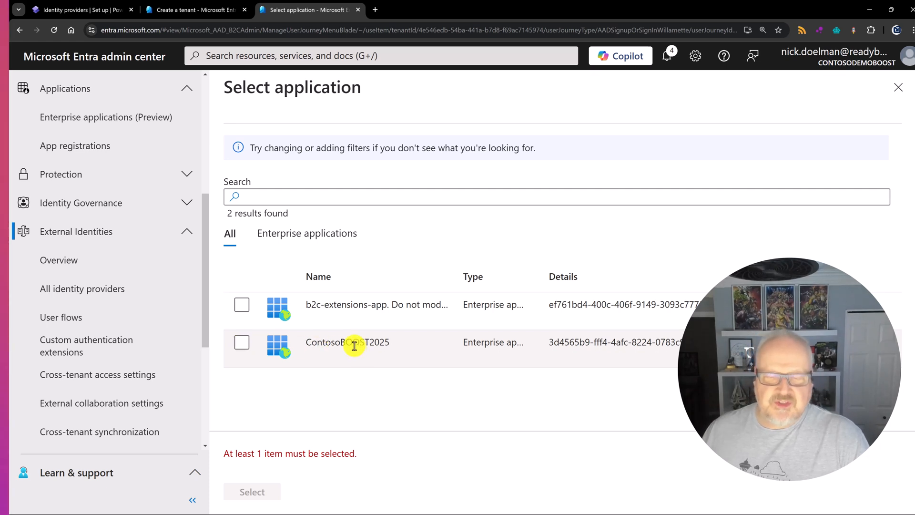
{"action": "left_click", "coordinate": [242, 343]}
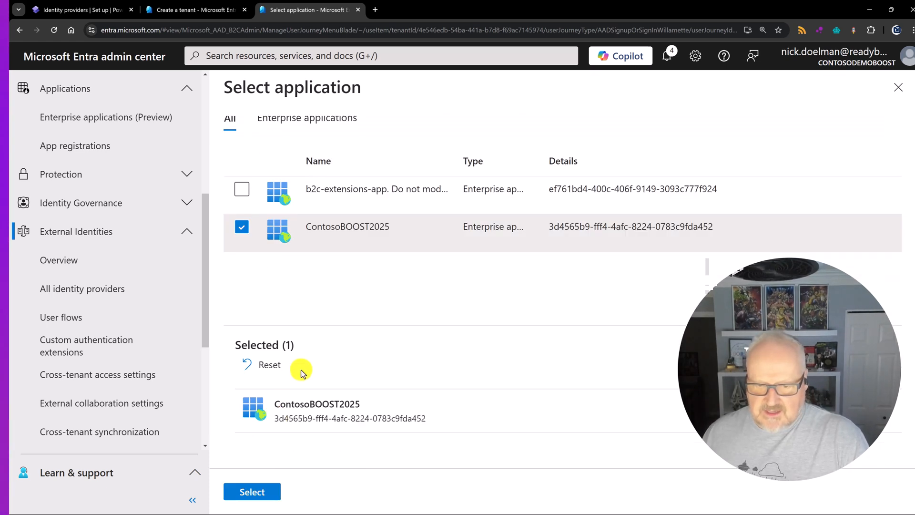
{"action": "left_click", "coordinate": [252, 492]}
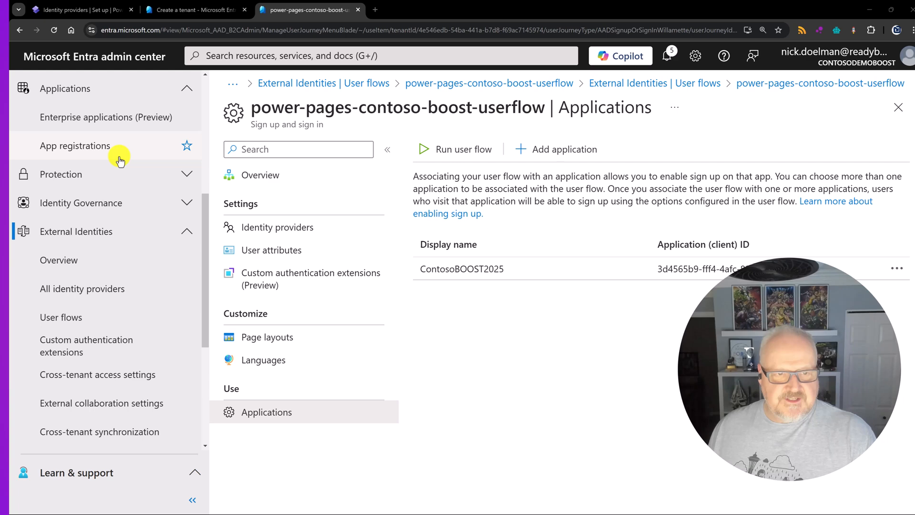
{"action": "left_click", "coordinate": [74, 146]}
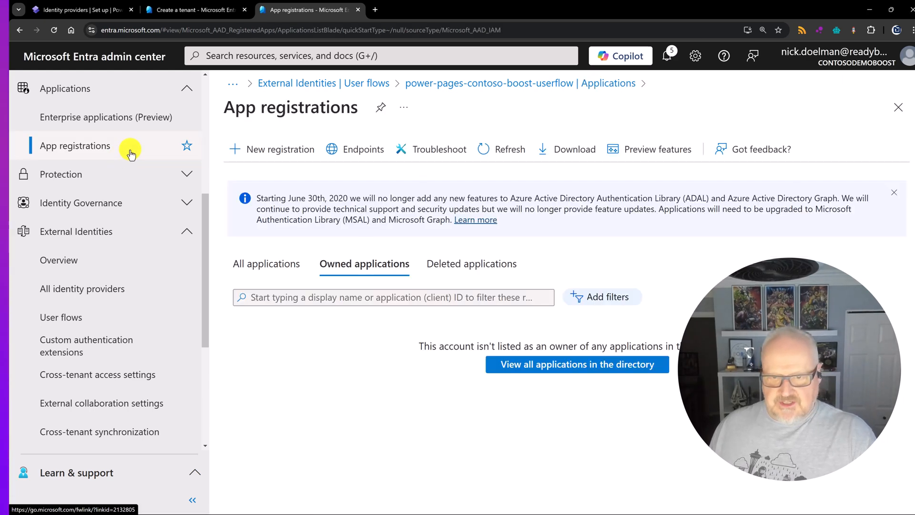
- From all applications, open ContosoBOOST2025, copy its Application (client) ID and show Endpoints
{"action": "left_click", "coordinate": [266, 264]}
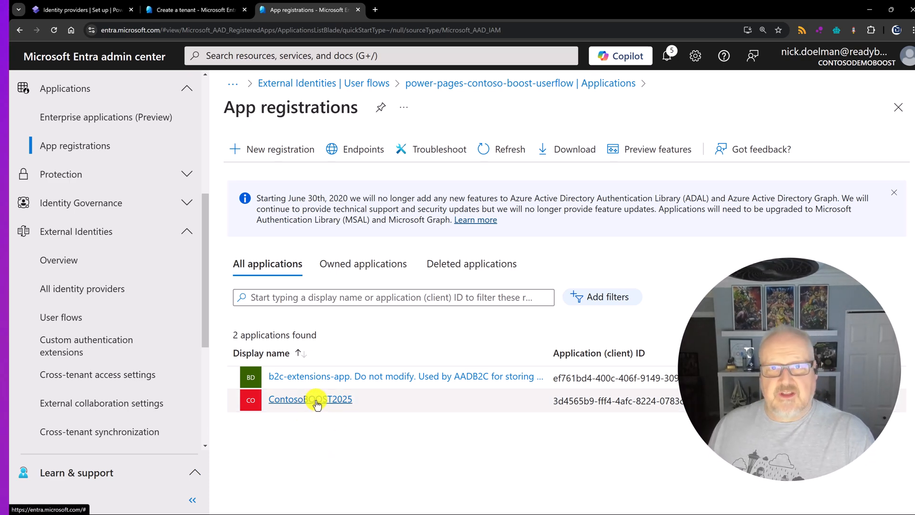
{"action": "left_click", "coordinate": [310, 399]}
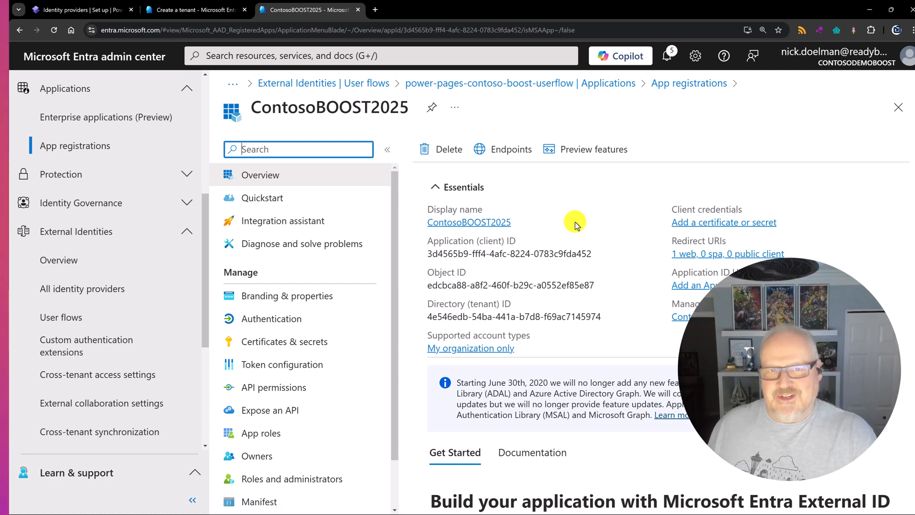
{"action": "mouse_move", "coordinate": [579, 221]}
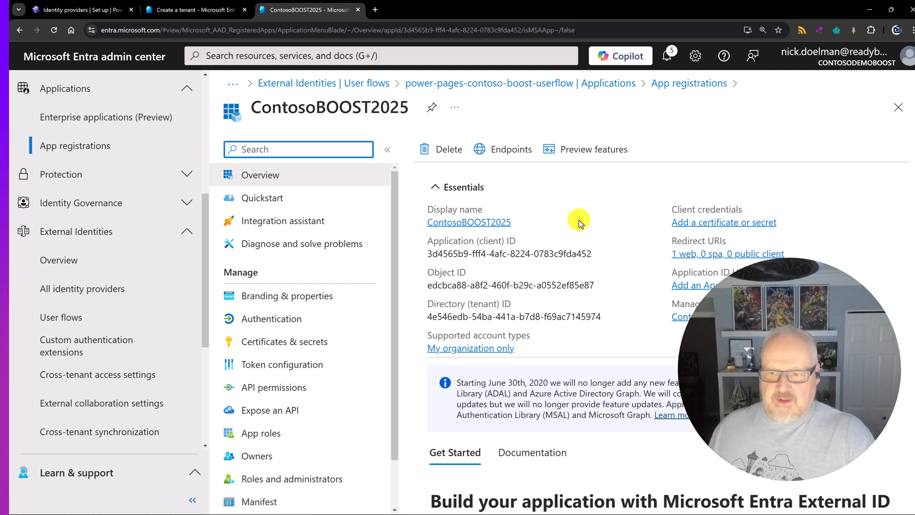
{"action": "mouse_move", "coordinate": [602, 254]}
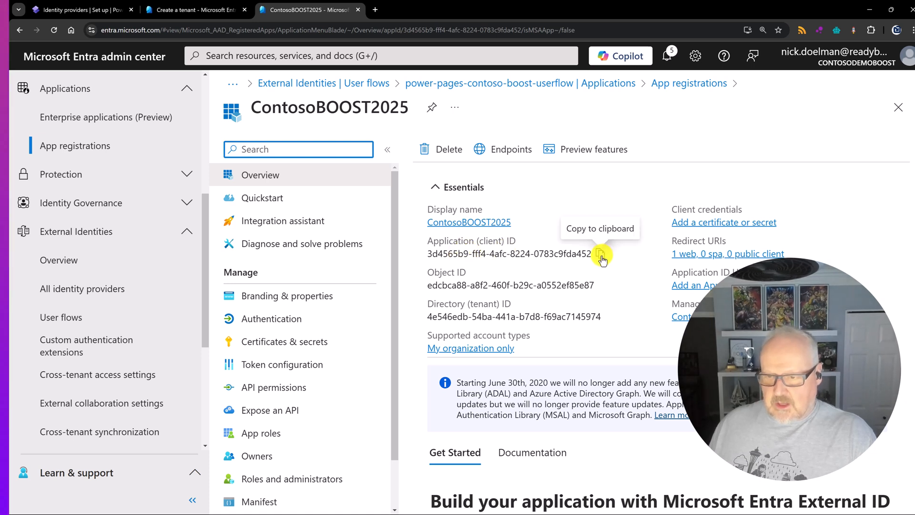
{"action": "left_click", "coordinate": [601, 255]}
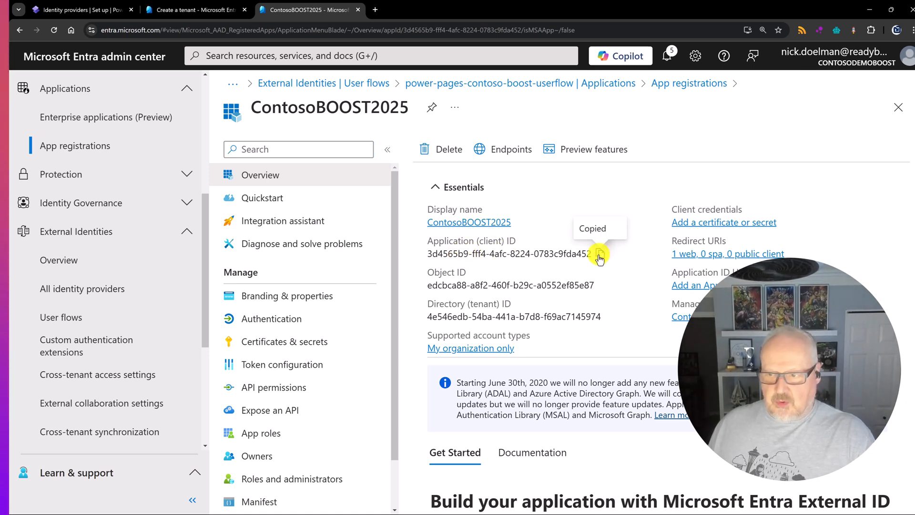
{"action": "mouse_move", "coordinate": [535, 205]}
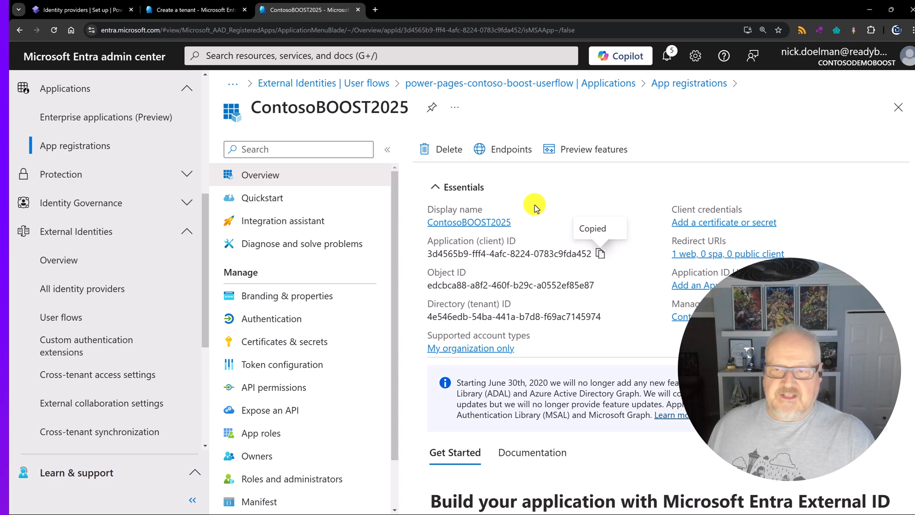
{"action": "left_click", "coordinate": [511, 149]}
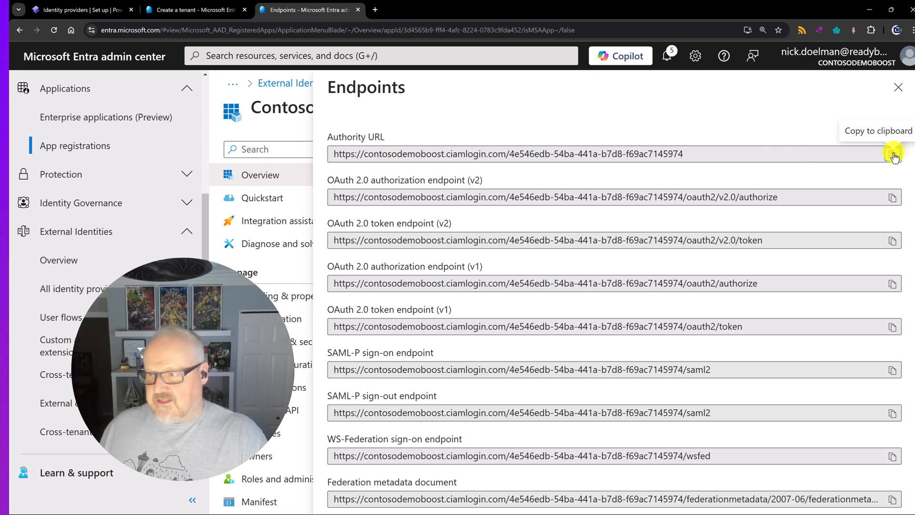
- Copy the Authority URL and OpenID Connect metadata document URL, then return to Power Pages
{"action": "left_click", "coordinate": [893, 155]}
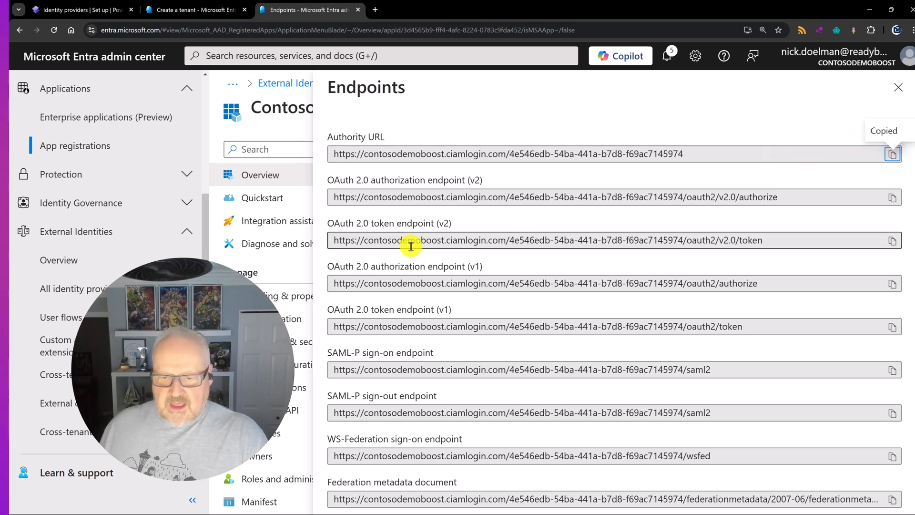
{"action": "scroll", "scroll_direction": "down", "scroll_amount": 3}
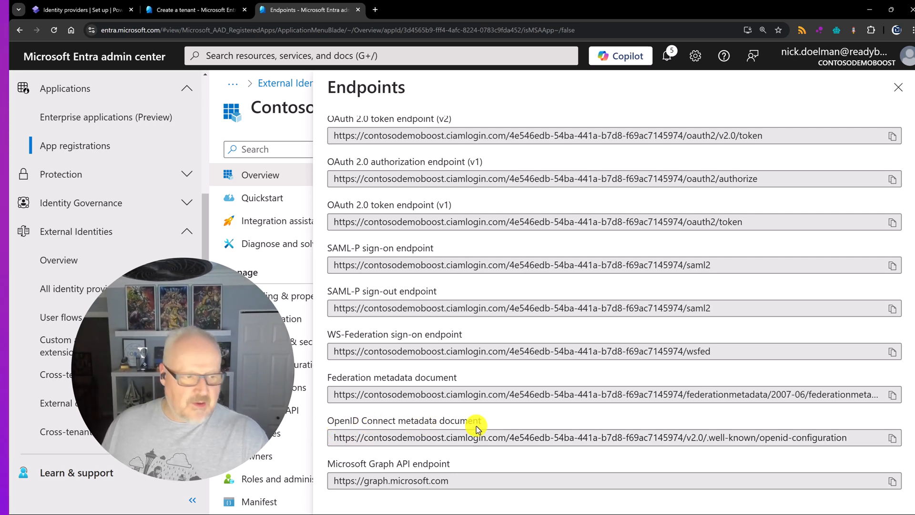
{"action": "mouse_move", "coordinate": [889, 439]}
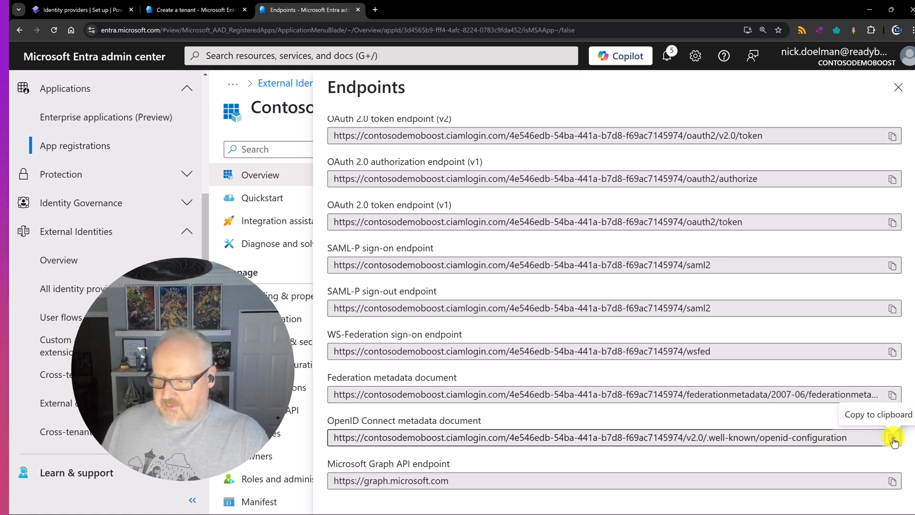
{"action": "left_click", "coordinate": [891, 439]}
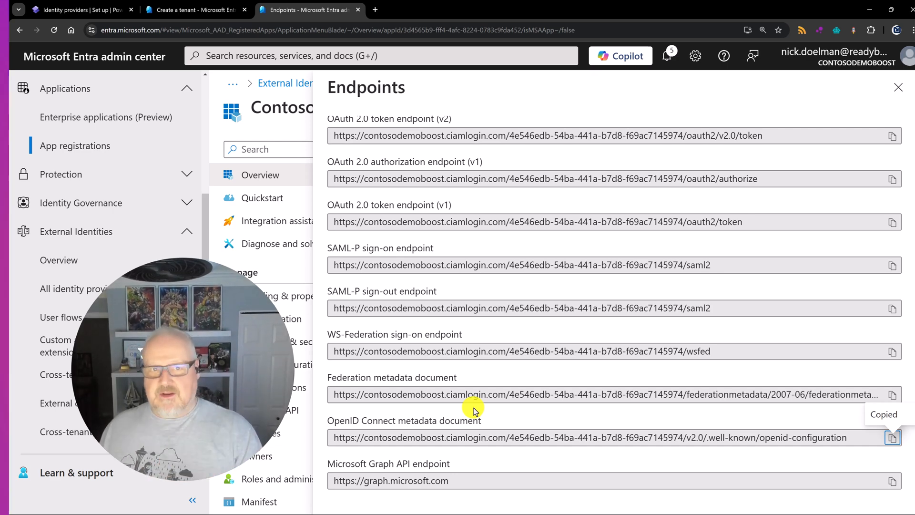
{"action": "left_click", "coordinate": [72, 10]}
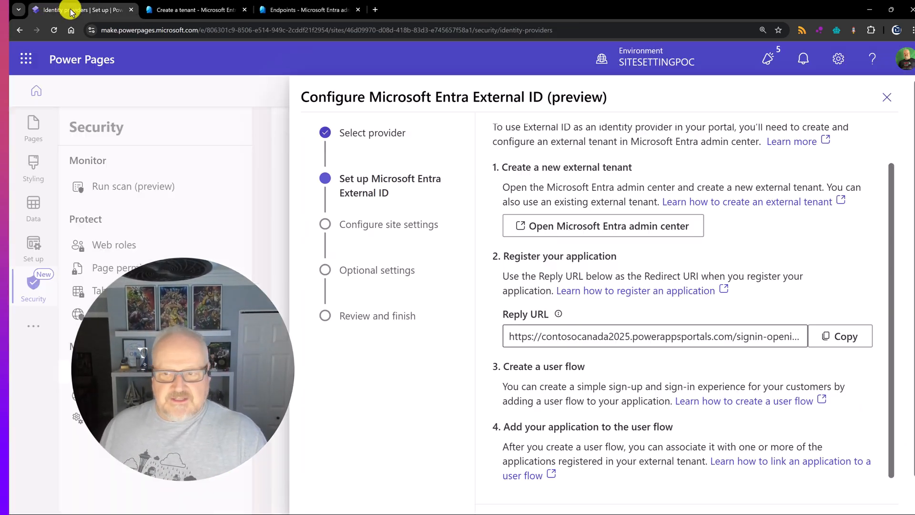
{"action": "mouse_move", "coordinate": [679, 304]}
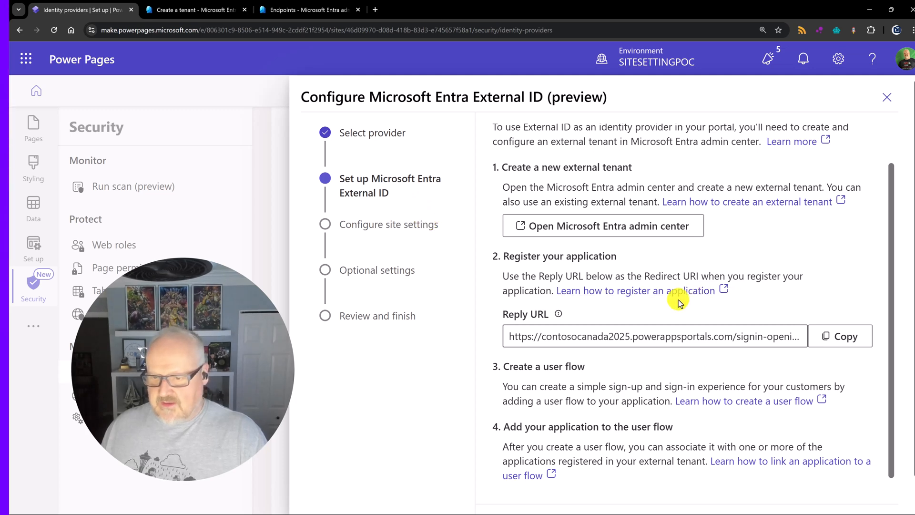
- Paste the client ID, Authority URL and OpenID Connect metadata address into the Configure site settings fields
{"action": "scroll", "scroll_direction": "down", "scroll_amount": 3}
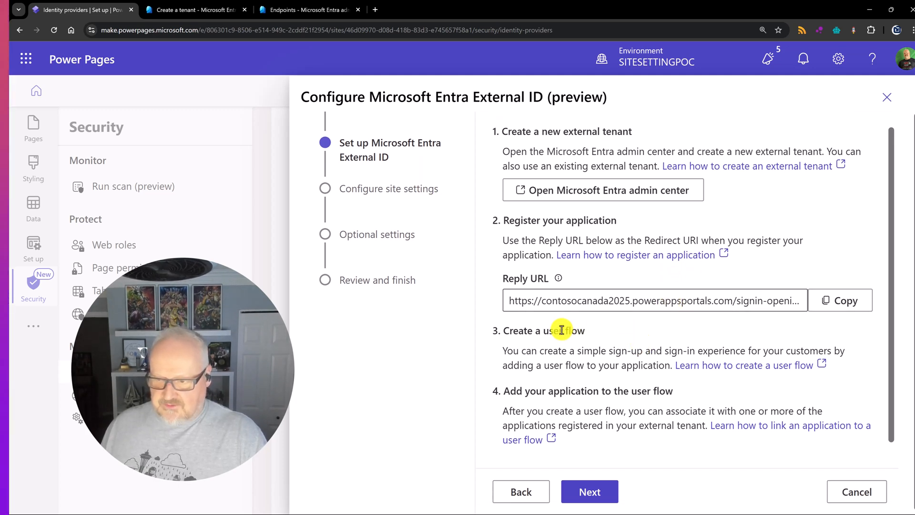
{"action": "mouse_move", "coordinate": [555, 418]}
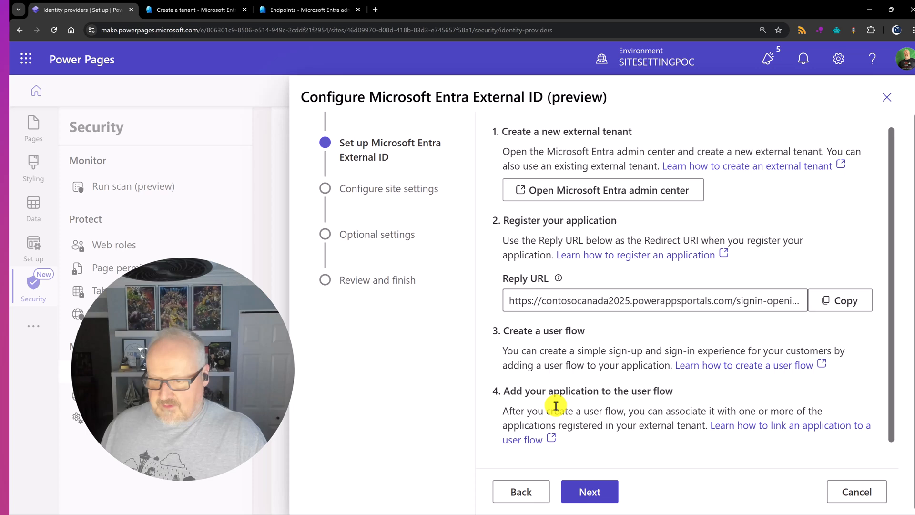
{"action": "left_click", "coordinate": [590, 492]}
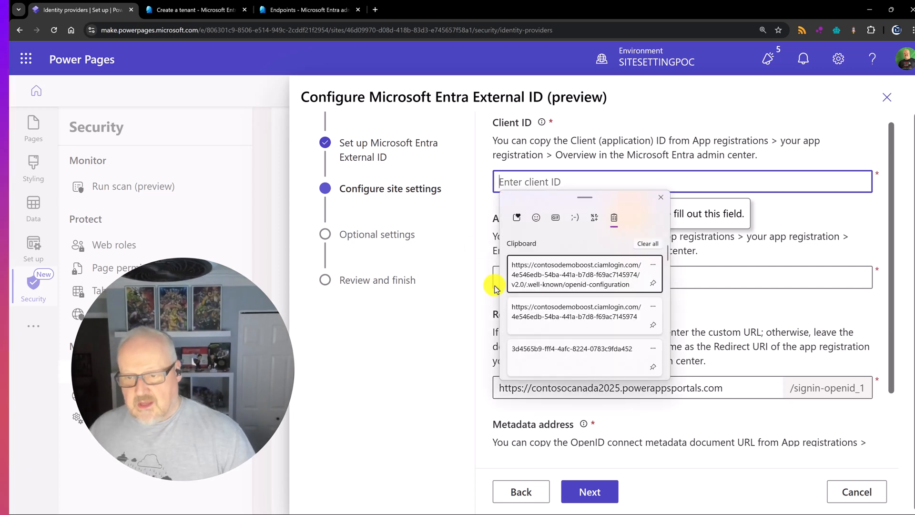
{"action": "left_click", "coordinate": [574, 354]}
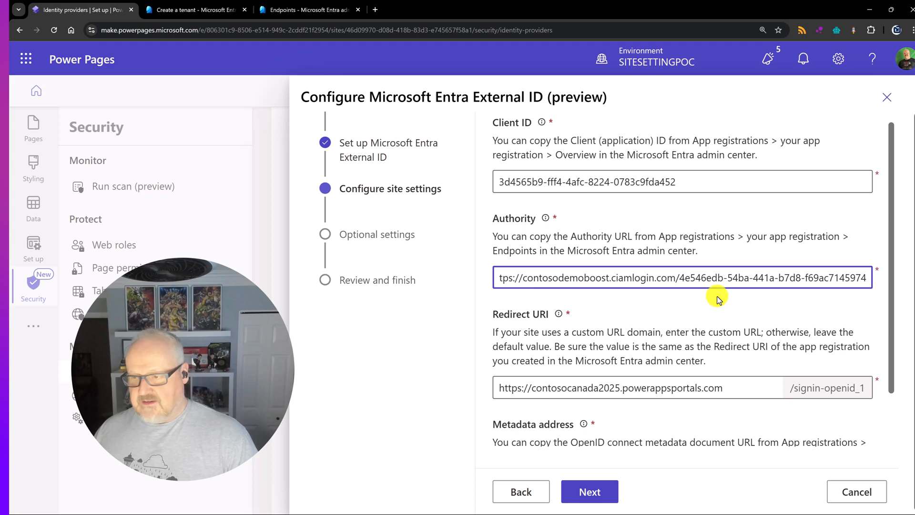
{"action": "scroll", "scroll_direction": "down", "scroll_amount": 3}
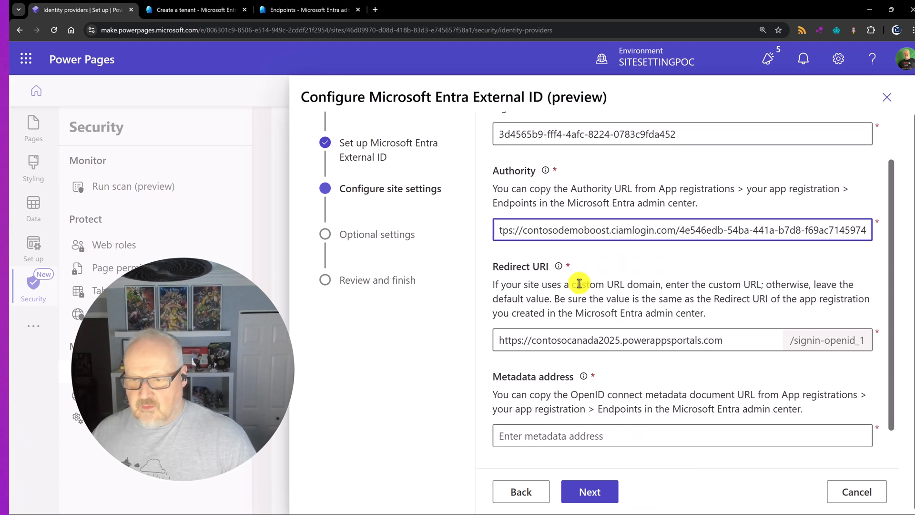
{"action": "mouse_move", "coordinate": [547, 275]}
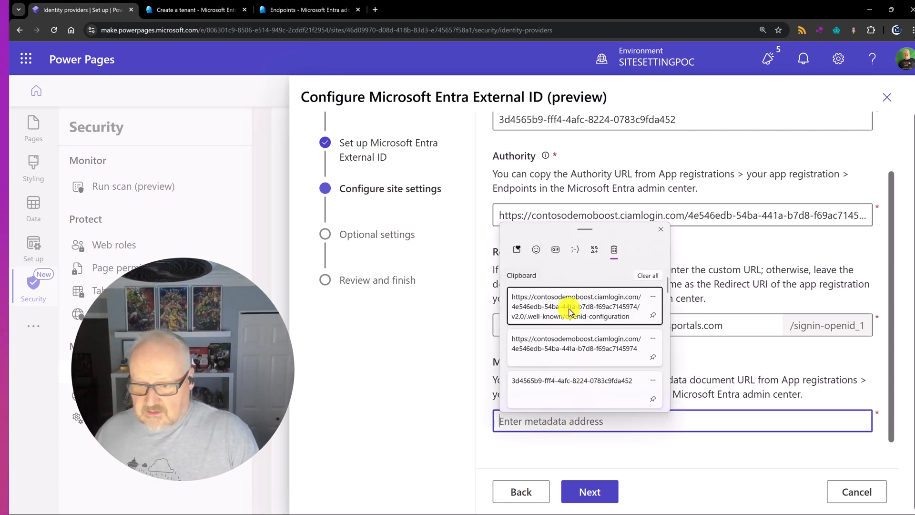
{"action": "left_click", "coordinate": [571, 306]}
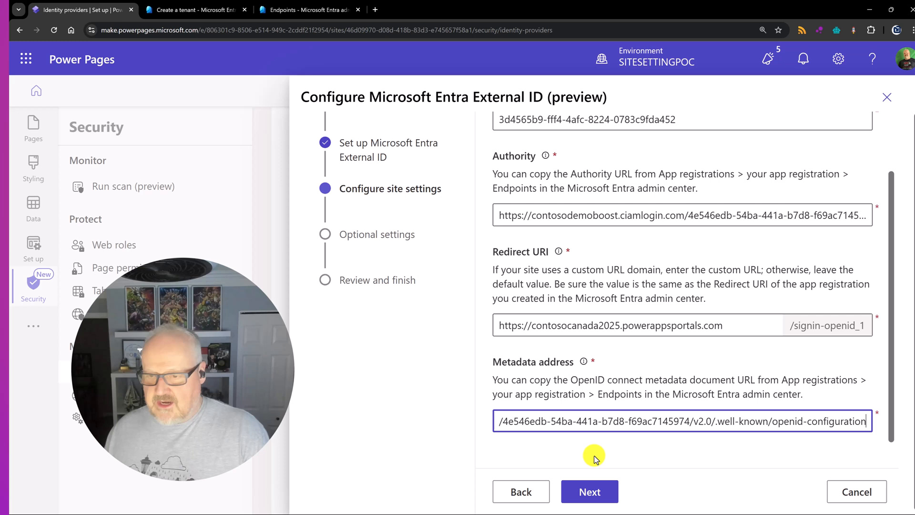
- Confirm the optional settings and close the wizard so Microsoft Entra External ID (preview) shows Enabled
{"action": "left_click", "coordinate": [589, 492]}
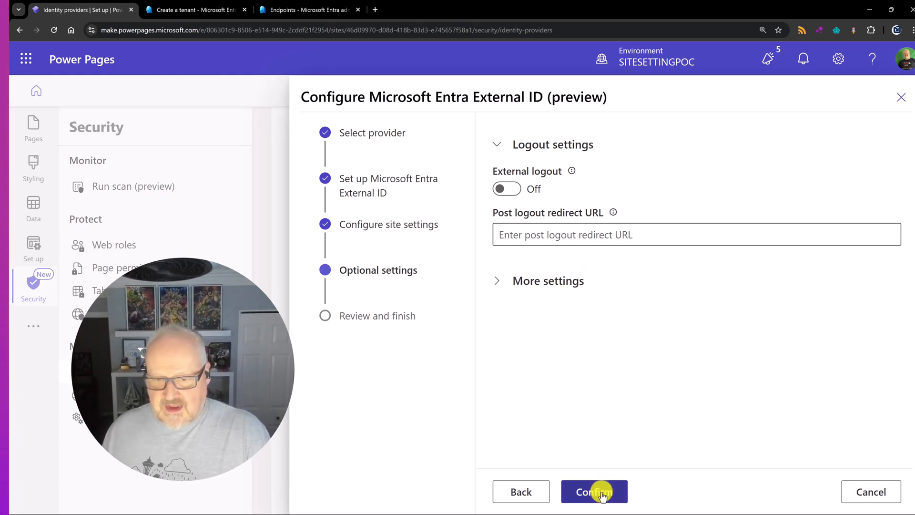
{"action": "left_click", "coordinate": [594, 492]}
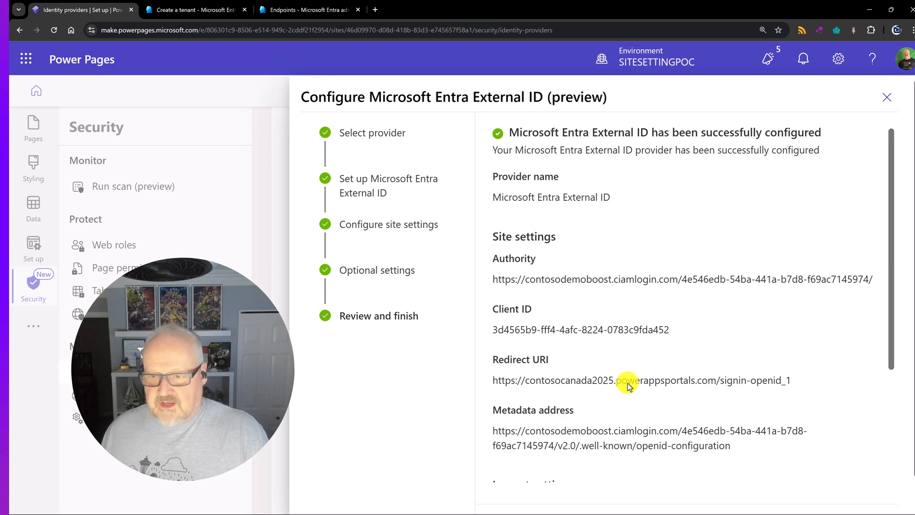
{"action": "scroll", "scroll_direction": "down", "scroll_amount": 3}
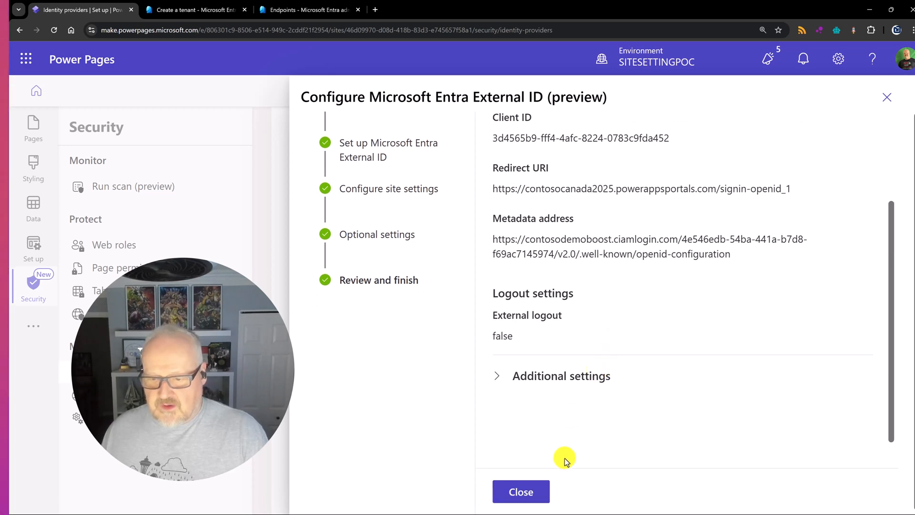
{"action": "left_click", "coordinate": [521, 492]}
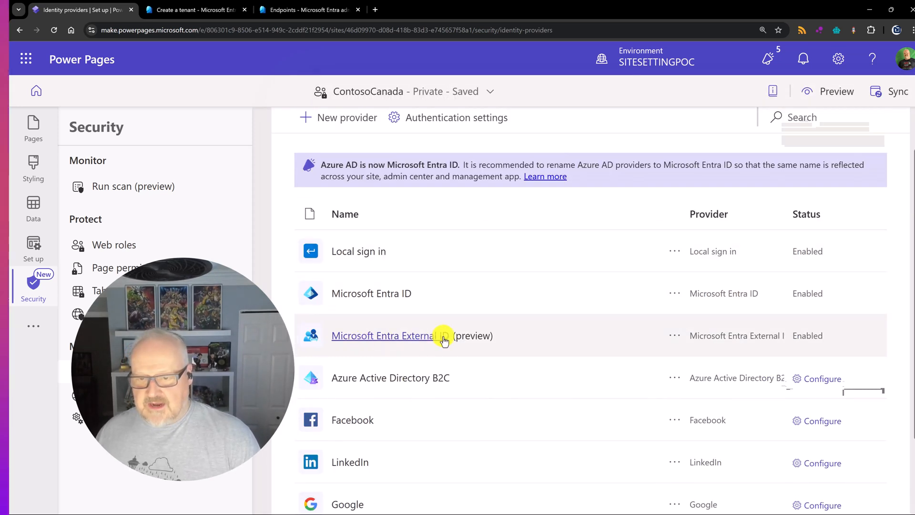
{"action": "mouse_move", "coordinate": [717, 341]}
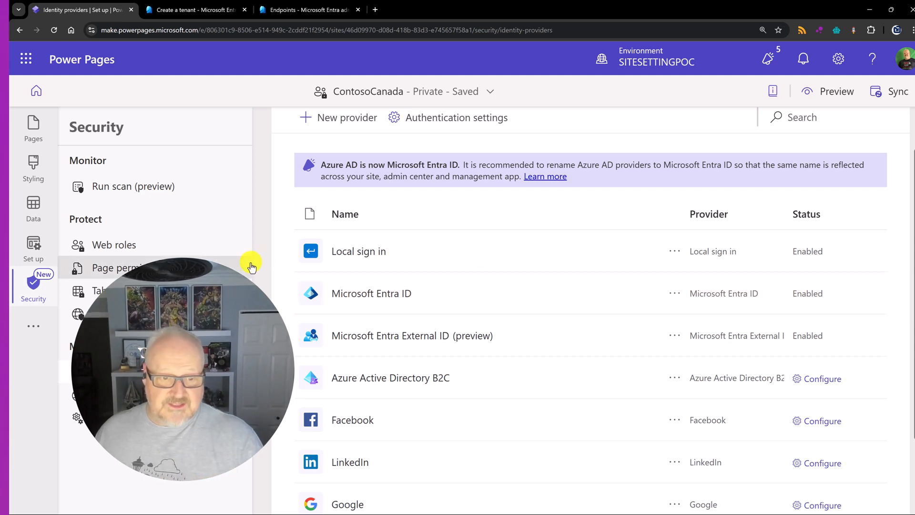
{"action": "mouse_move", "coordinate": [33, 245]}
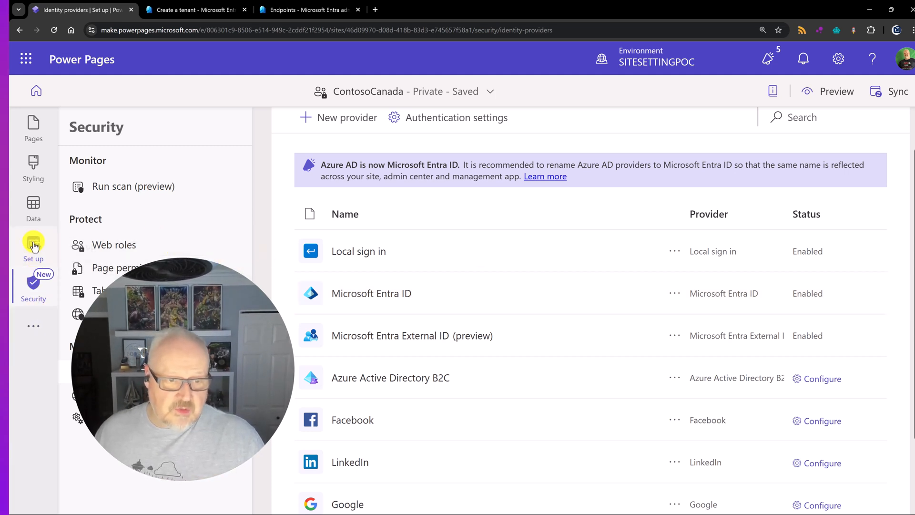
- From the Set up workspace, open ContosoCanada in the Power Platform admin center under Admin actions
{"action": "left_click", "coordinate": [33, 246]}
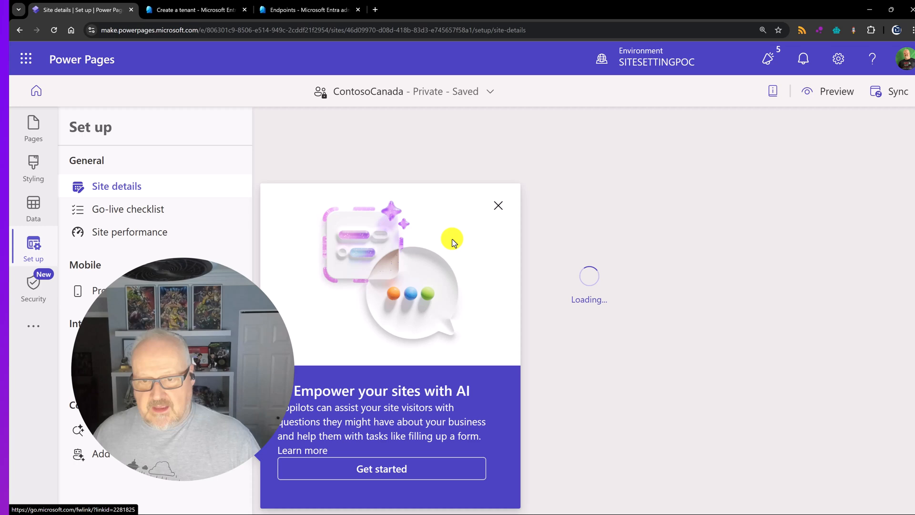
{"action": "left_click", "coordinate": [498, 206]}
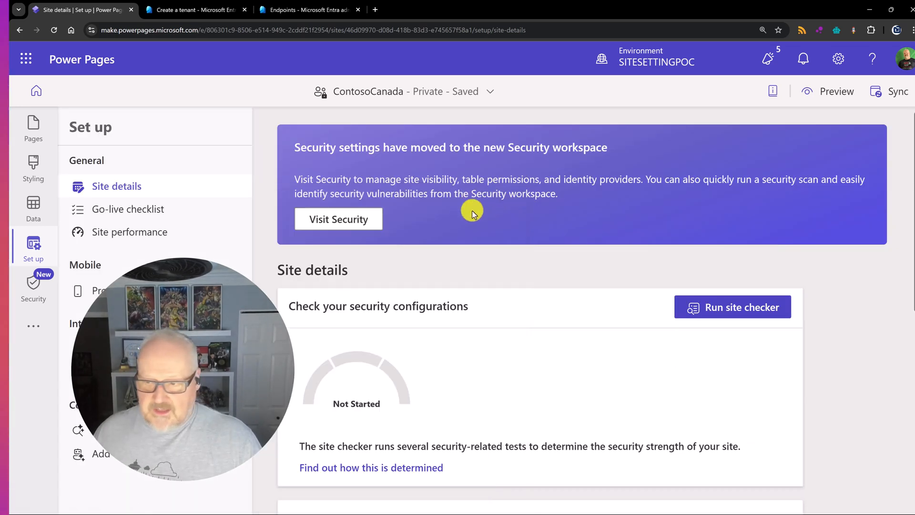
{"action": "scroll", "scroll_direction": "down", "scroll_amount": 3}
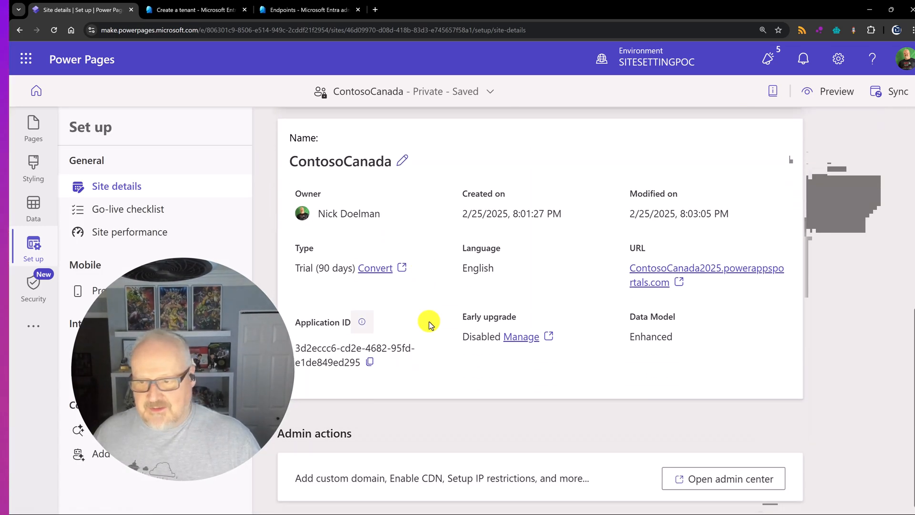
{"action": "mouse_move", "coordinate": [739, 479]}
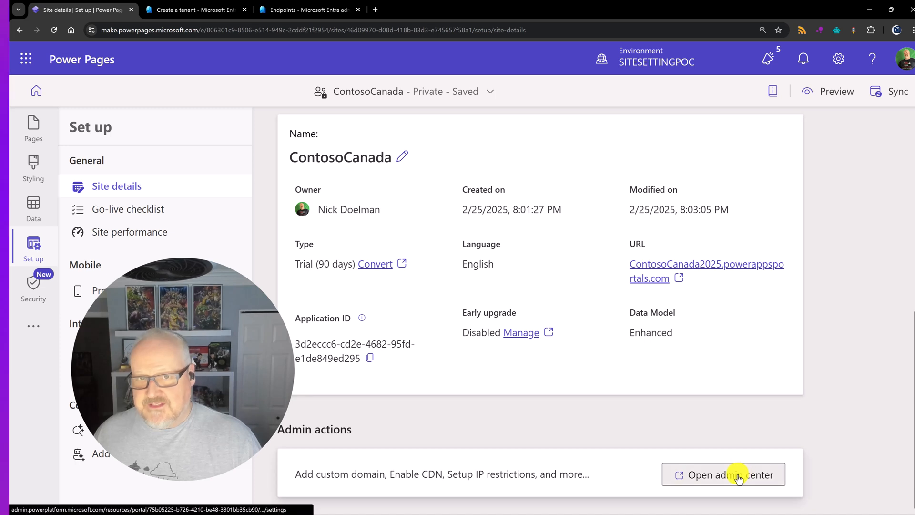
{"action": "left_click", "coordinate": [737, 489]}
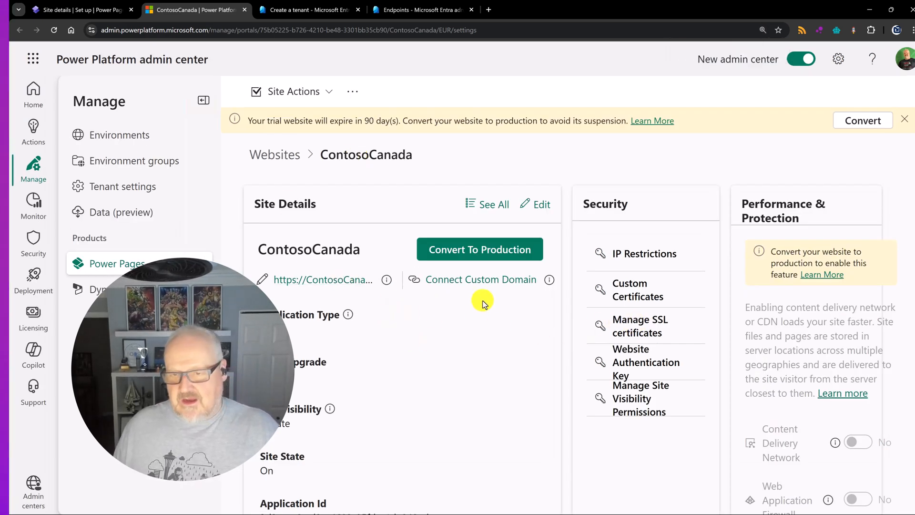
- Restart the ContosoCanada site via Site Actions > Restart site and confirm
{"action": "left_click", "coordinate": [294, 92]}
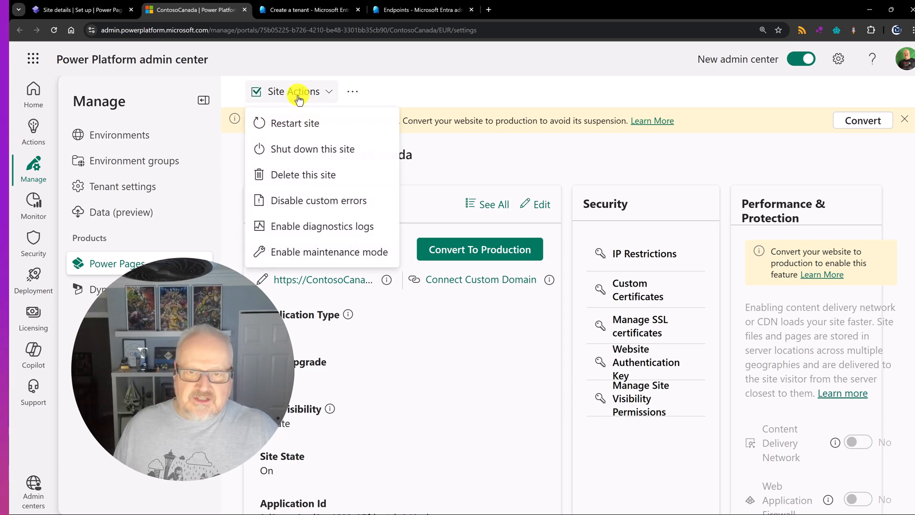
{"action": "left_click", "coordinate": [296, 123]}
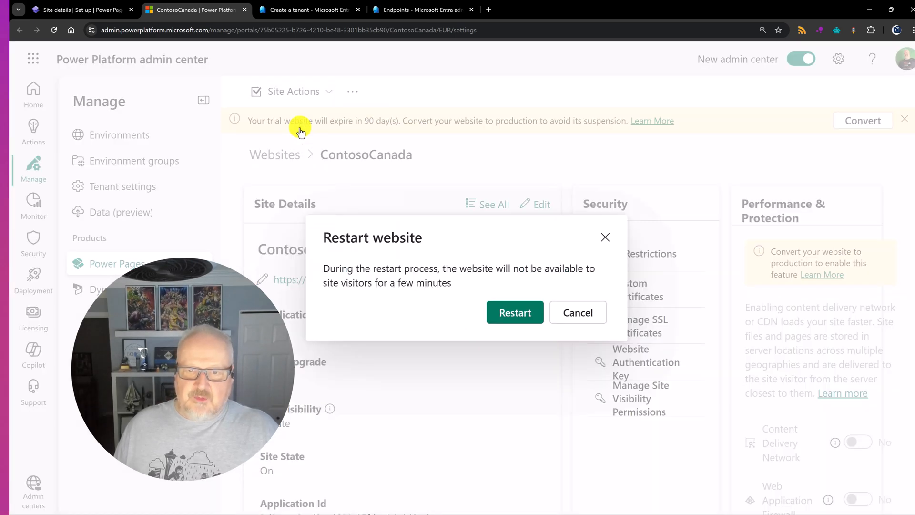
{"action": "left_click", "coordinate": [515, 312]}
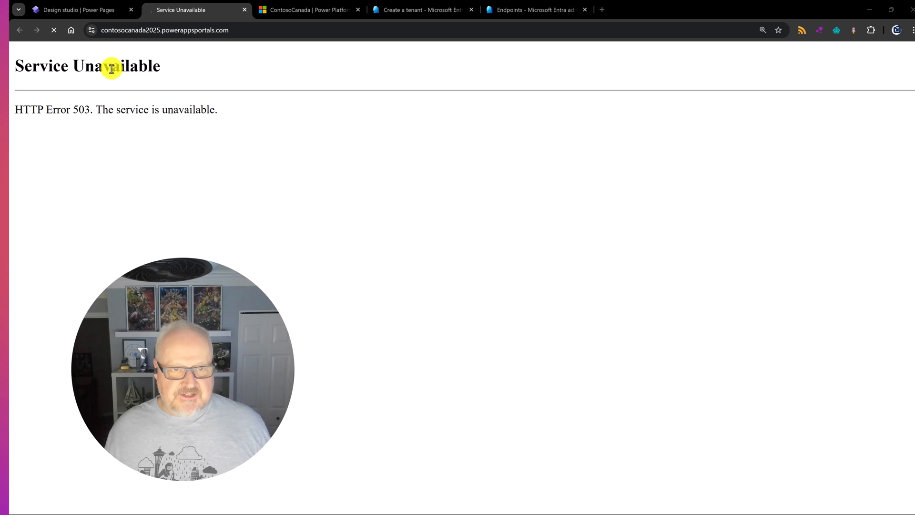
- Preview the live ContosoCanada site and choose Microsoft Entra External ID on its sign-in page
{"action": "left_click", "coordinate": [74, 10]}
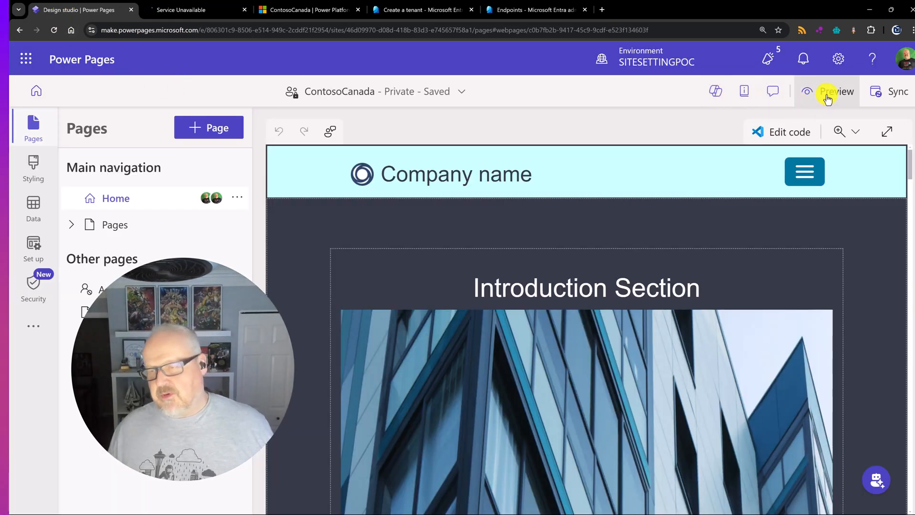
{"action": "left_click", "coordinate": [837, 91]}
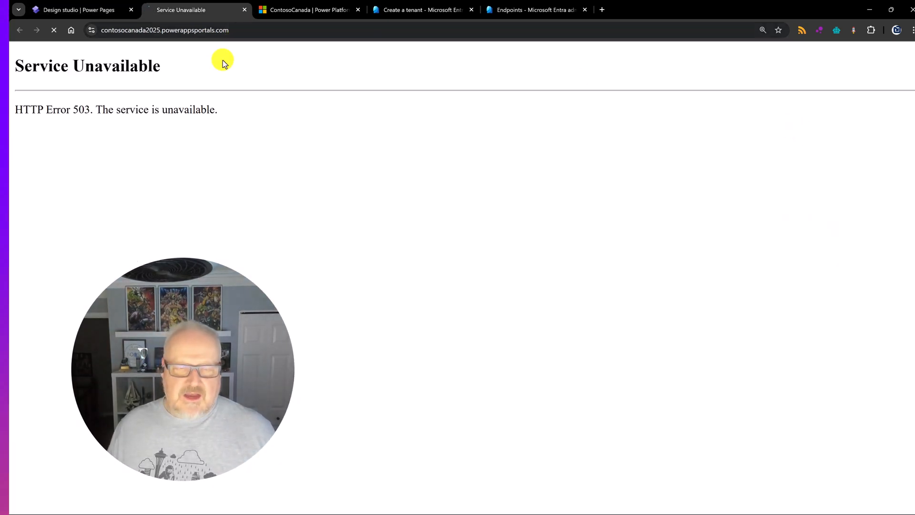
{"action": "mouse_move", "coordinate": [227, 136]}
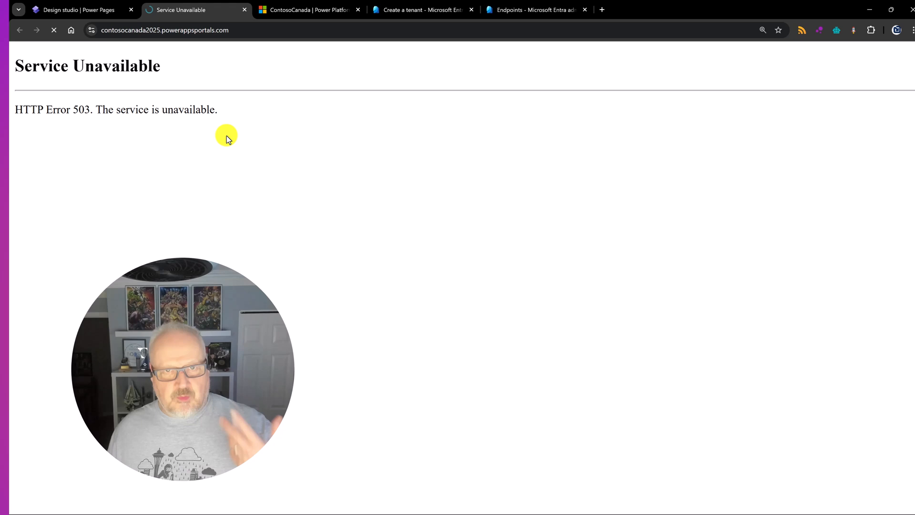
{"action": "mouse_move", "coordinate": [225, 134]}
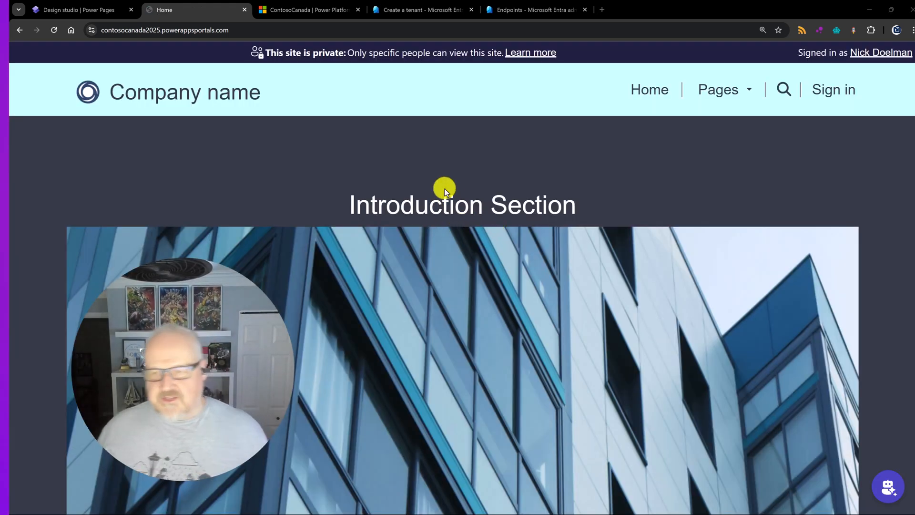
{"action": "mouse_move", "coordinate": [787, 208]}
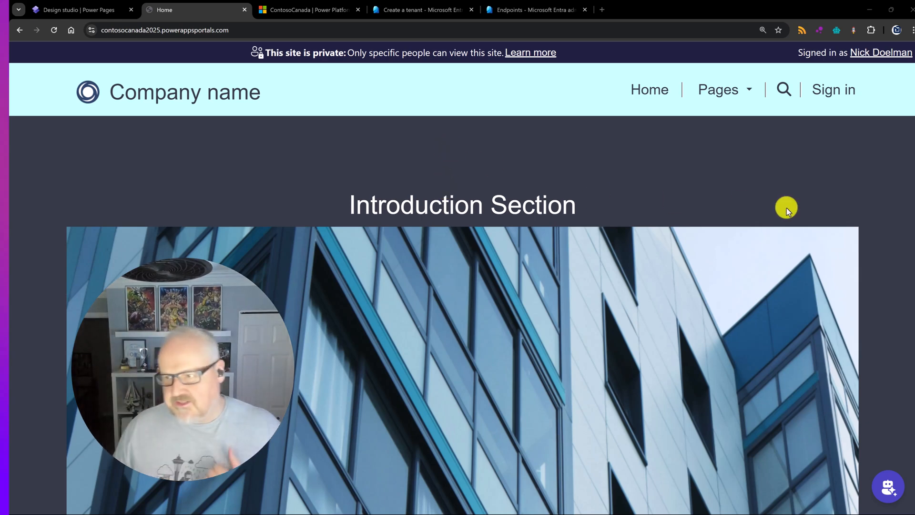
{"action": "left_click", "coordinate": [833, 89]}
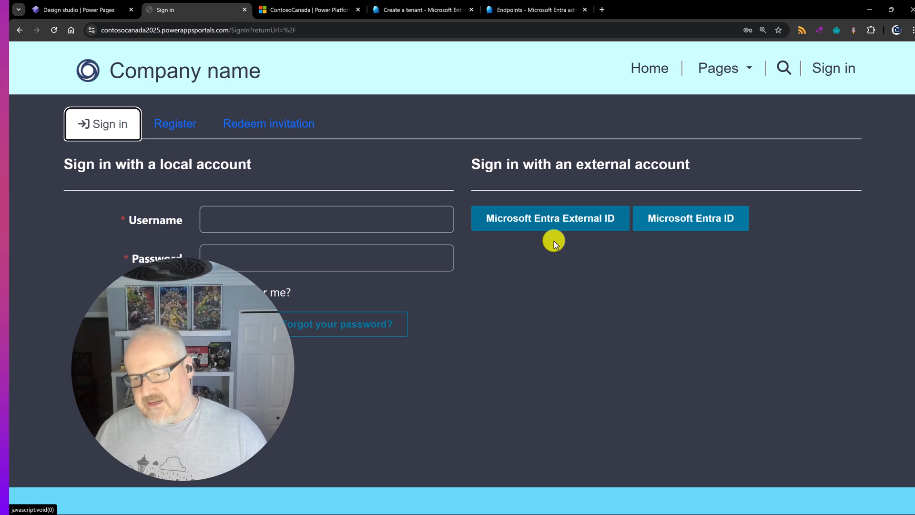
{"action": "left_click", "coordinate": [551, 219]}
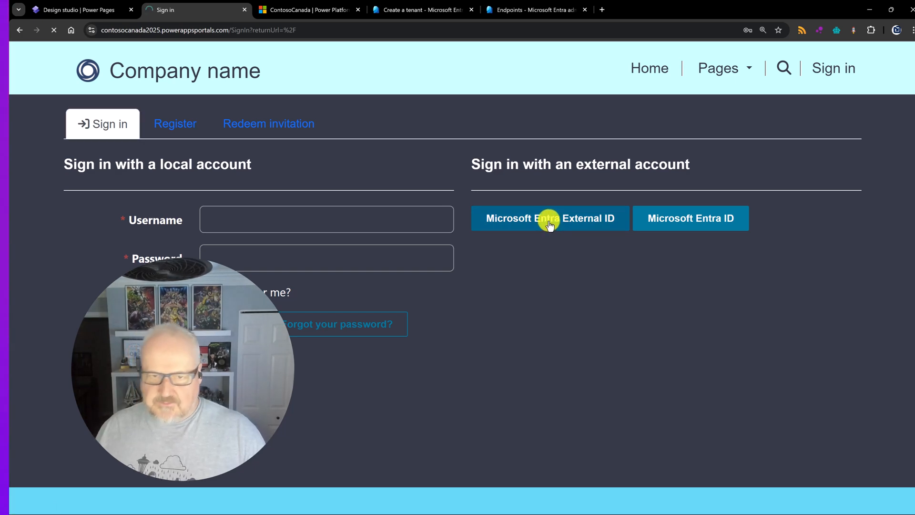
{"action": "left_click", "coordinate": [550, 218]}
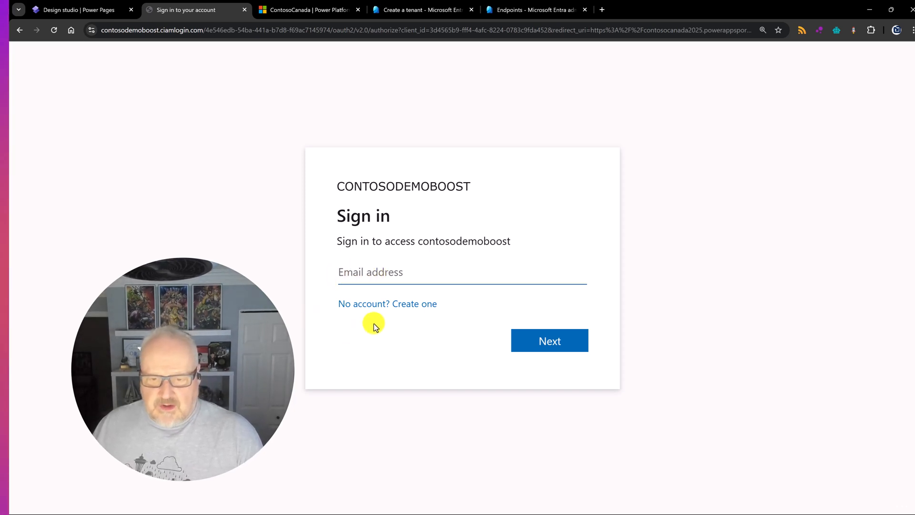
{"action": "left_click", "coordinate": [413, 305]}
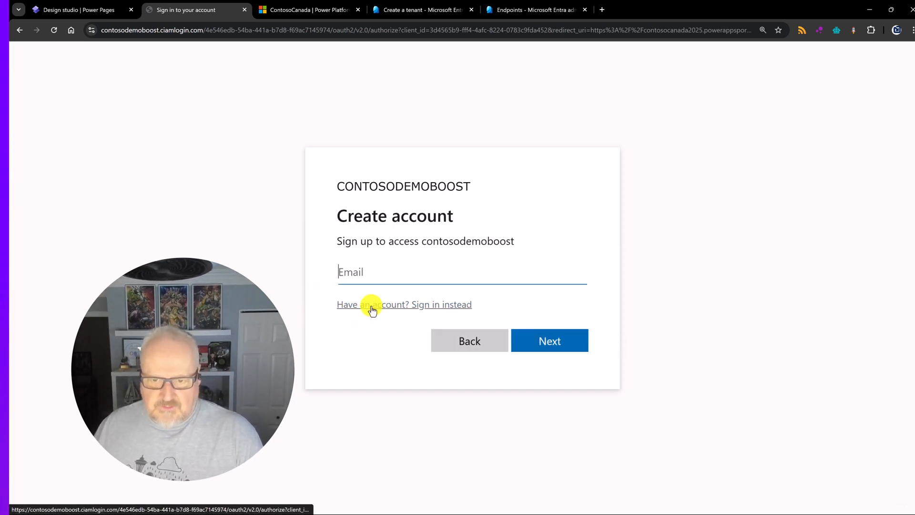
{"action": "left_click", "coordinate": [549, 340]}
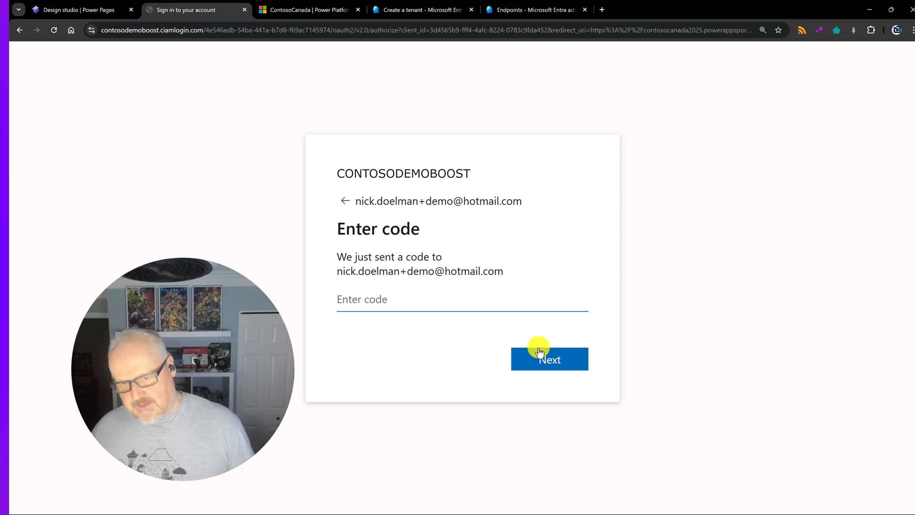
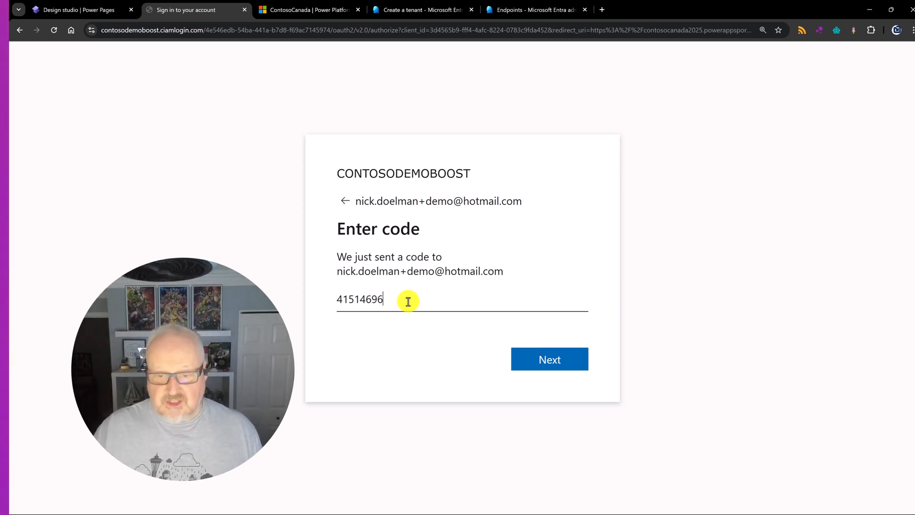
{"action": "left_click", "coordinate": [549, 358]}
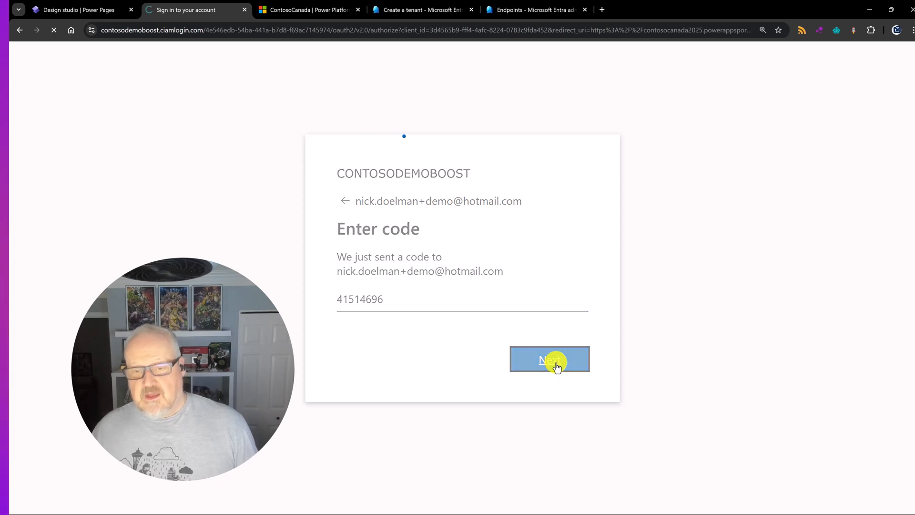
{"action": "left_click", "coordinate": [549, 359]}
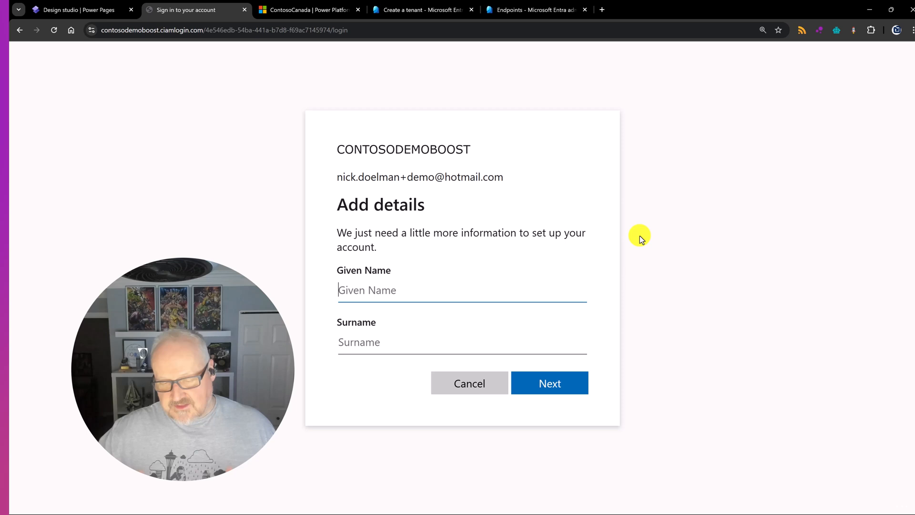
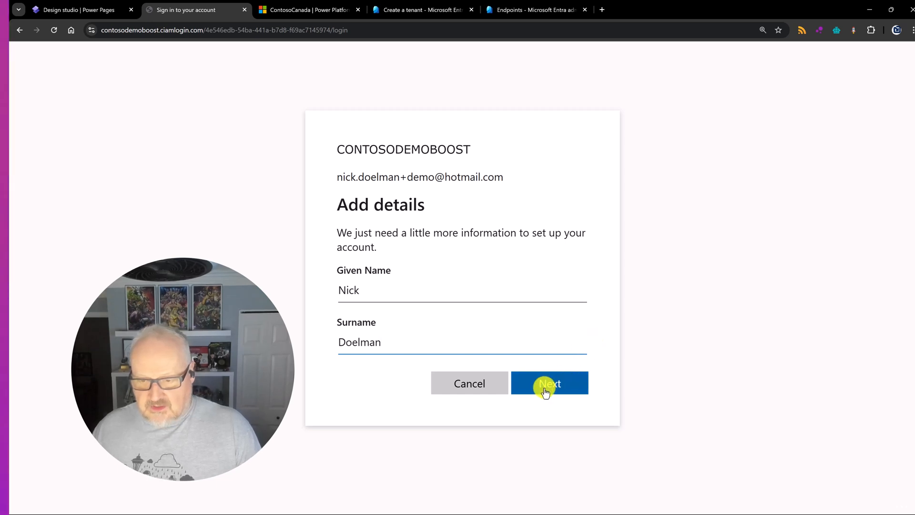
{"action": "left_click", "coordinate": [544, 384]}
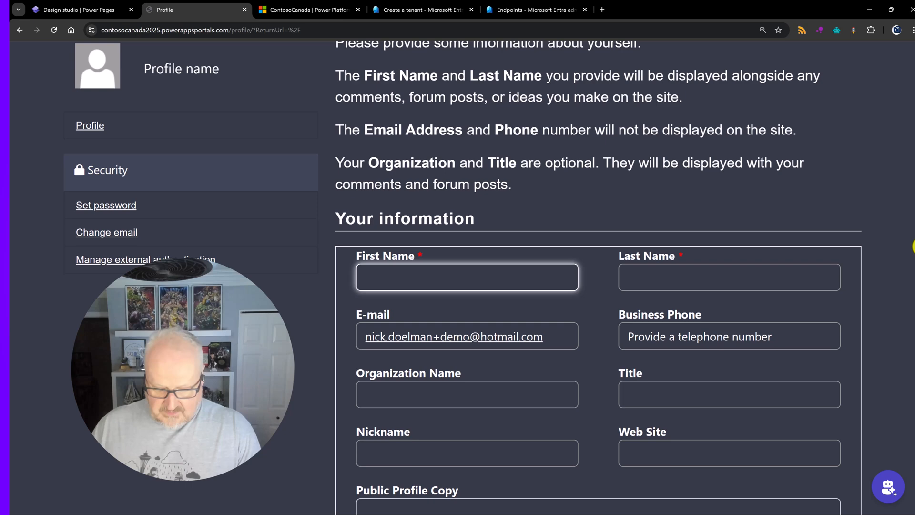
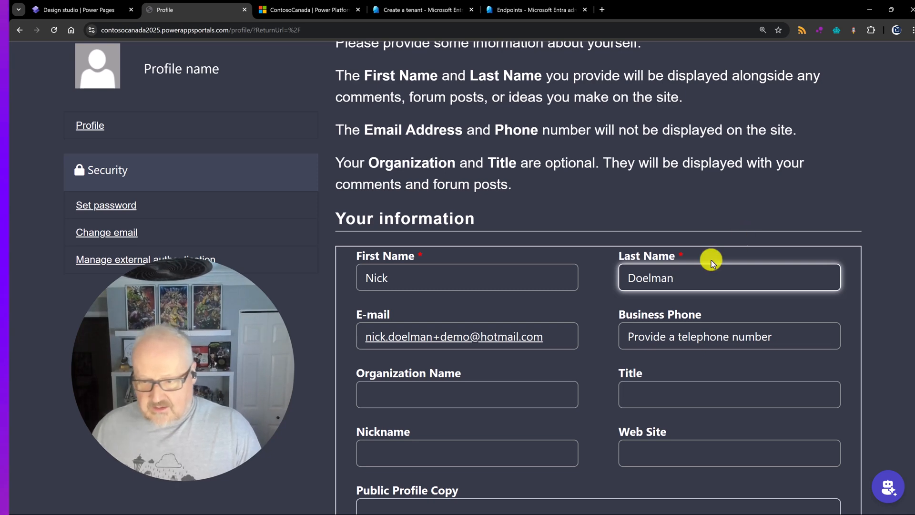
{"action": "scroll", "scroll_direction": "down", "scroll_amount": 3}
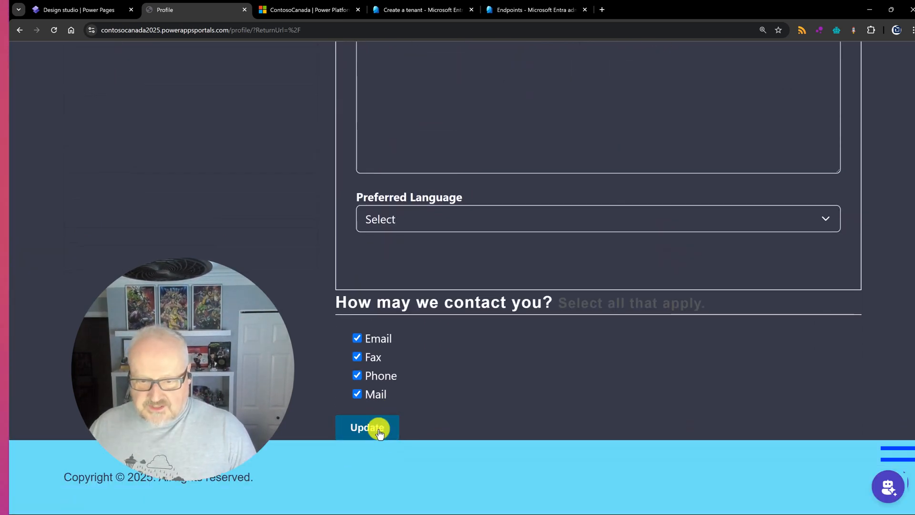
{"action": "left_click", "coordinate": [367, 428]}
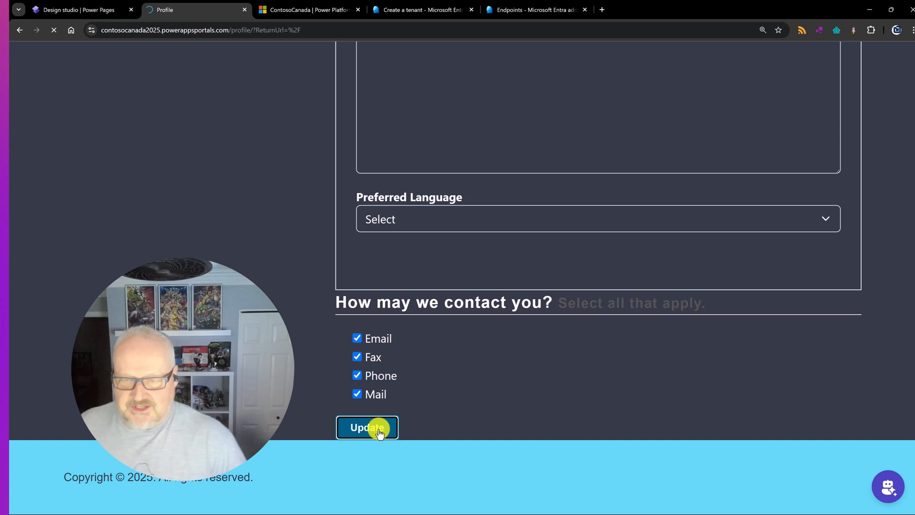
{"action": "left_click", "coordinate": [367, 427]}
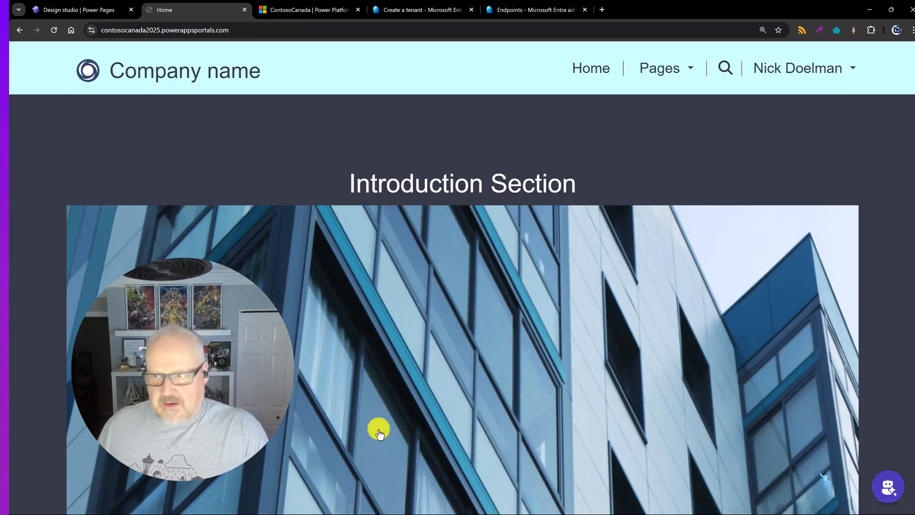
{"action": "left_click", "coordinate": [797, 68]}
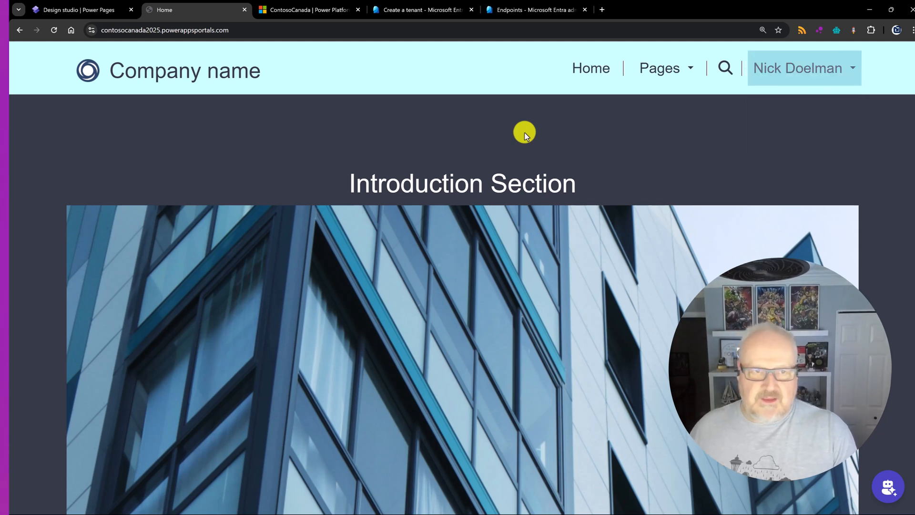
- From the design studio's ... menu, open Power Pages Management for the ContosoCanada site
{"action": "left_click", "coordinate": [86, 10]}
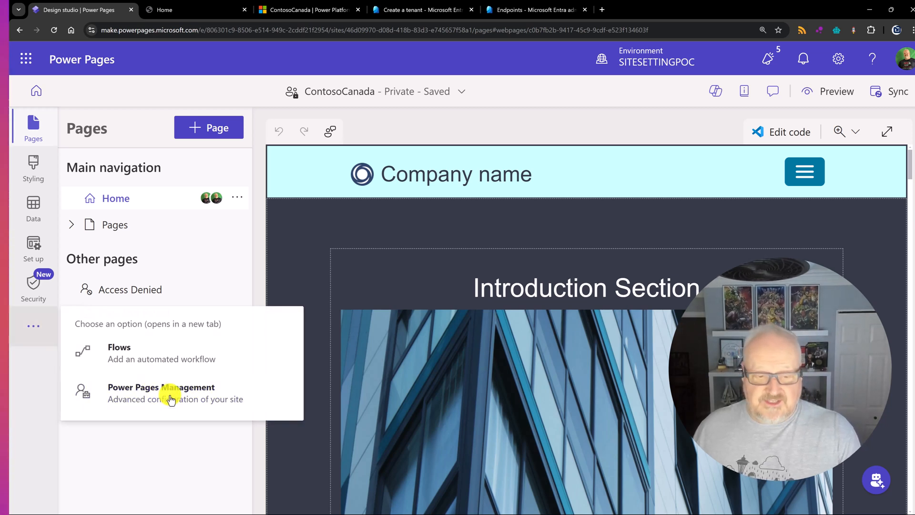
{"action": "left_click", "coordinate": [160, 393]}
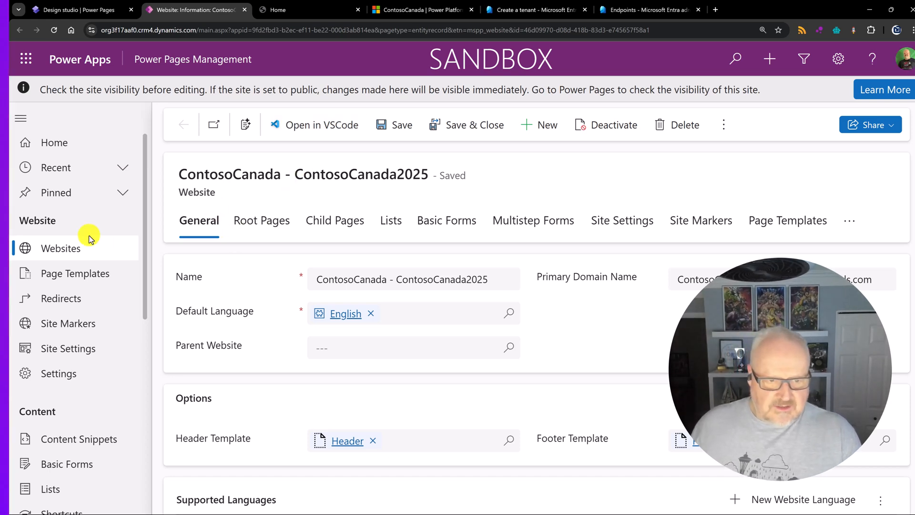
{"action": "scroll", "scroll_direction": "down", "scroll_amount": 3}
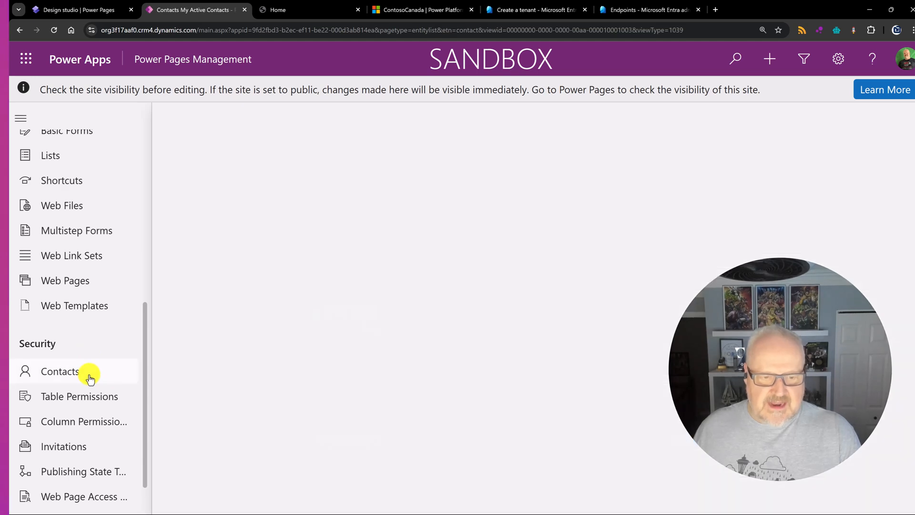
{"action": "left_click", "coordinate": [59, 371]}
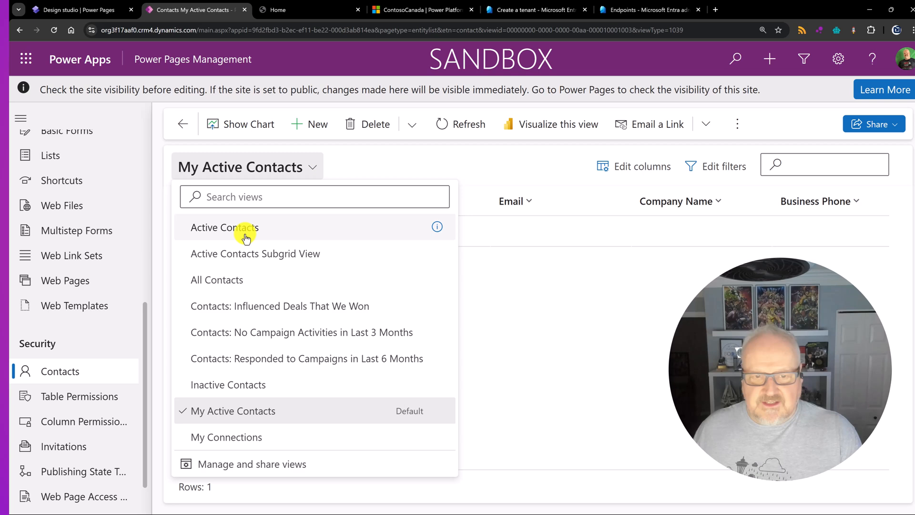
{"action": "left_click", "coordinate": [224, 227]}
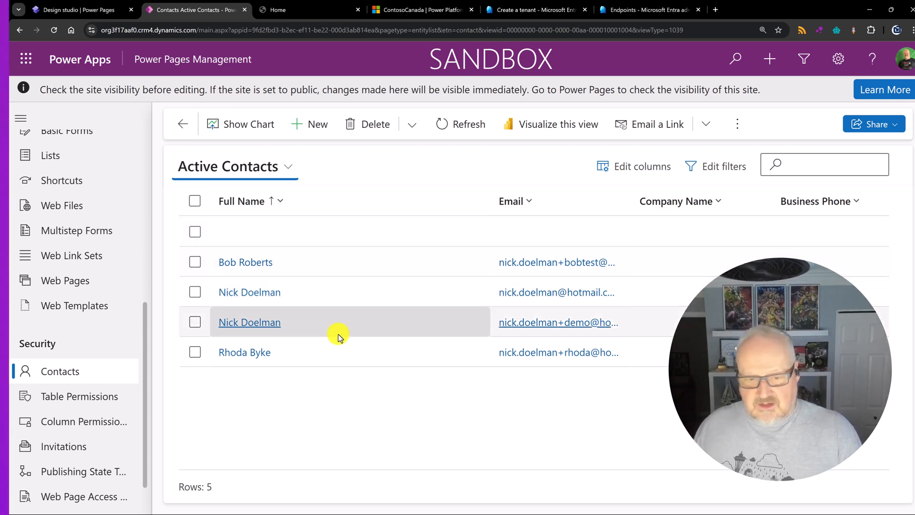
{"action": "left_click", "coordinate": [194, 323]}
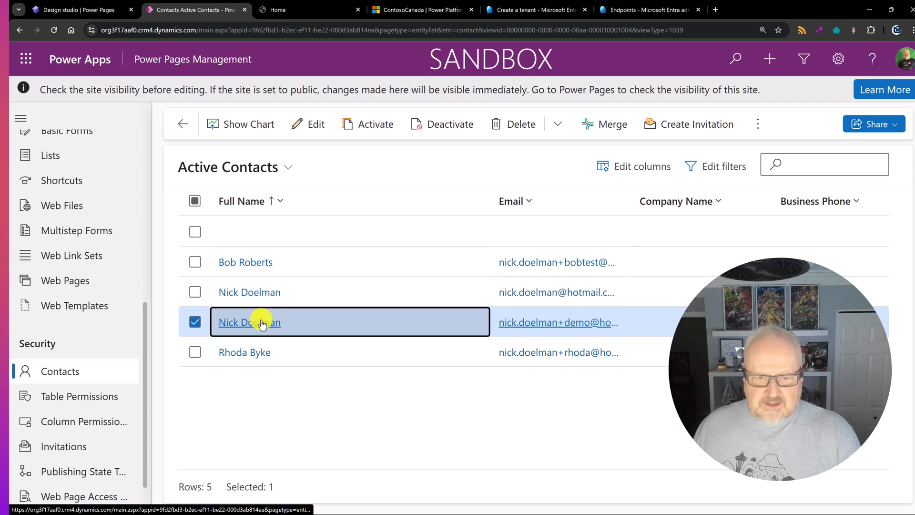
{"action": "left_click", "coordinate": [250, 323]}
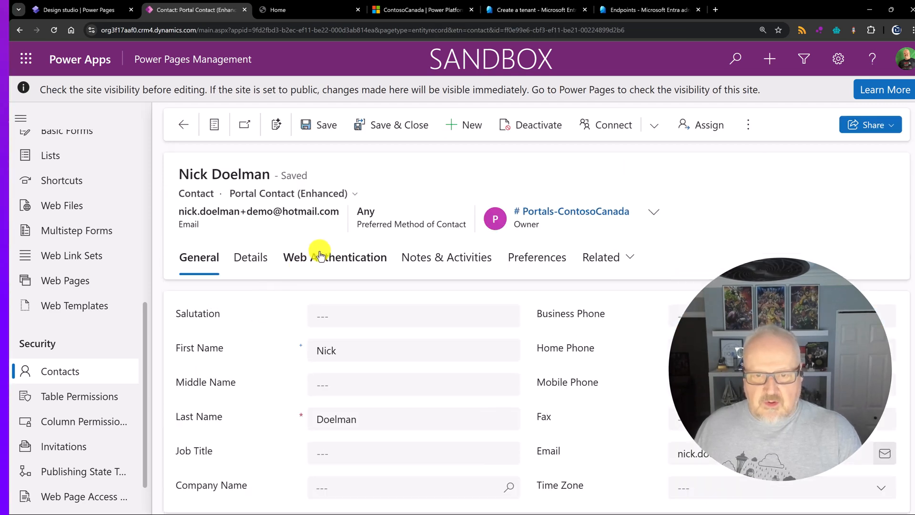
- From the contact's web authentication details, open its External Identity record to review the username
{"action": "left_click", "coordinate": [335, 257]}
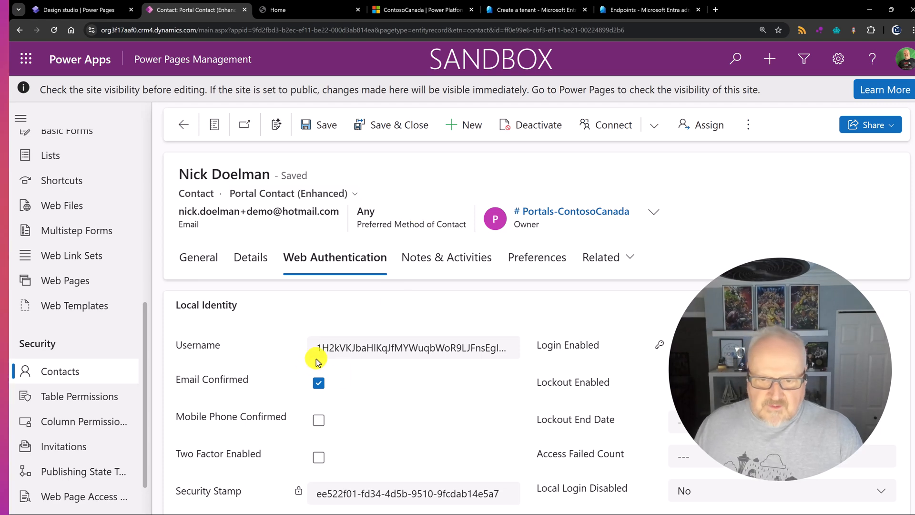
{"action": "scroll", "scroll_direction": "down", "scroll_amount": 3}
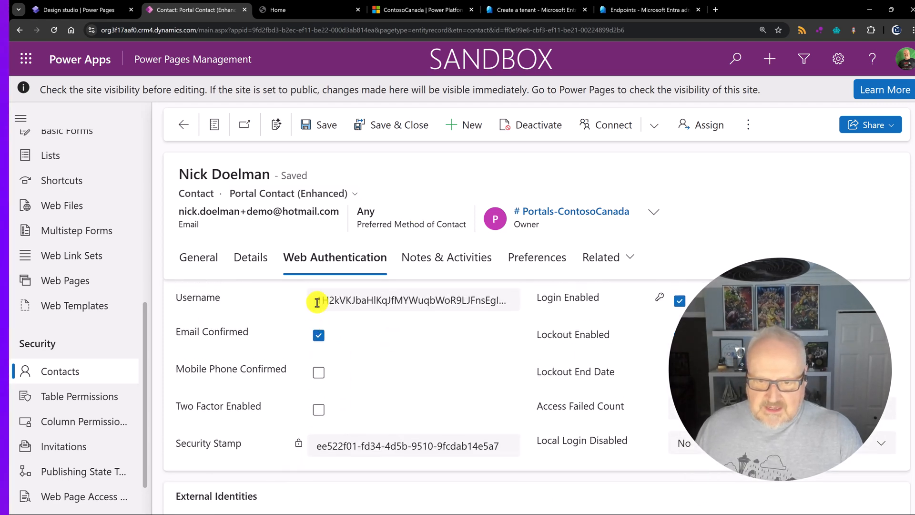
{"action": "scroll", "scroll_direction": "down", "scroll_amount": 3}
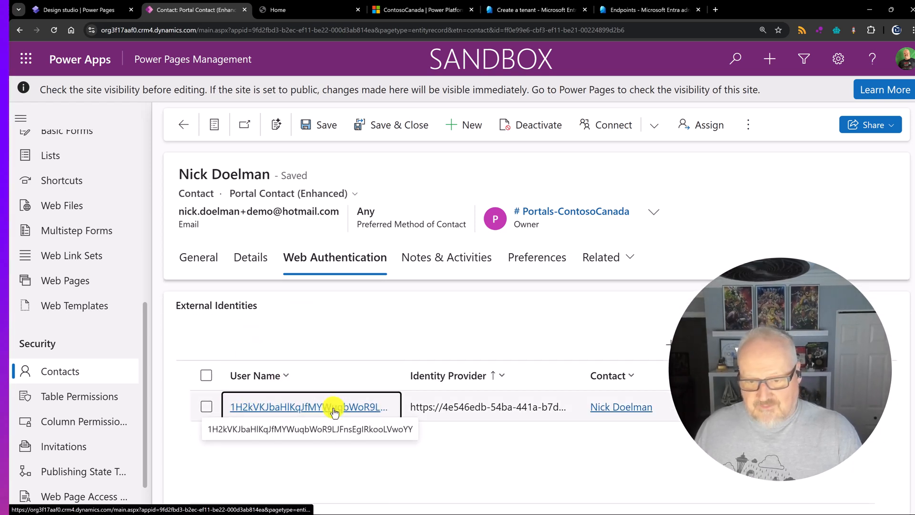
{"action": "left_click", "coordinate": [309, 406]}
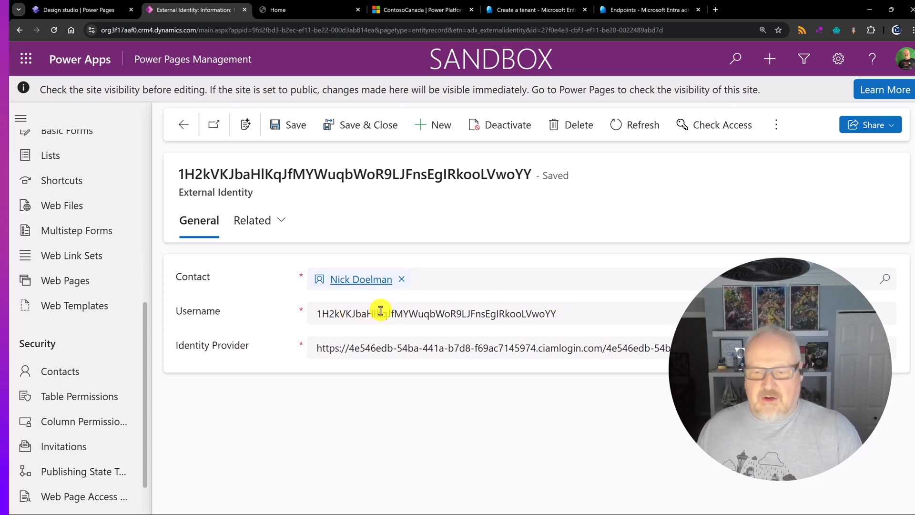
{"action": "mouse_move", "coordinate": [380, 311]}
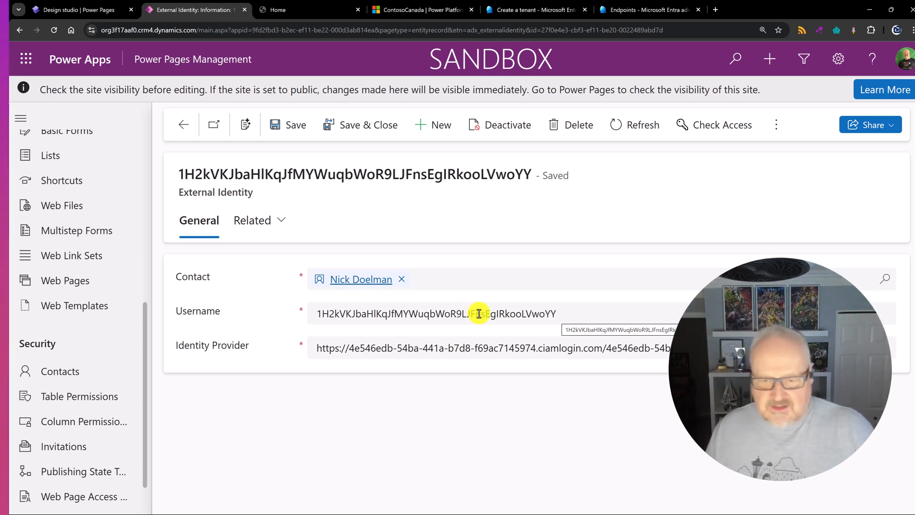
{"action": "mouse_move", "coordinate": [417, 314]}
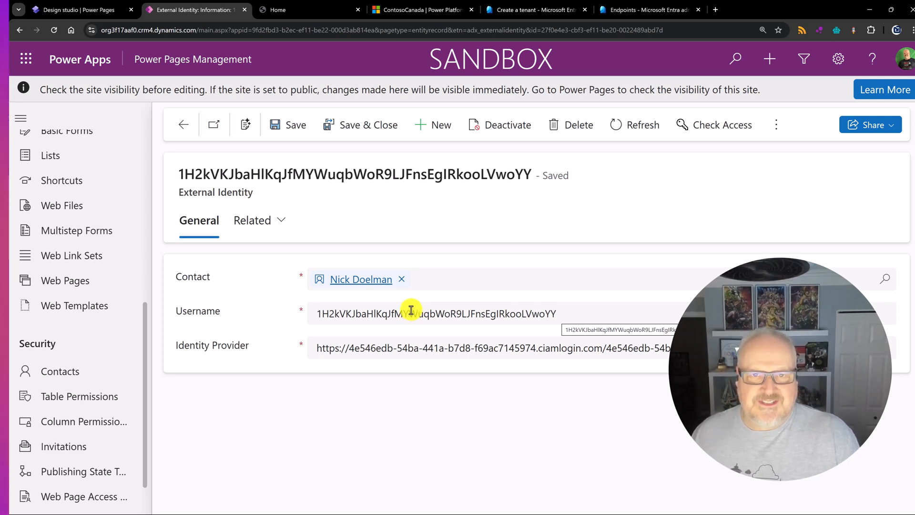
{"action": "mouse_move", "coordinate": [426, 299]}
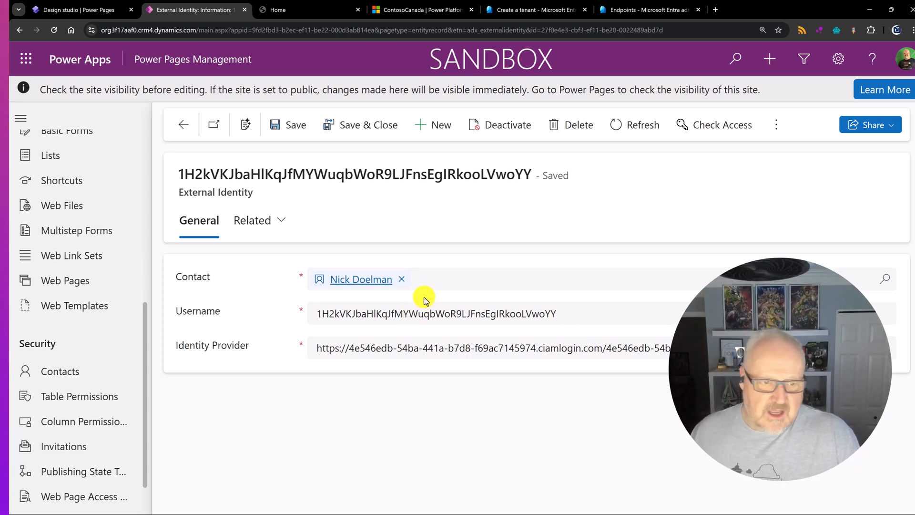
{"action": "mouse_move", "coordinate": [419, 291]}
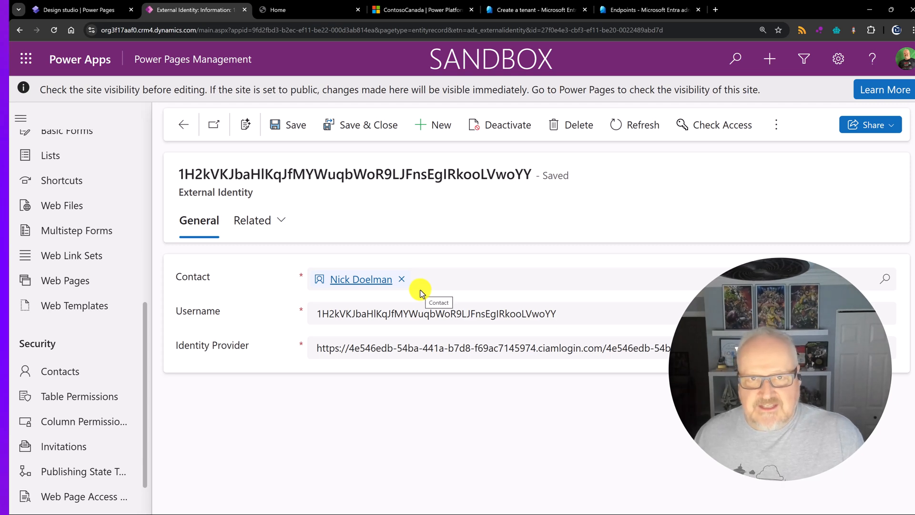
{"action": "mouse_move", "coordinate": [412, 215]}
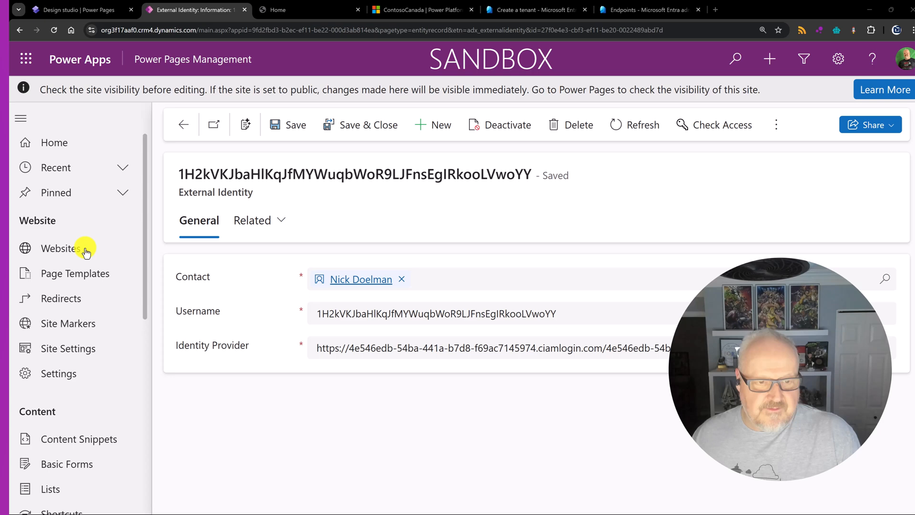
- Open the ContosoCanada website record's Site Settings and start a New Site Setting
{"action": "left_click", "coordinate": [61, 248]}
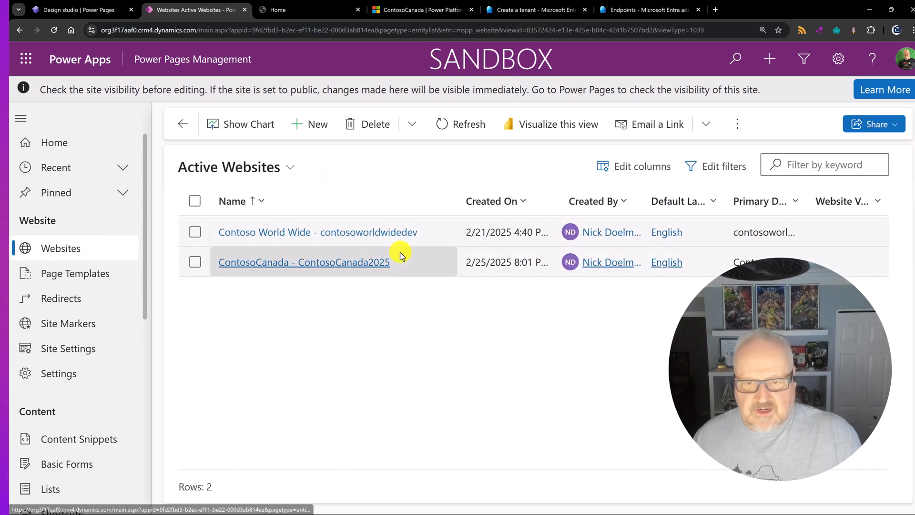
{"action": "left_click", "coordinate": [303, 262]}
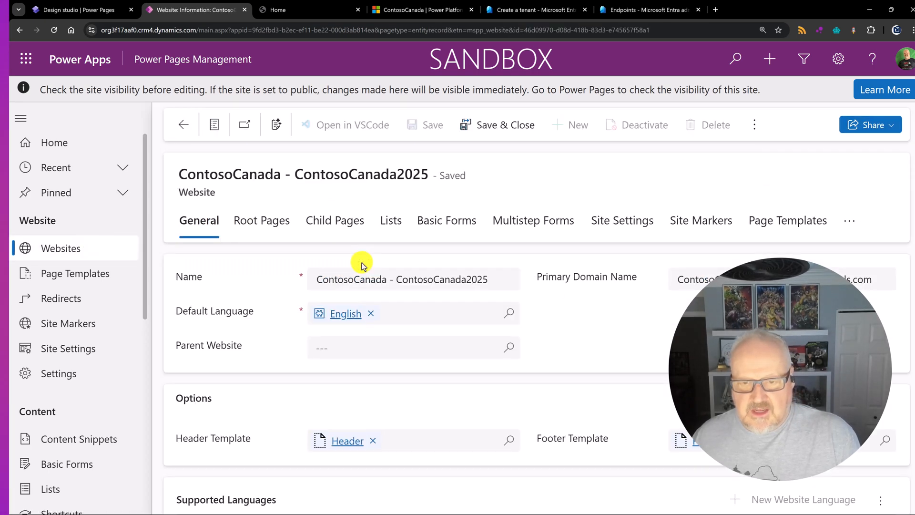
{"action": "left_click", "coordinate": [623, 220]}
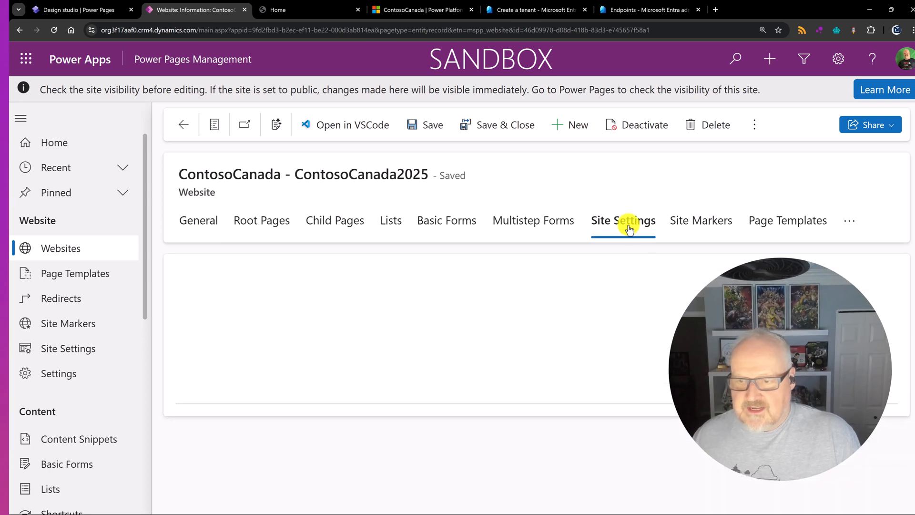
{"action": "left_click", "coordinate": [624, 220]}
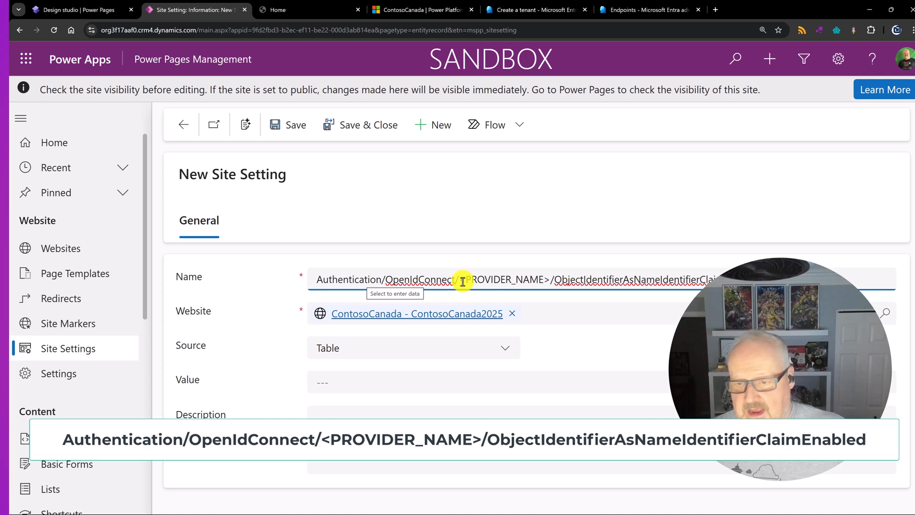
{"action": "mouse_move", "coordinate": [562, 279]}
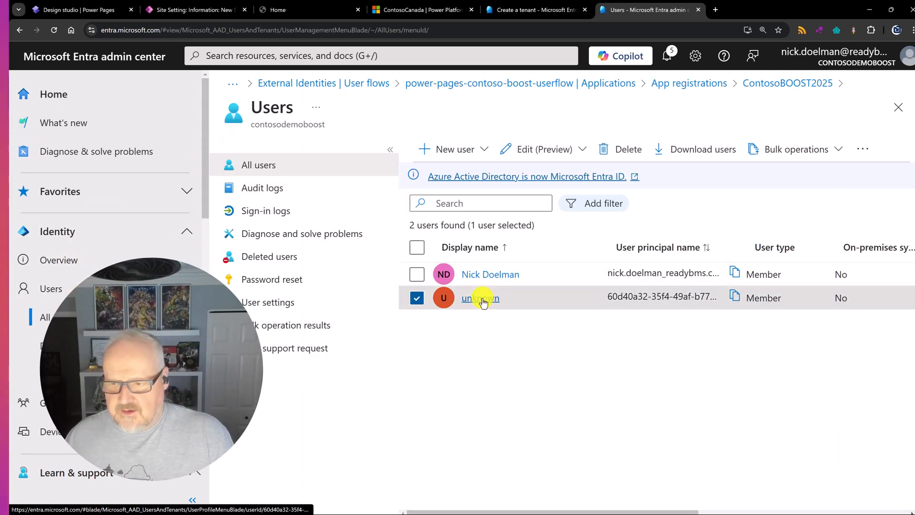
- View the 'unknown' user's Overview page in Entra to read its Object ID GUID
{"action": "left_click", "coordinate": [481, 298]}
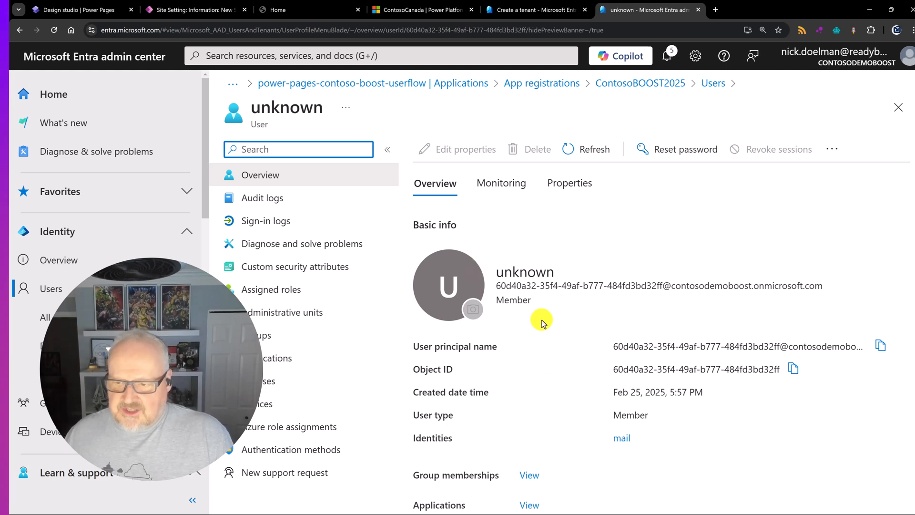
{"action": "mouse_move", "coordinate": [637, 376]}
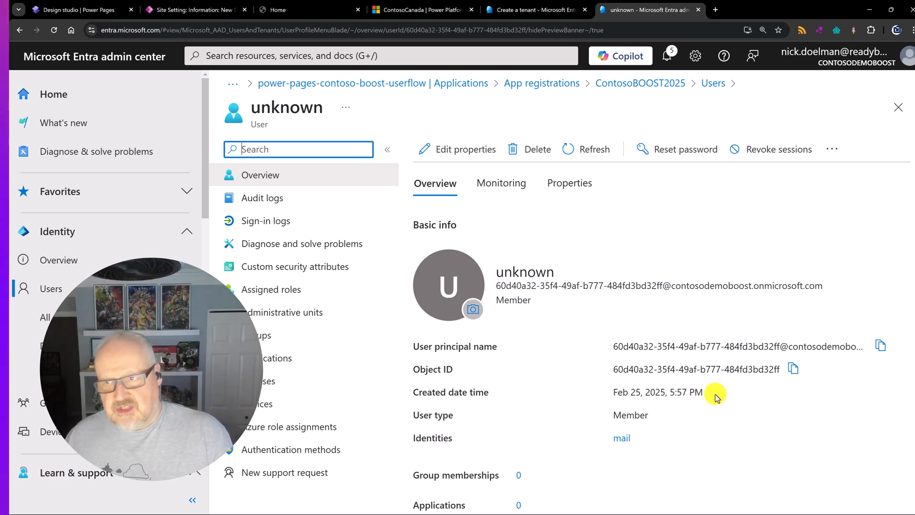
{"action": "left_click", "coordinate": [178, 10]}
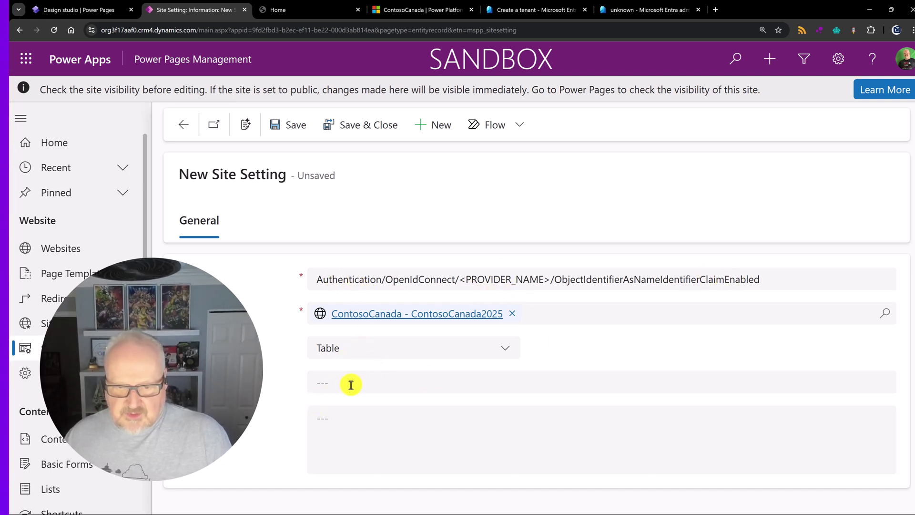
- Set the site setting Value to true and save it
{"action": "type", "text": "T"}
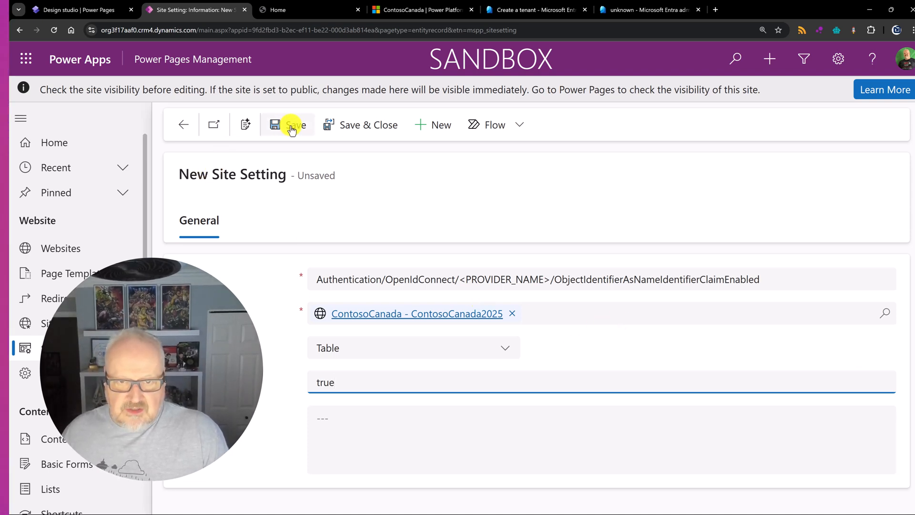
{"action": "left_click", "coordinate": [287, 125]}
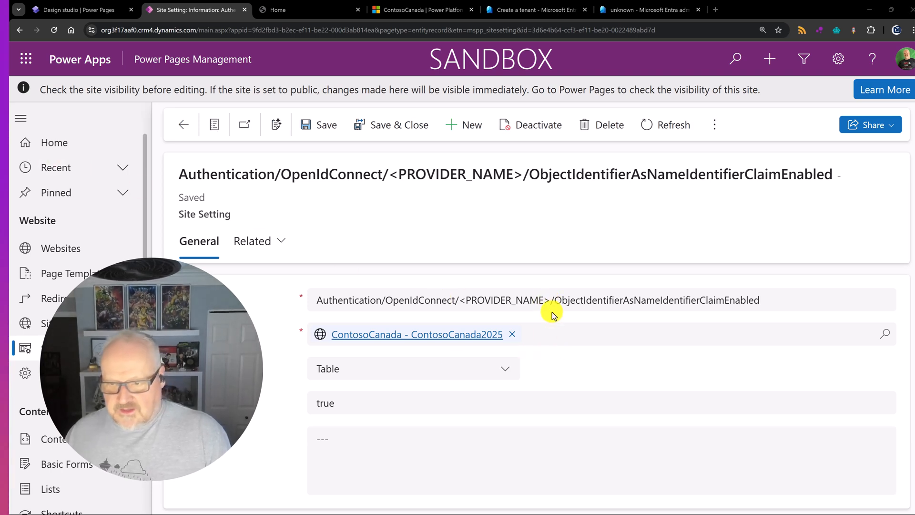
- Replace the <PROVIDER_NAME> placeholder with OPENID_1 from clipboard history and save the setting
{"action": "double_click", "coordinate": [504, 300]}
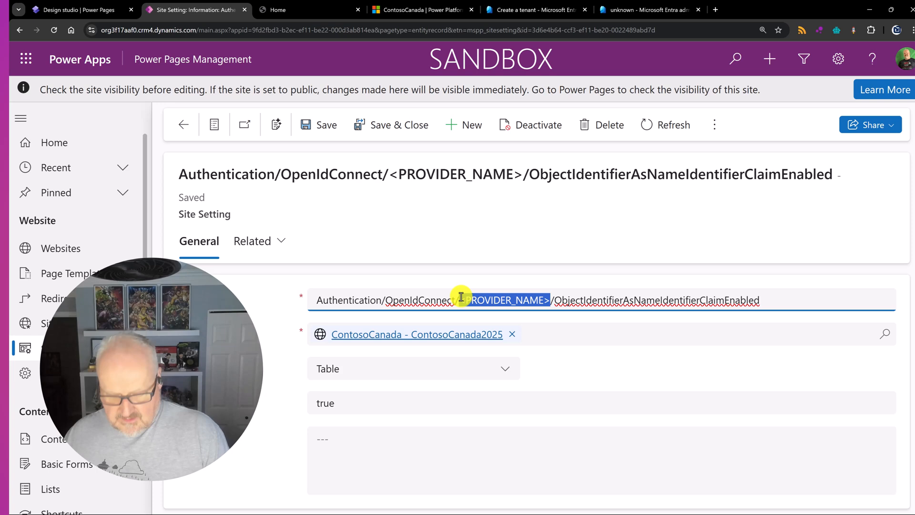
{"action": "key", "text": "Win+V"}
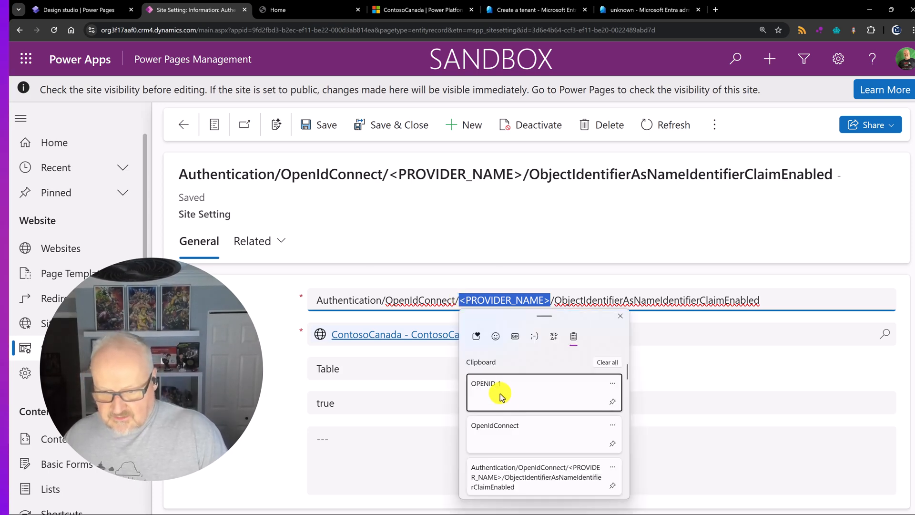
{"action": "left_click", "coordinate": [543, 392]}
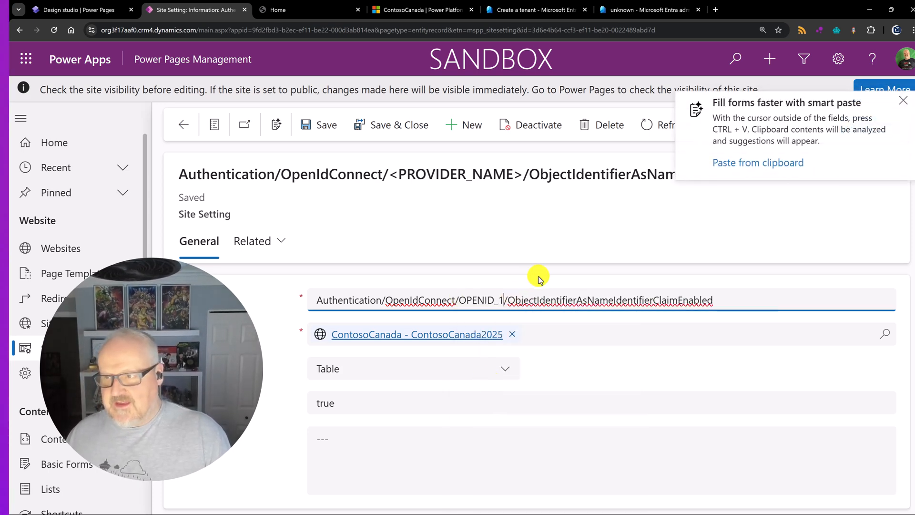
{"action": "mouse_move", "coordinate": [168, 144]}
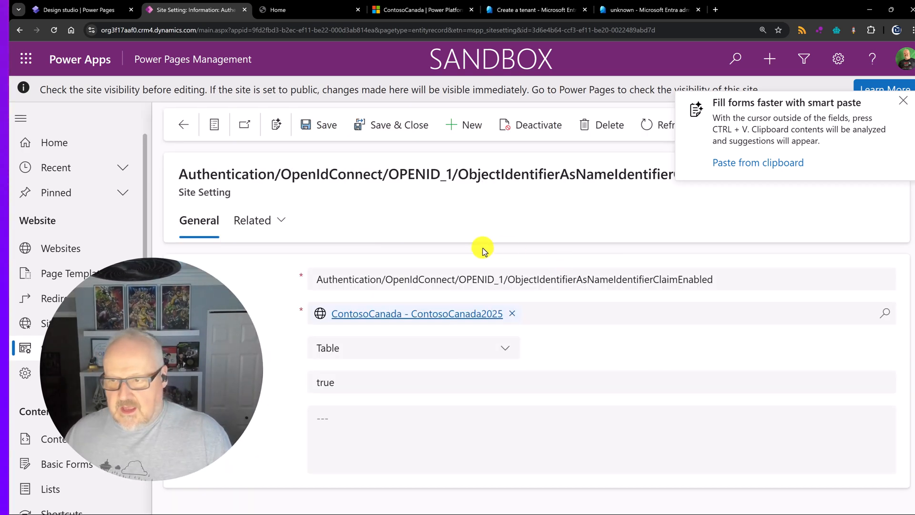
{"action": "left_click", "coordinate": [902, 101]}
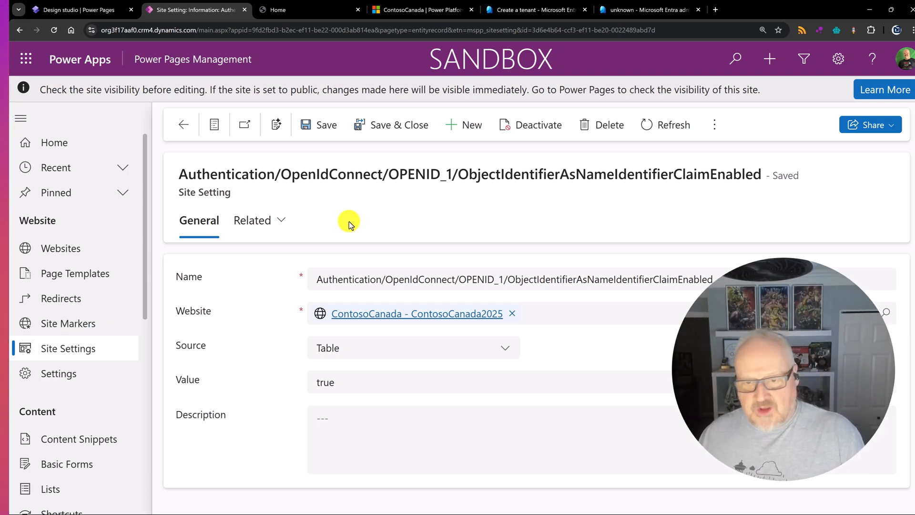
{"action": "mouse_move", "coordinate": [359, 209]}
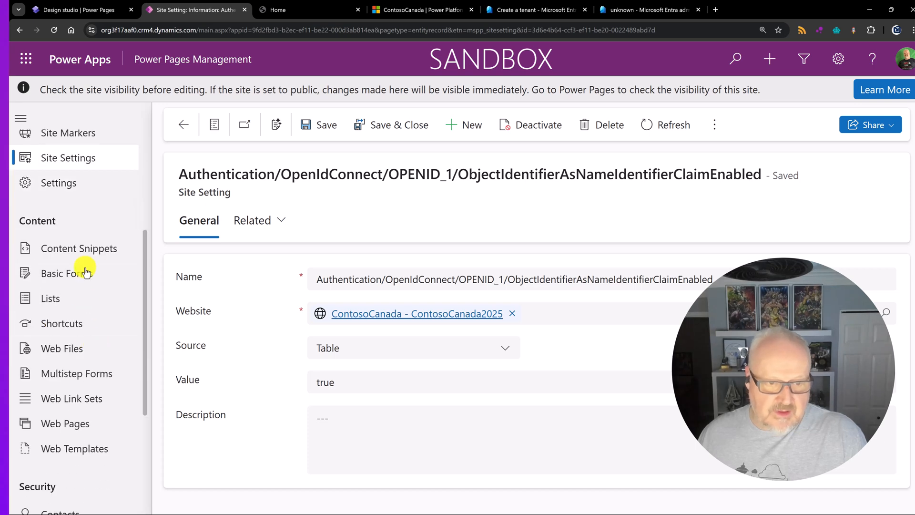
- Show the last Active Contact's Web Authentication details down to its External Identities
{"action": "left_click", "coordinate": [57, 326]}
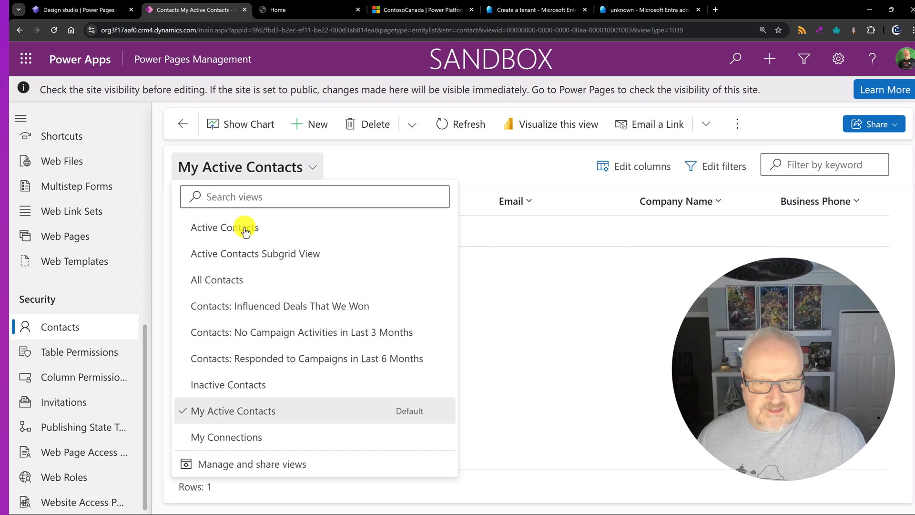
{"action": "left_click", "coordinate": [225, 227]}
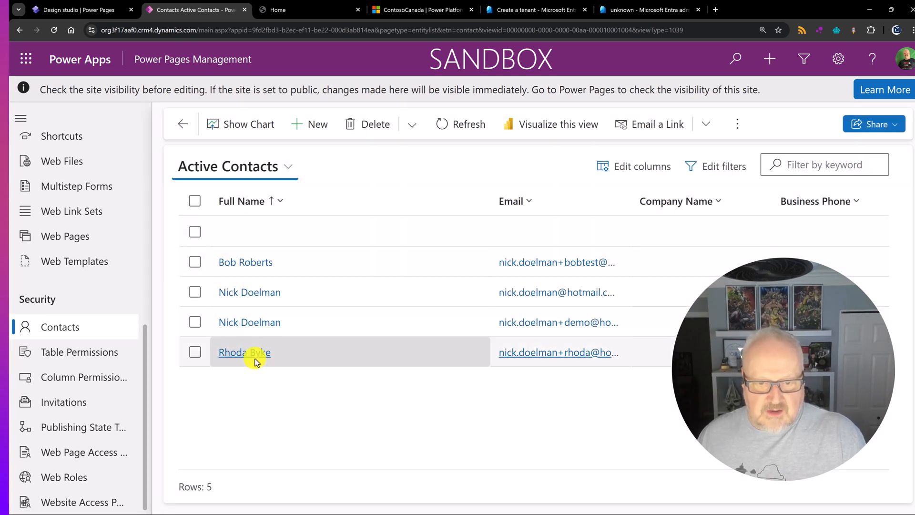
{"action": "left_click", "coordinate": [245, 353]}
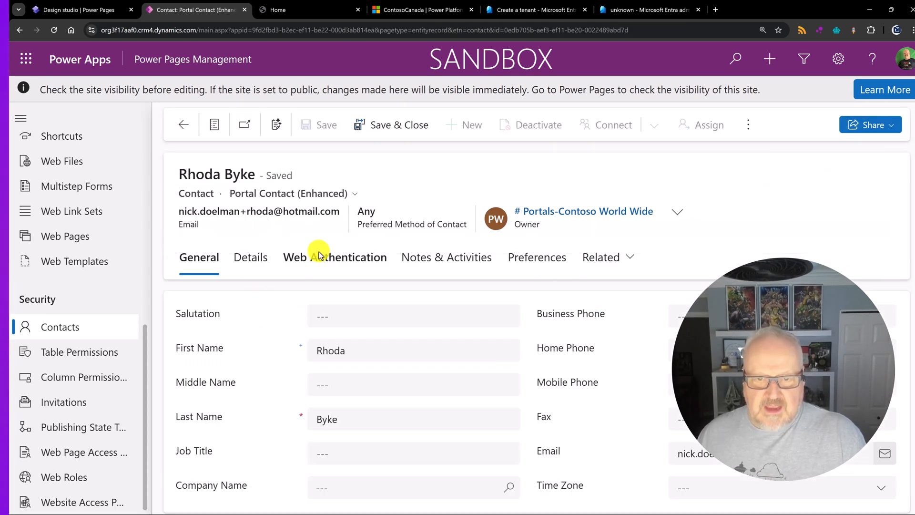
{"action": "left_click", "coordinate": [335, 258]}
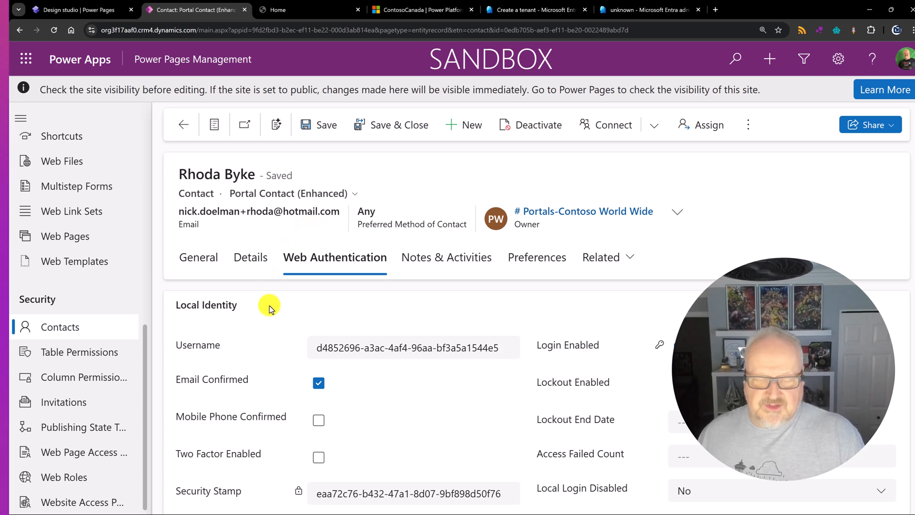
{"action": "mouse_move", "coordinate": [261, 340]}
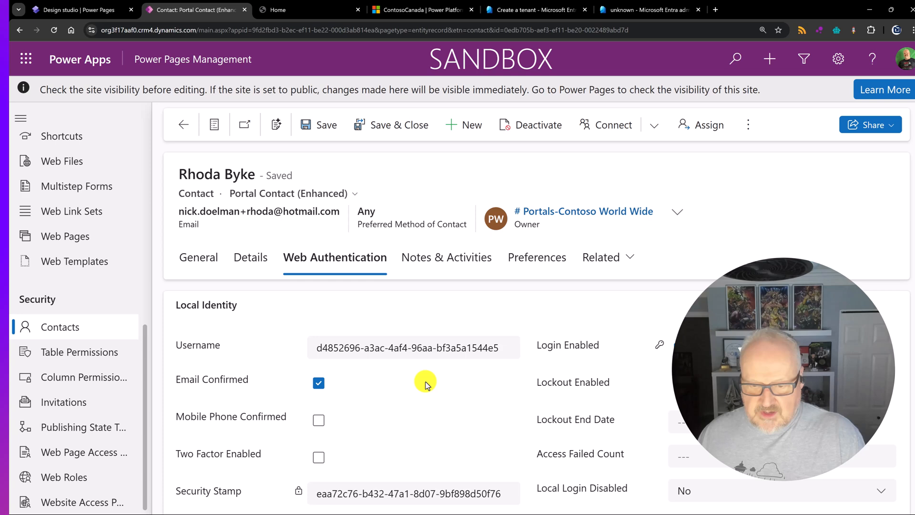
{"action": "scroll", "scroll_direction": "down", "scroll_amount": 3}
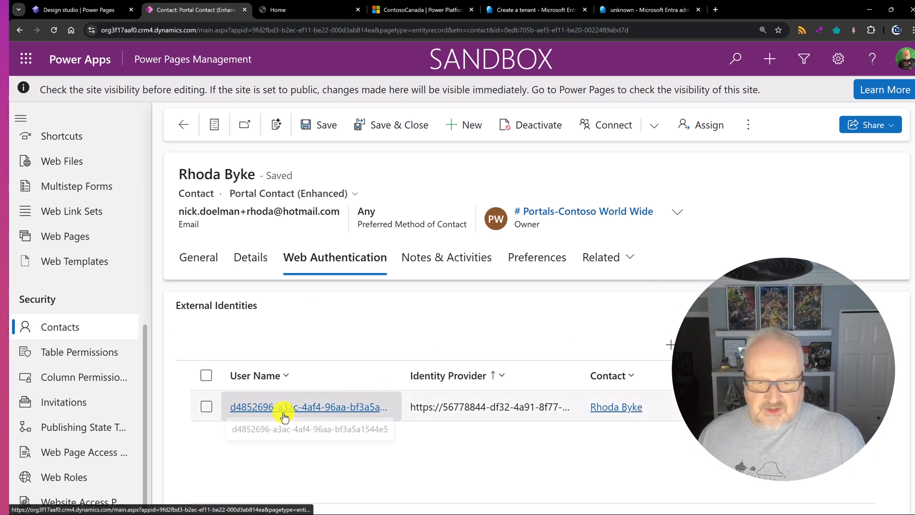